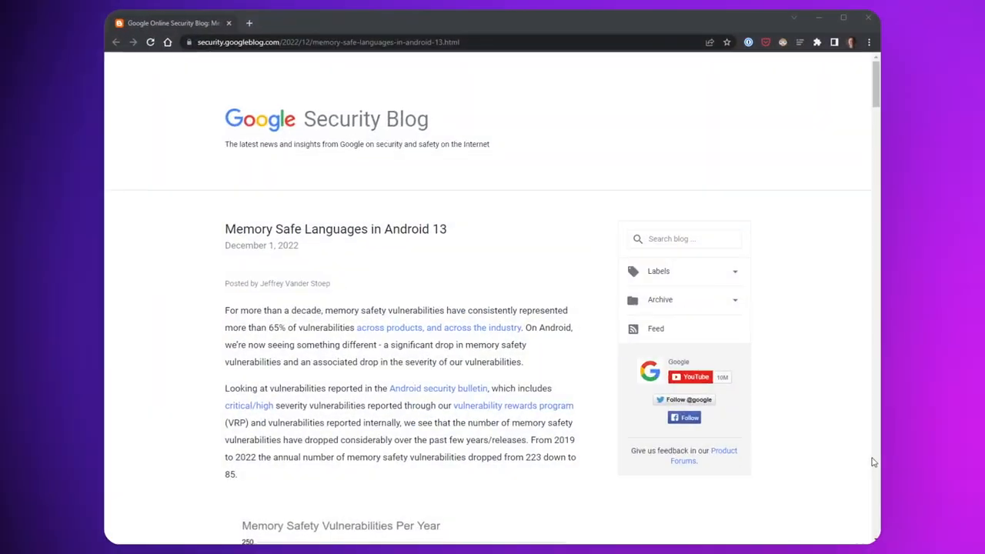
mouse_move(804, 323)
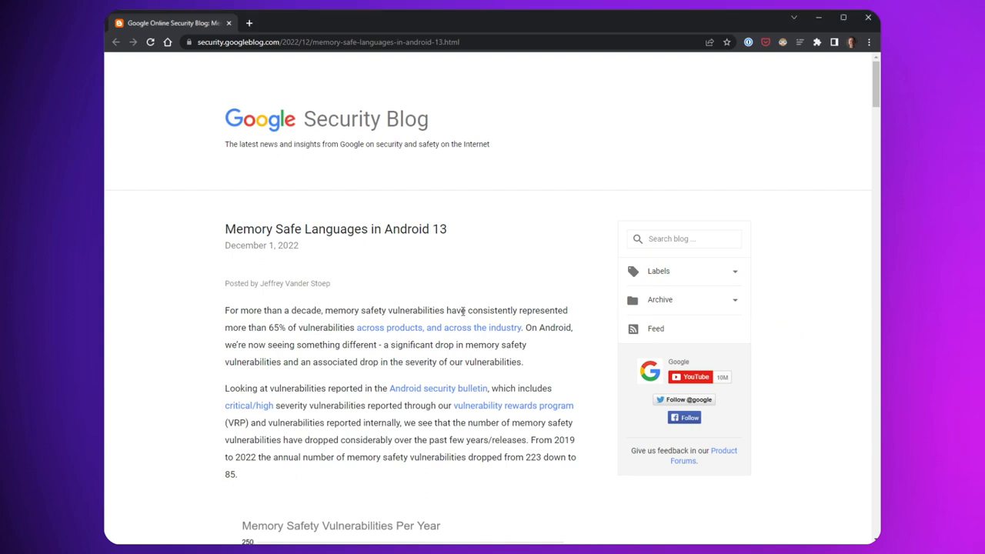
mouse_move(352, 321)
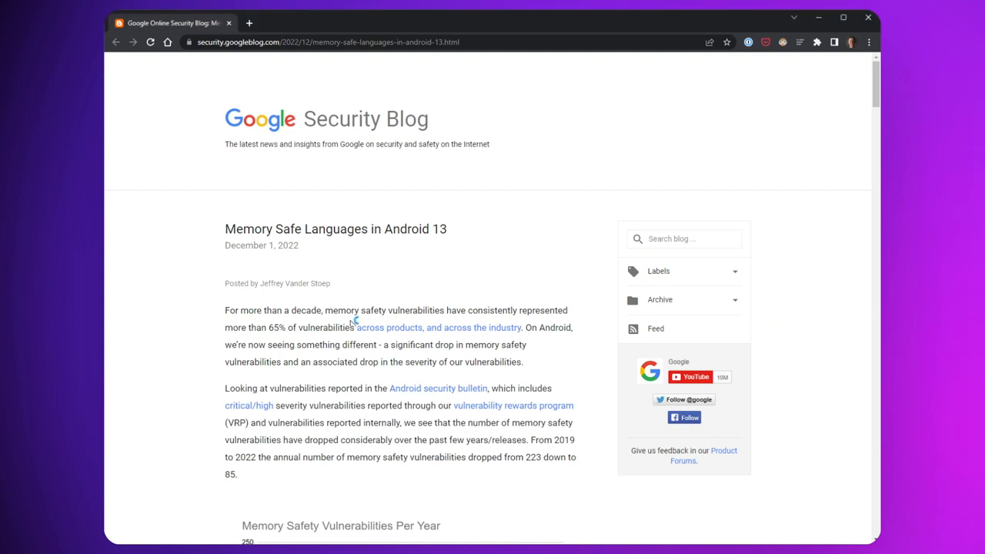
mouse_move(353, 323)
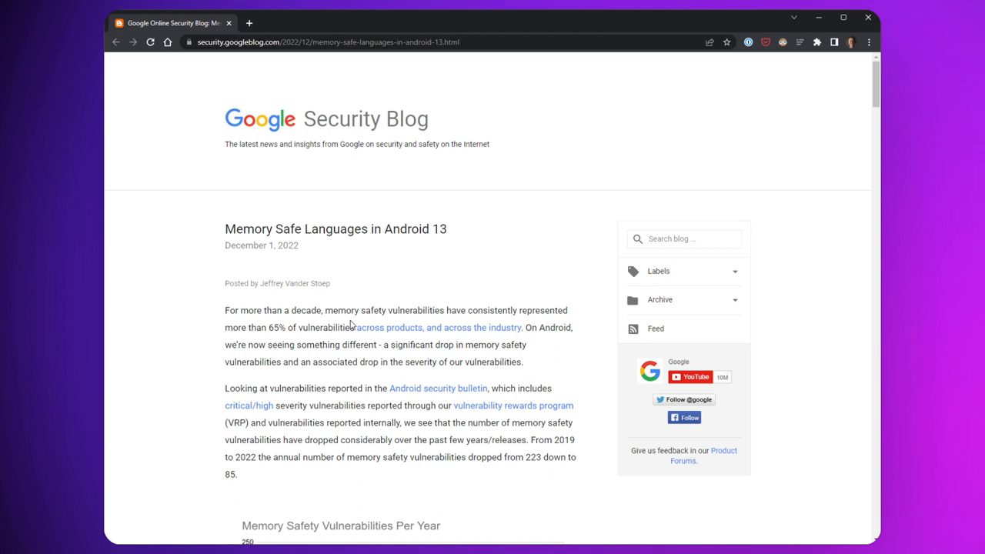
mouse_move(433, 281)
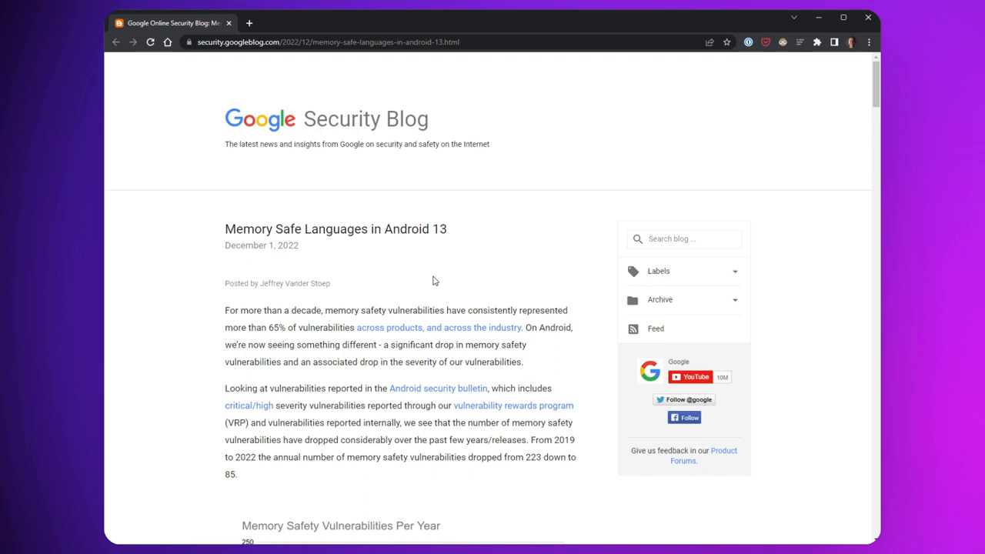
mouse_move(460, 299)
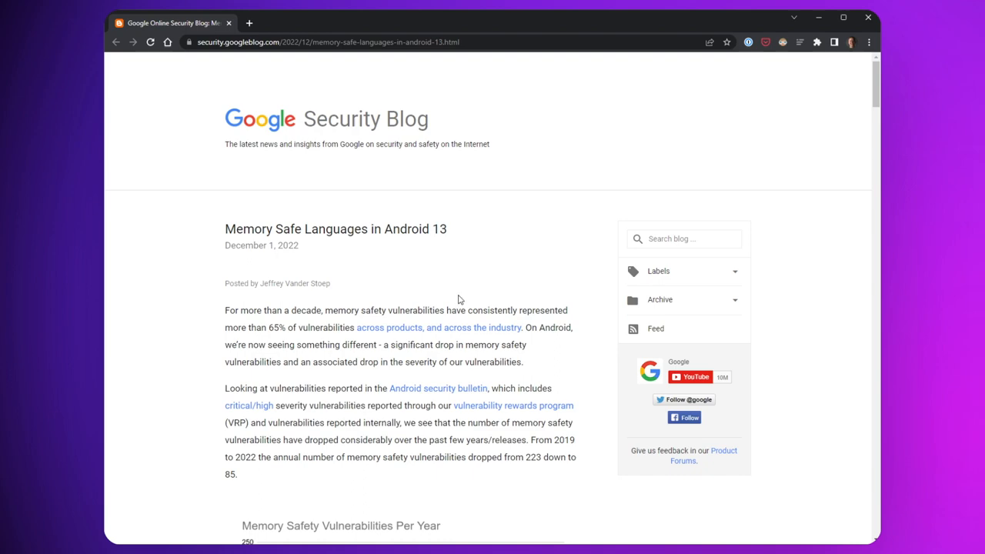
mouse_move(482, 294)
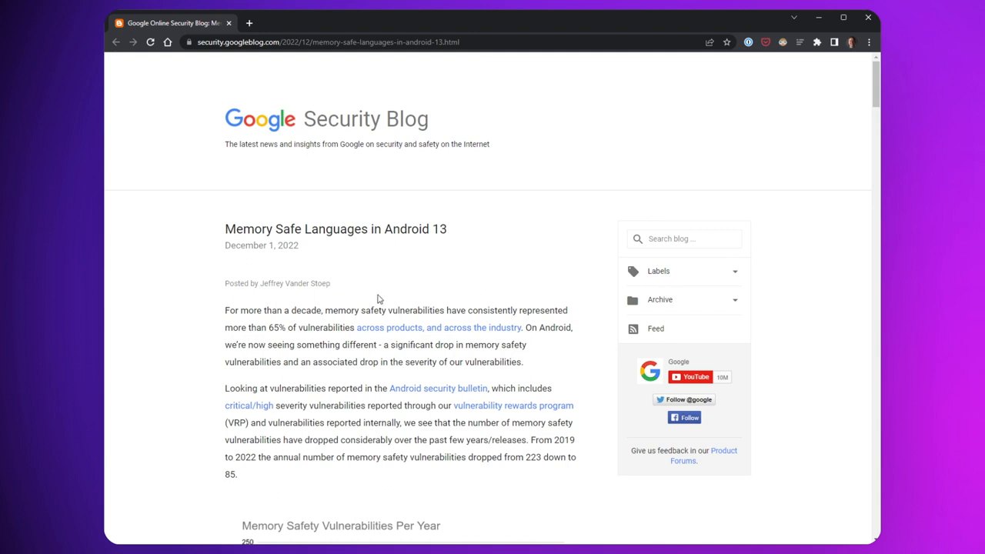
mouse_move(373, 301)
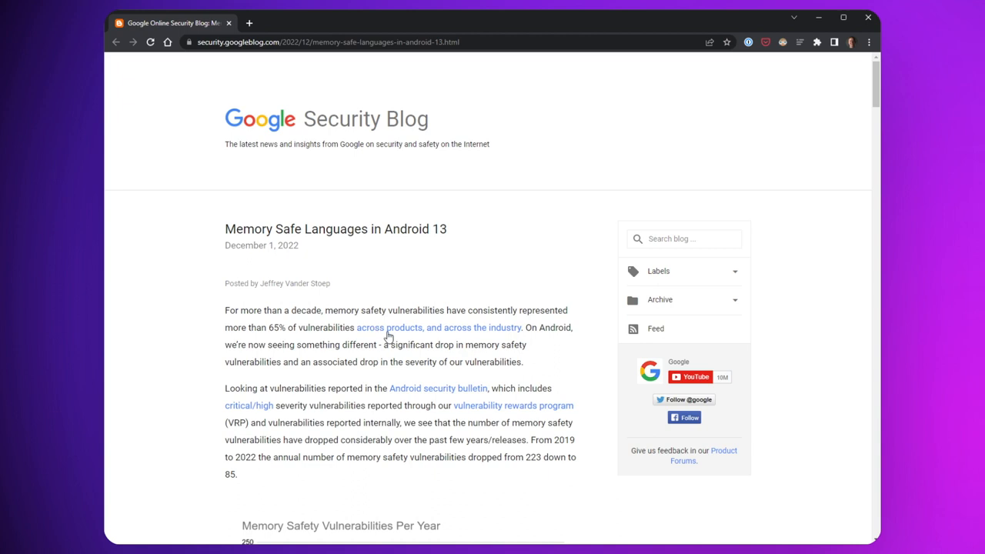
Switch to the C and C++ security article and scroll through its reproduced results
click(438, 327)
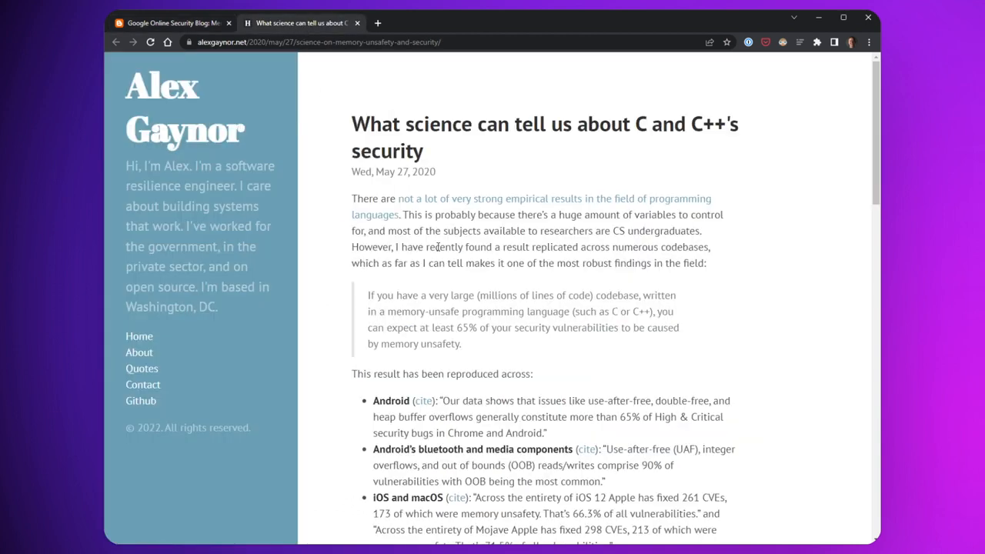
mouse_move(708, 376)
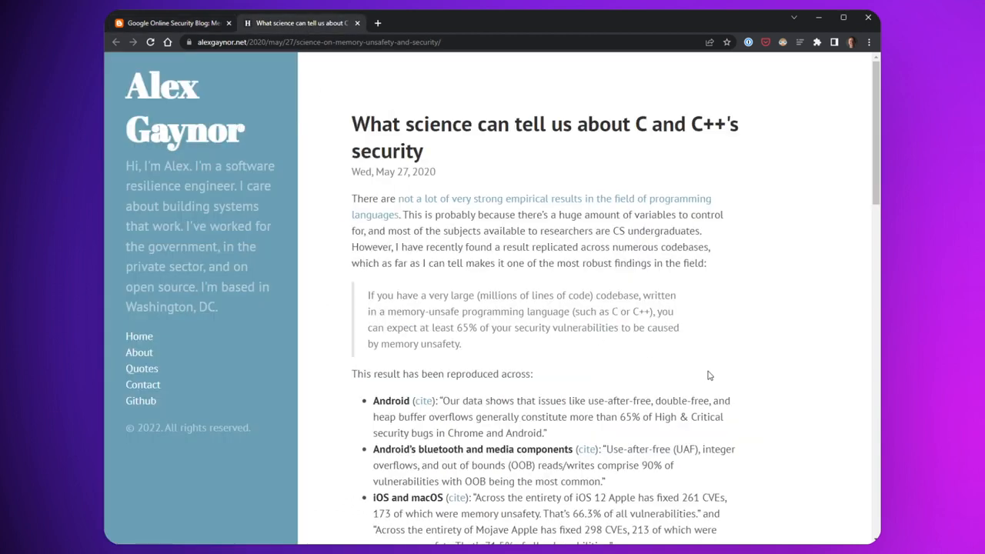
mouse_move(702, 355)
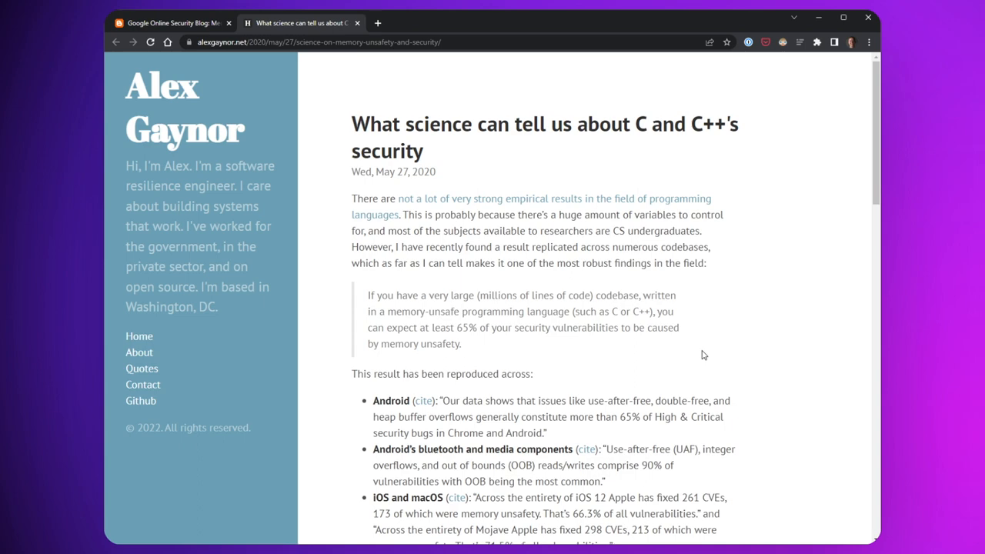
scroll(down, 3)
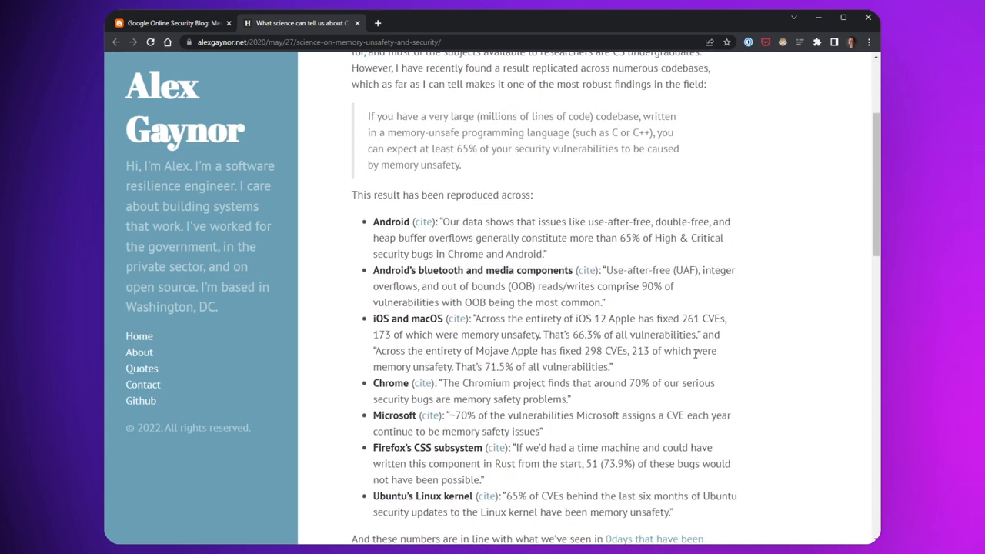
scroll(down, 3)
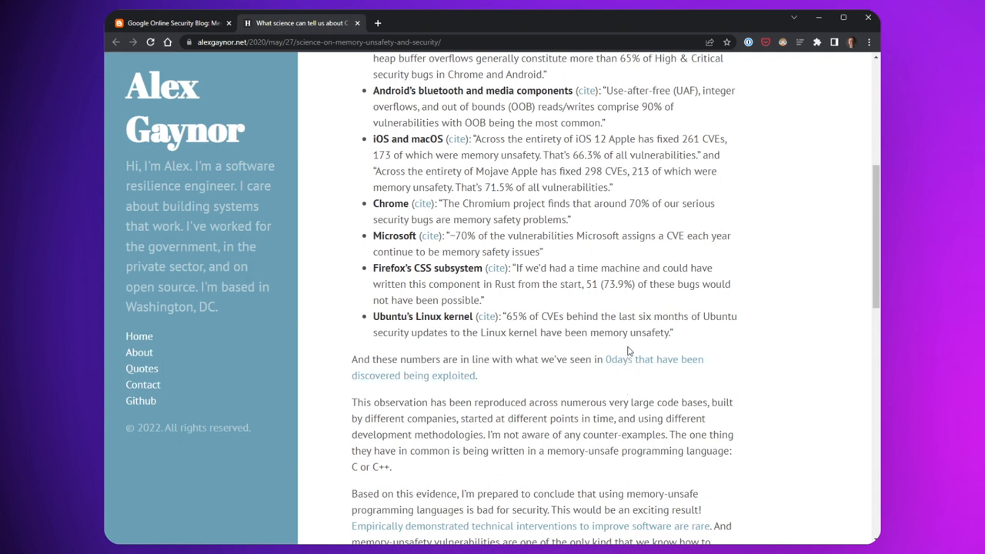
scroll(down, 3)
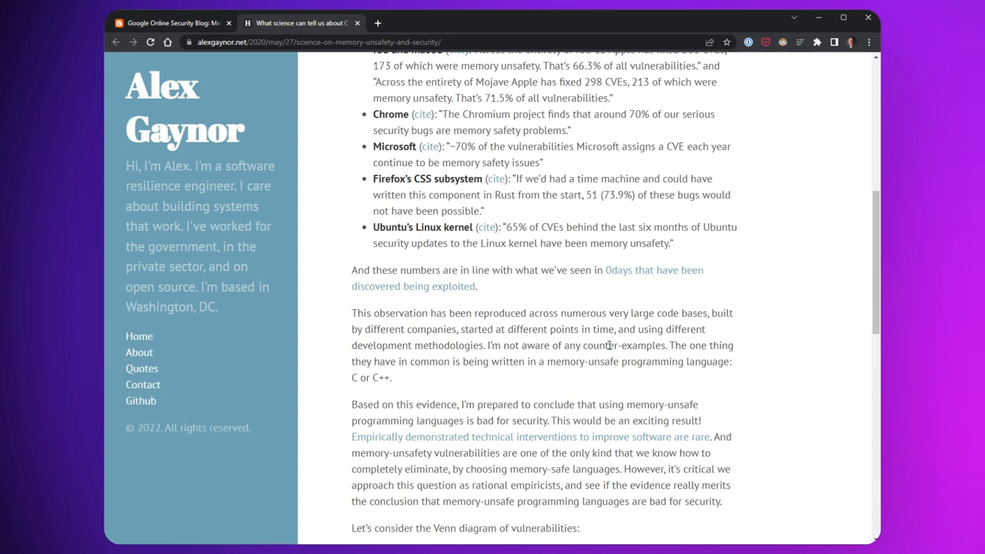
scroll(down, 3)
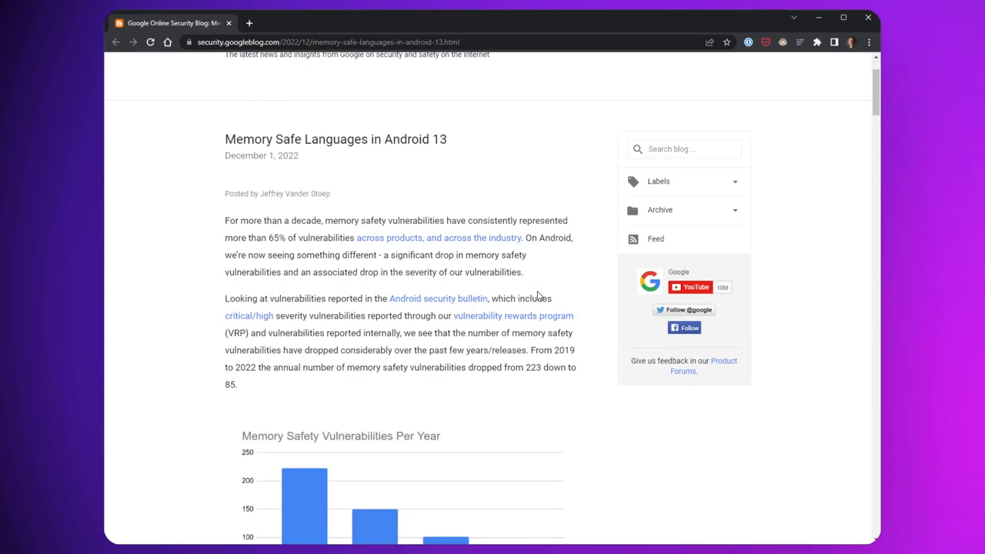
Scroll the Android 13 post past the vulnerabilities-per-year bar chart to the new-code pie chart
scroll(down, 3)
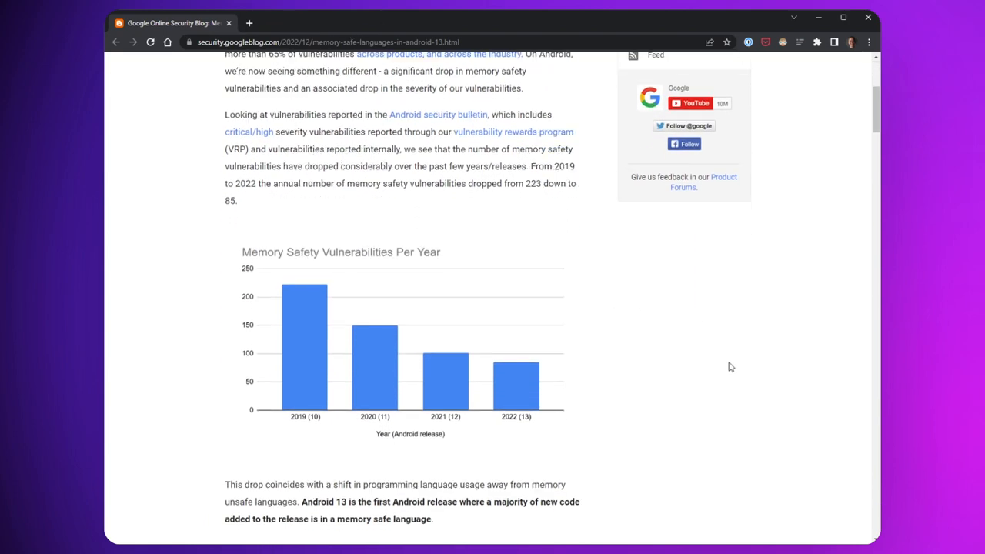
scroll(down, 3)
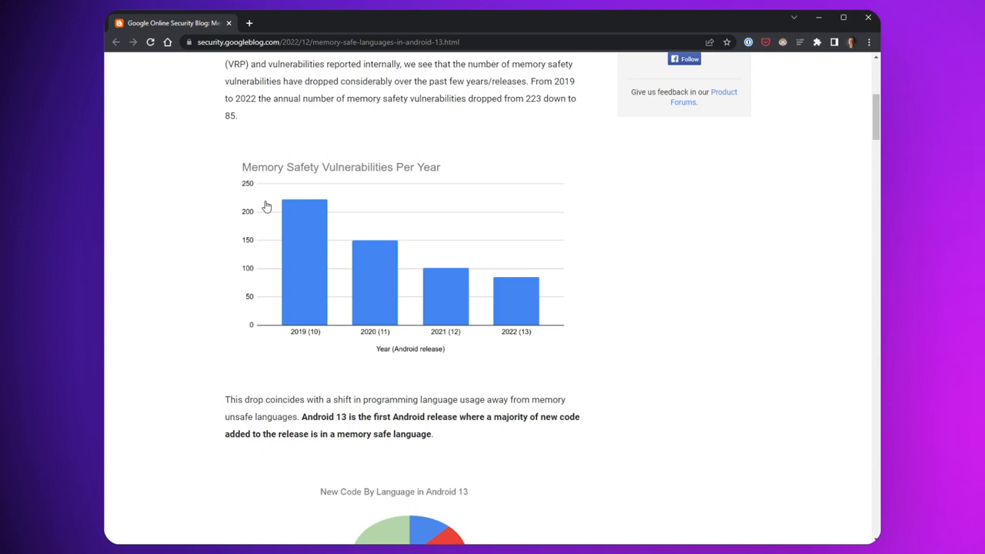
mouse_move(506, 416)
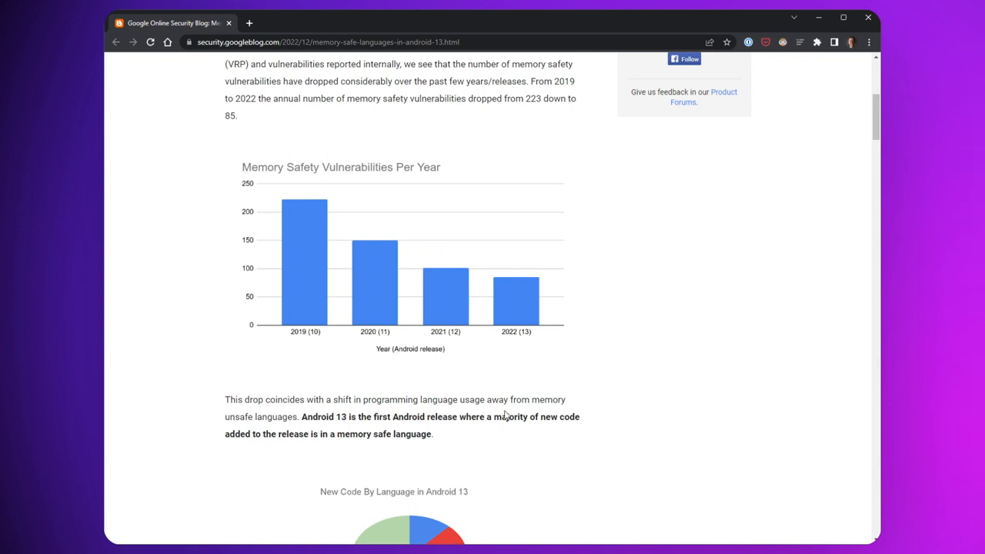
mouse_move(317, 339)
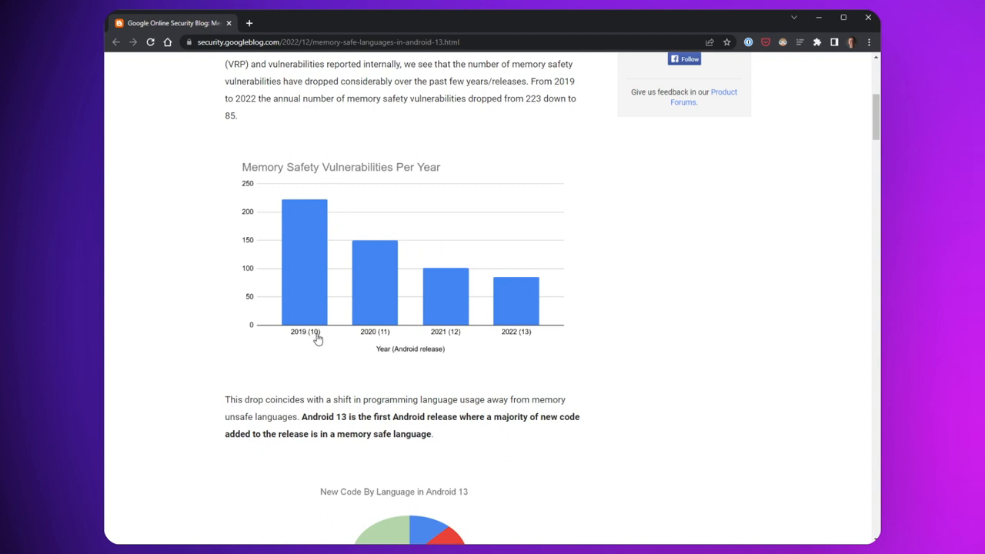
mouse_move(370, 257)
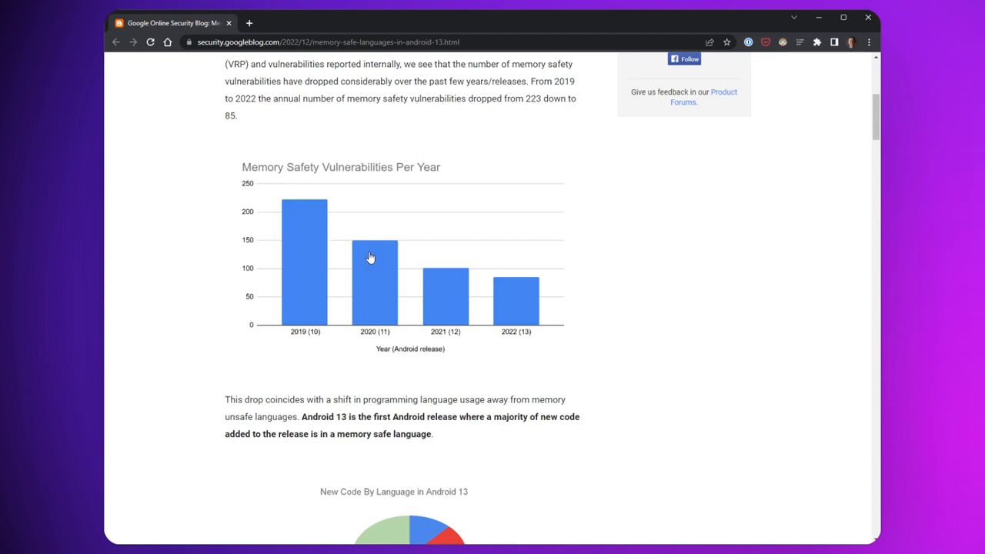
mouse_move(329, 213)
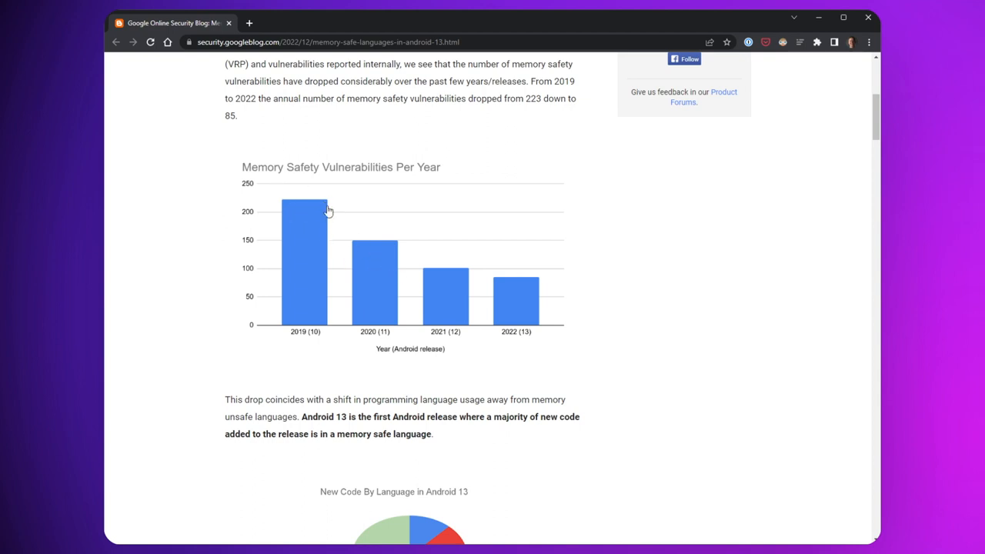
mouse_move(668, 357)
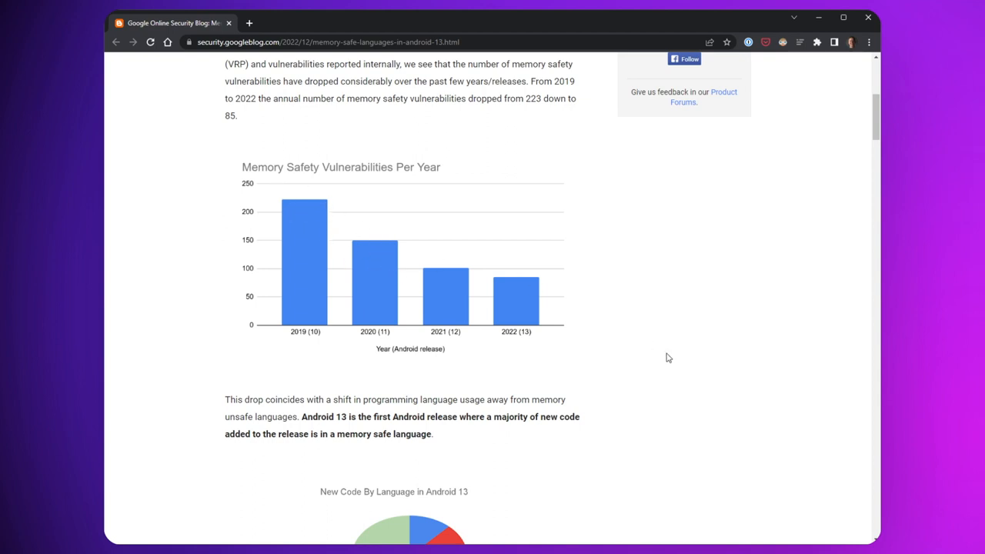
scroll(down, 3)
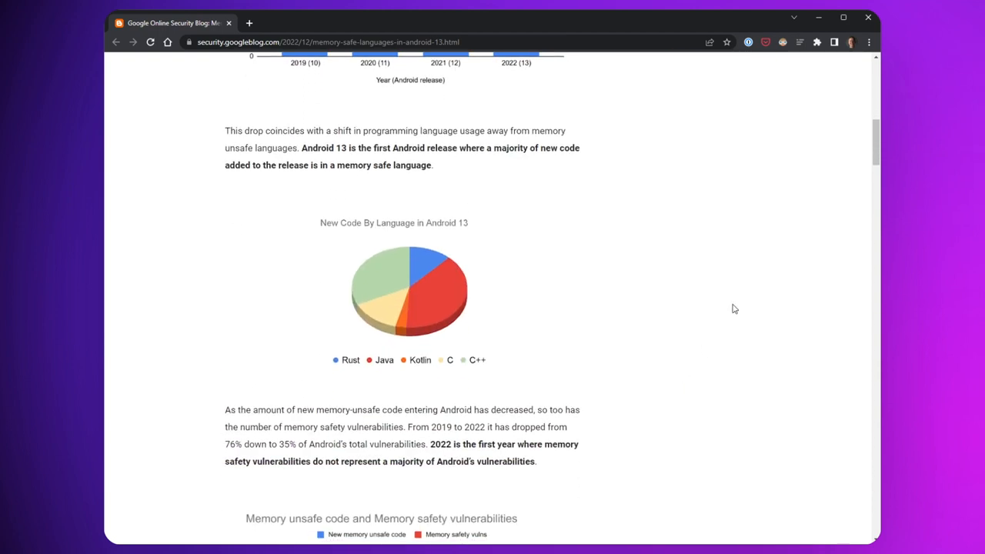
mouse_move(678, 268)
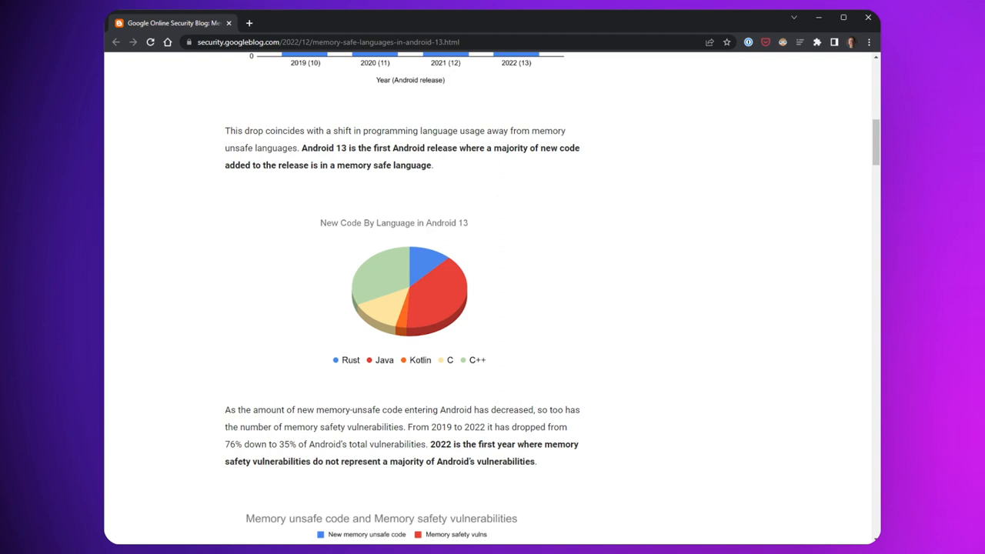
mouse_move(468, 311)
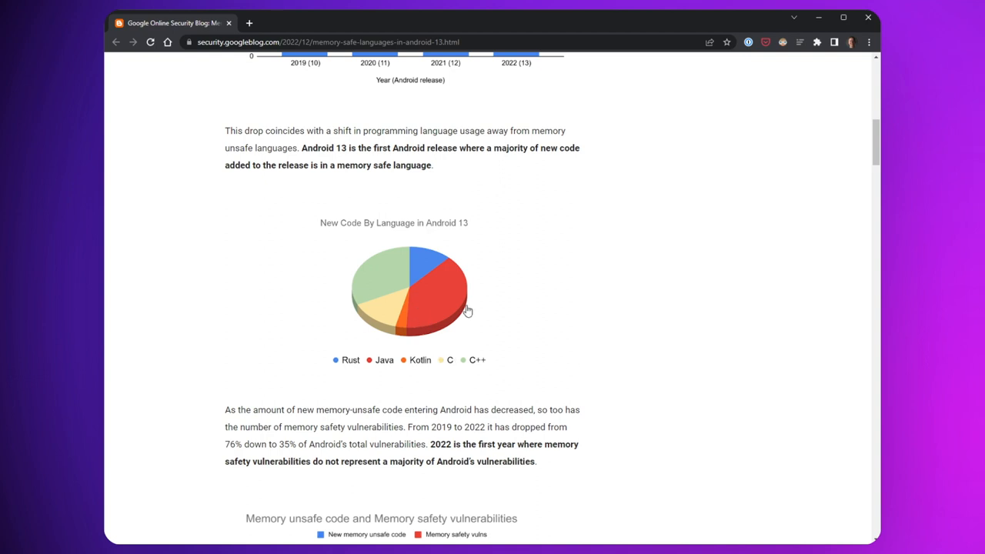
mouse_move(585, 294)
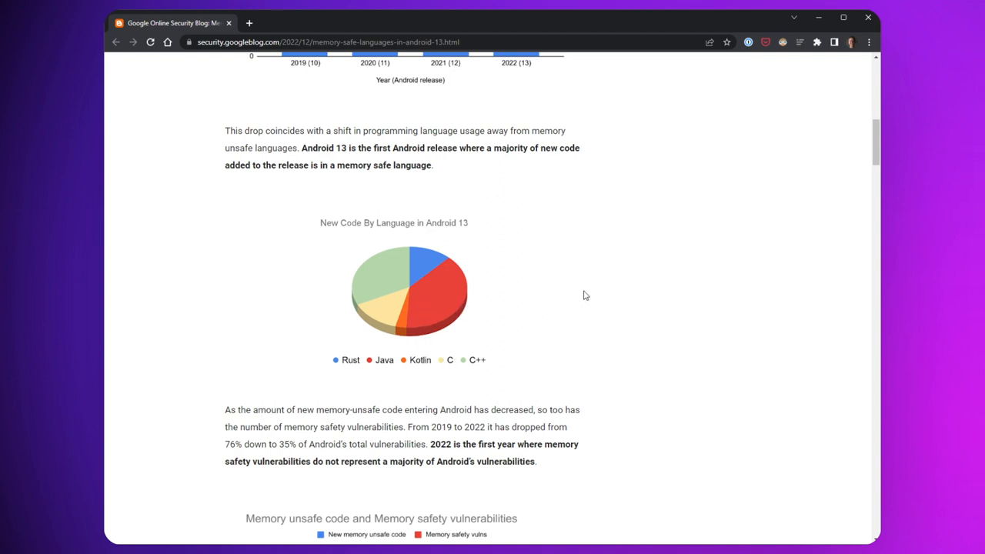
mouse_move(383, 332)
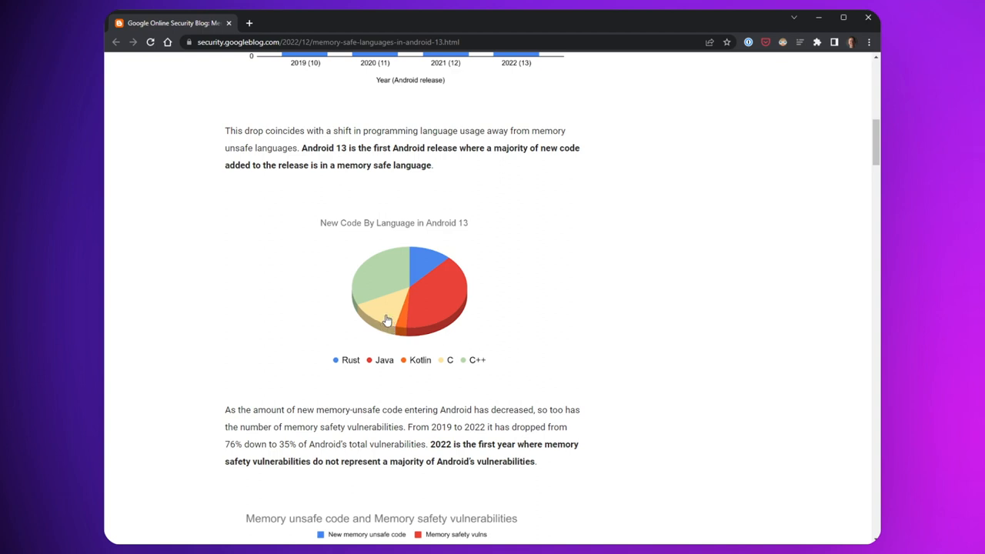
mouse_move(371, 293)
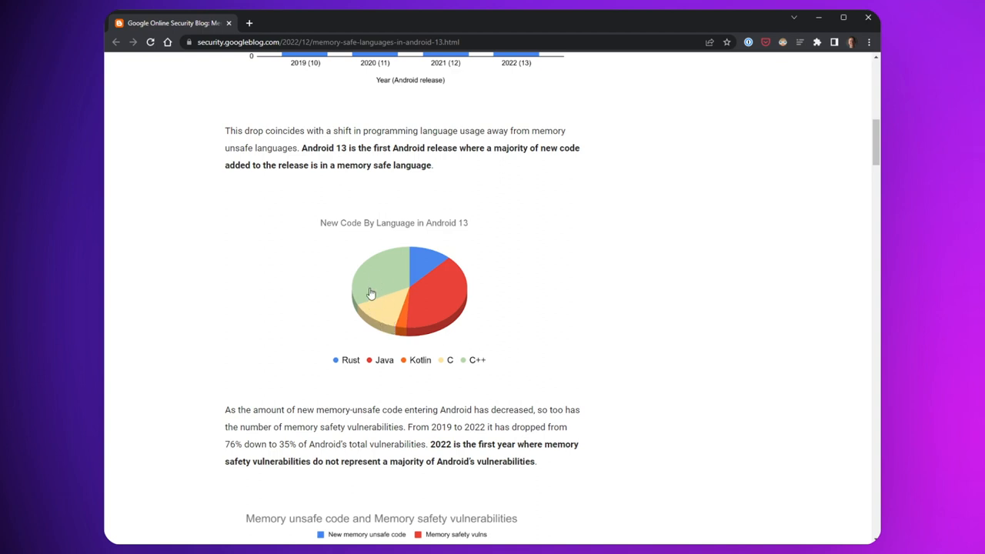
mouse_move(441, 290)
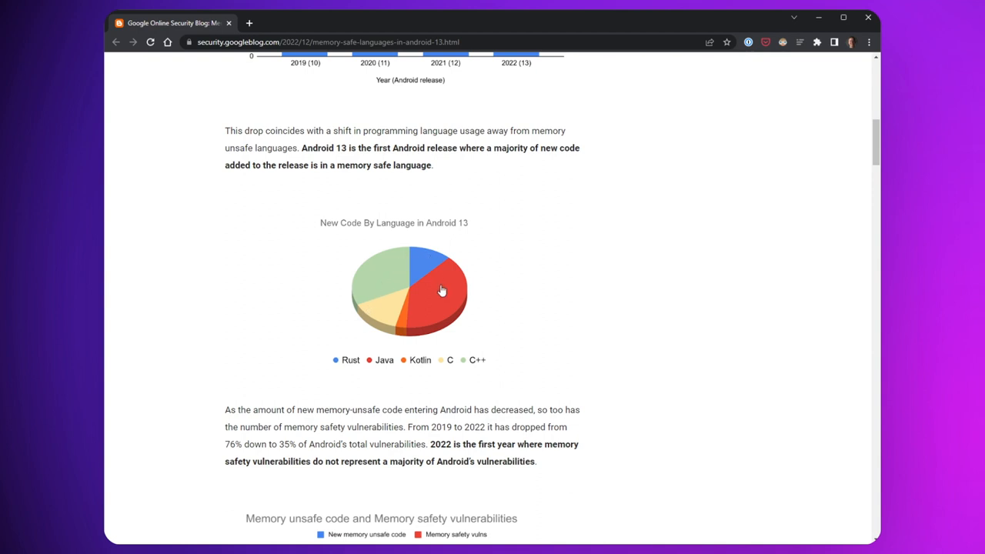
mouse_move(424, 259)
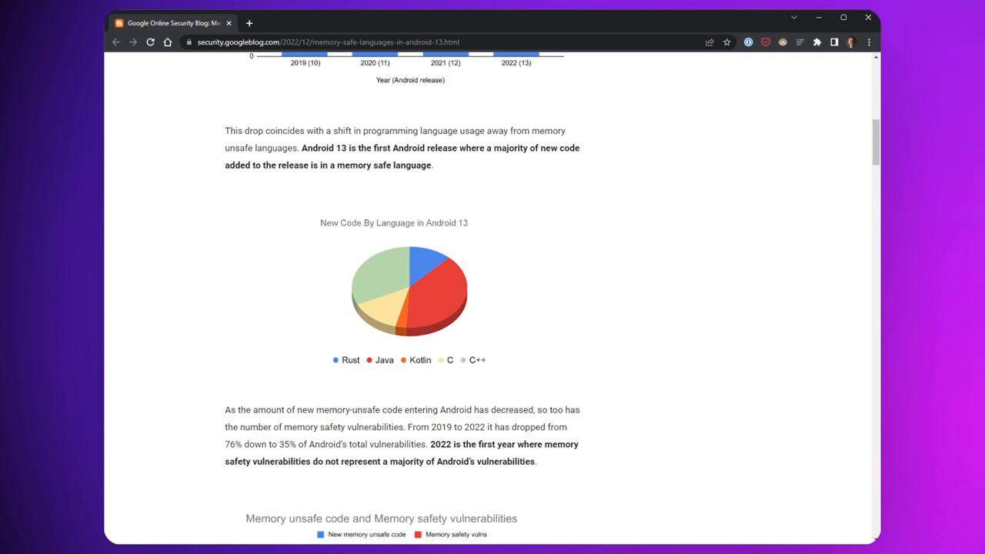
scroll(down, 3)
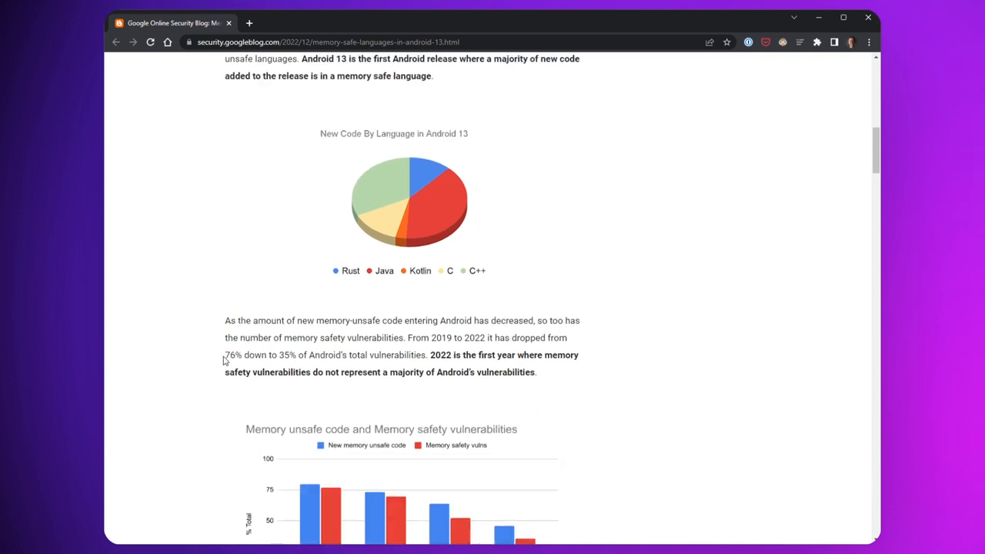
drag(225, 354, 279, 355)
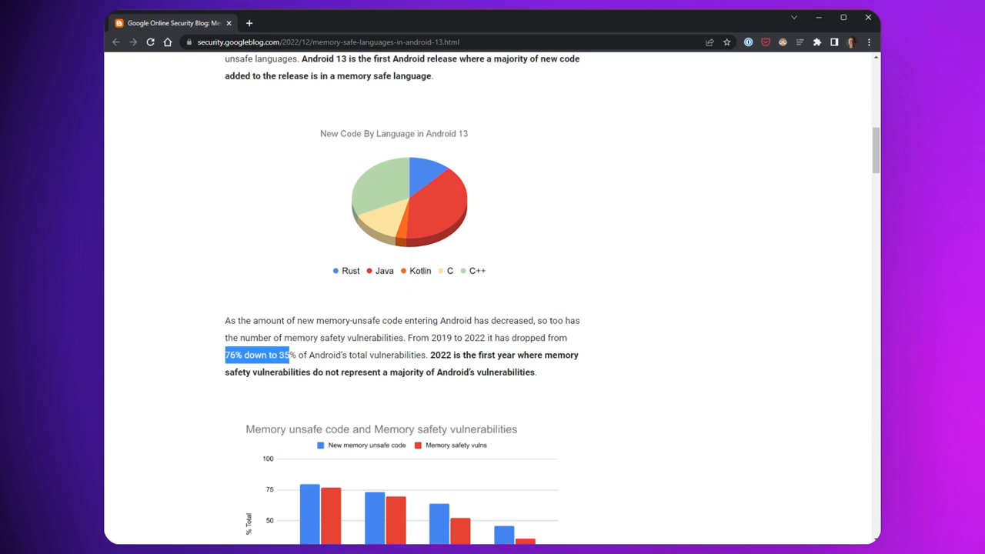
scroll(down, 3)
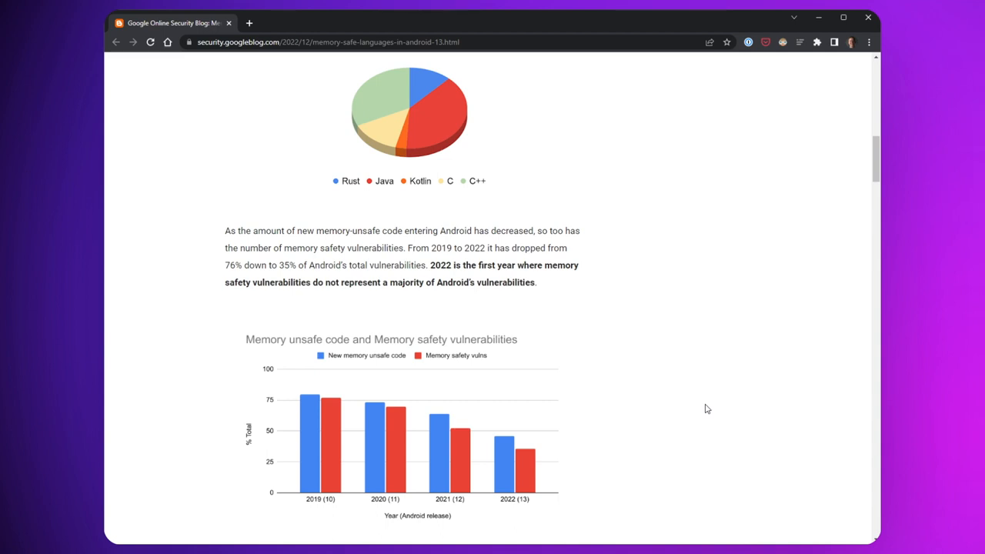
mouse_move(769, 430)
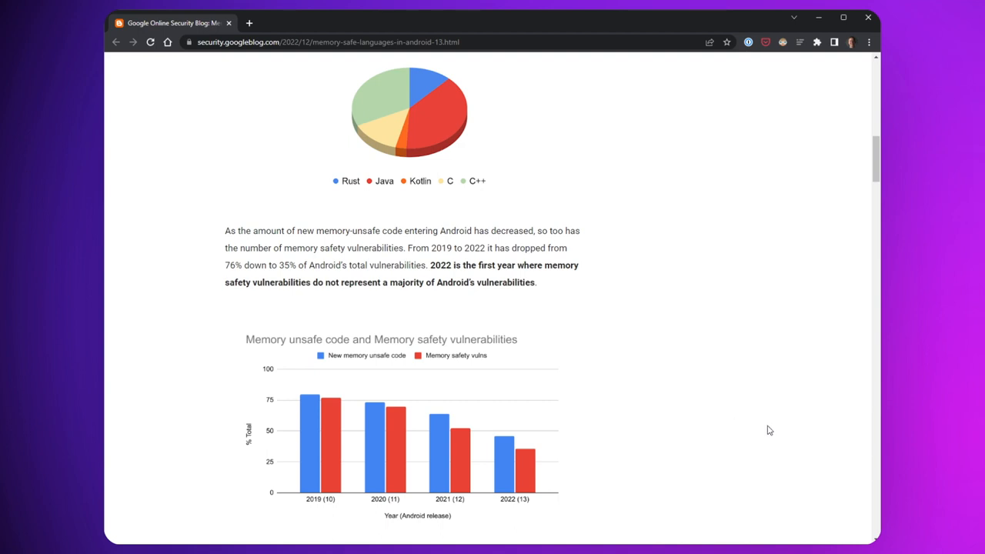
mouse_move(815, 405)
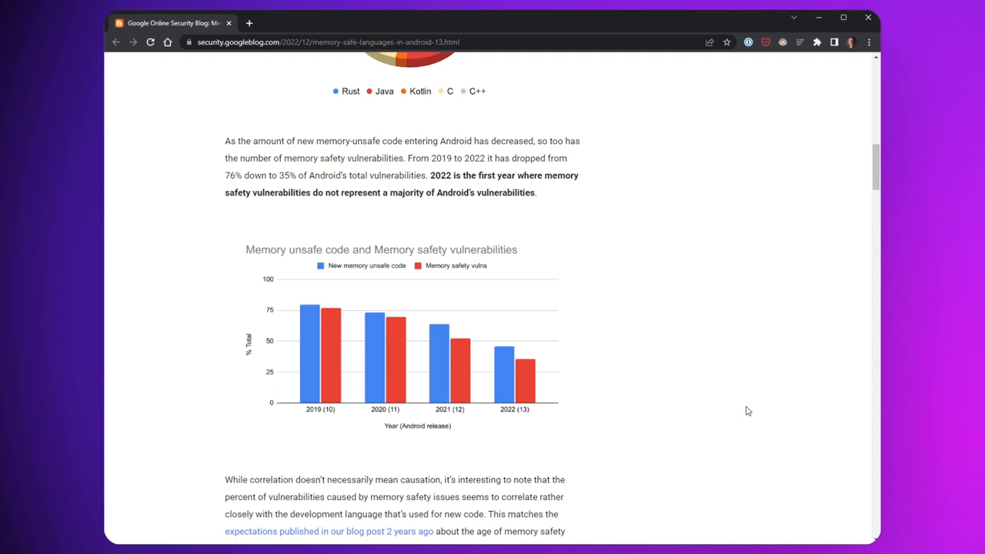
scroll(down, 3)
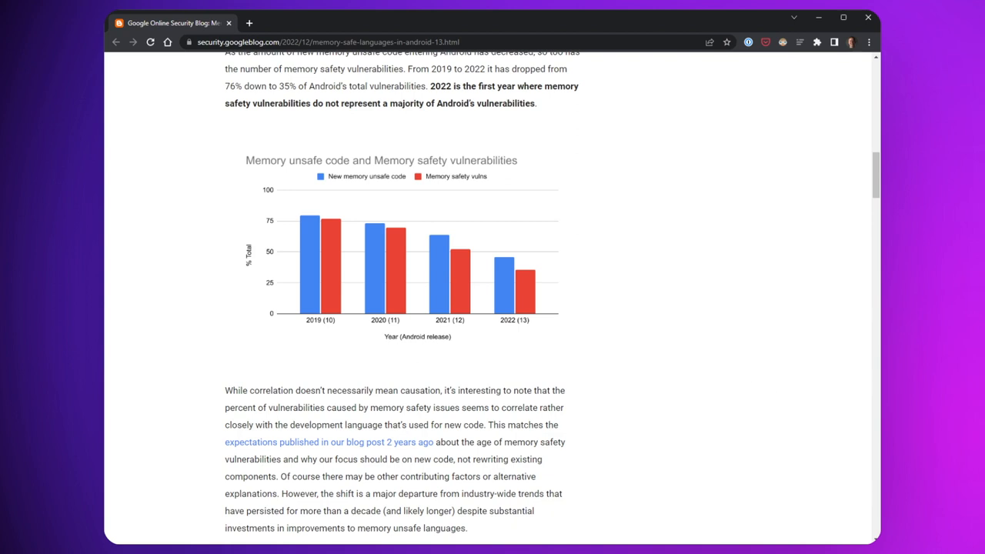
Open the 2021 'Rust in the Android platform' post and scroll to its systems programming diagram
click(327, 41)
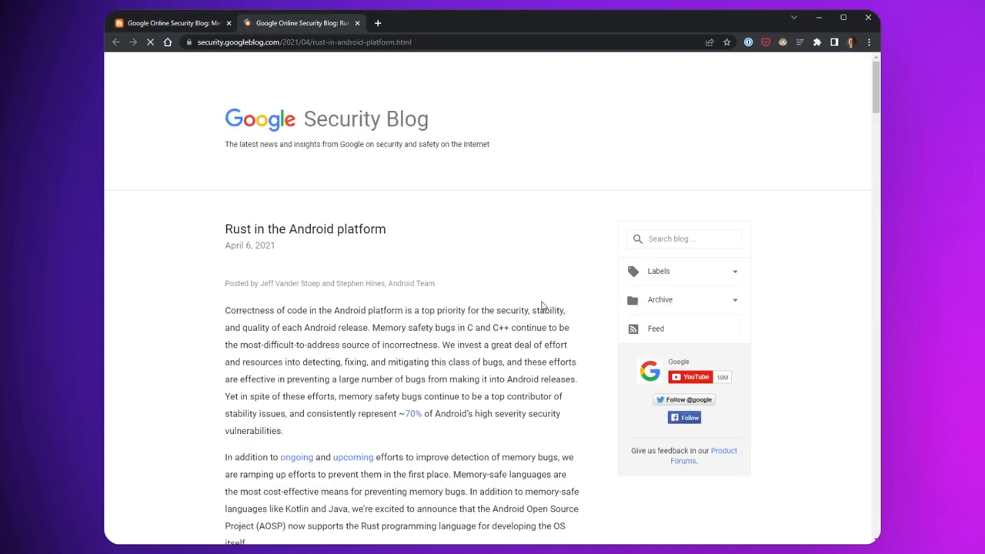
scroll(down, 3)
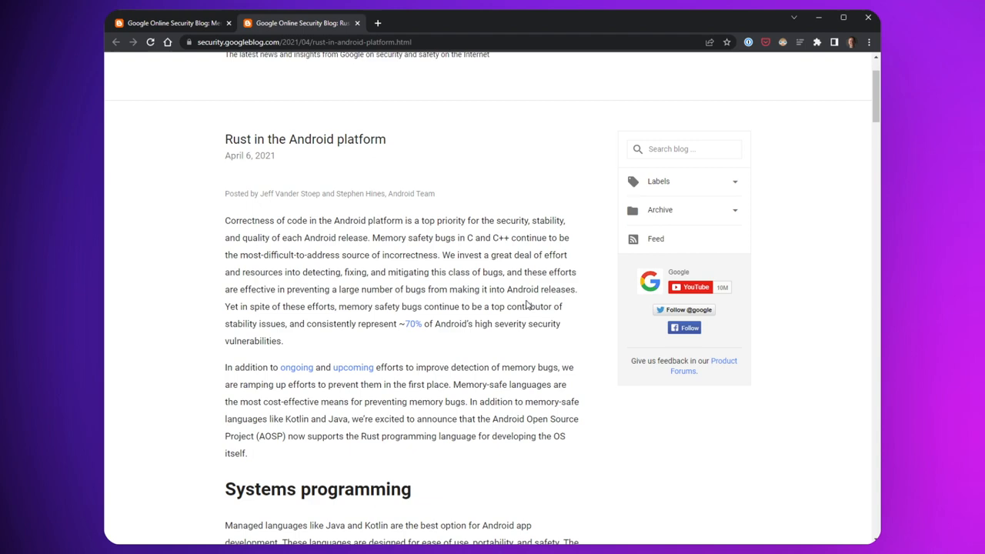
scroll(up, 3)
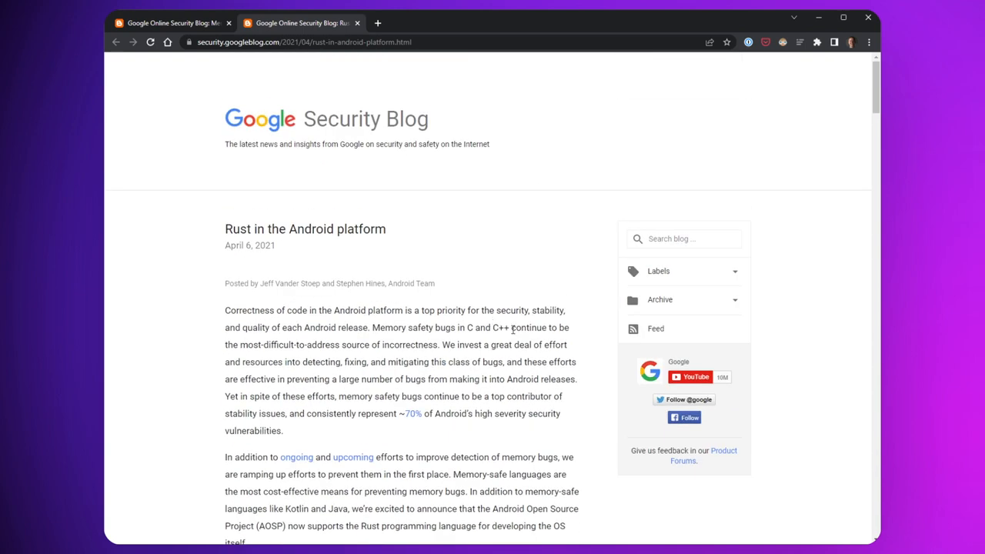
scroll(down, 3)
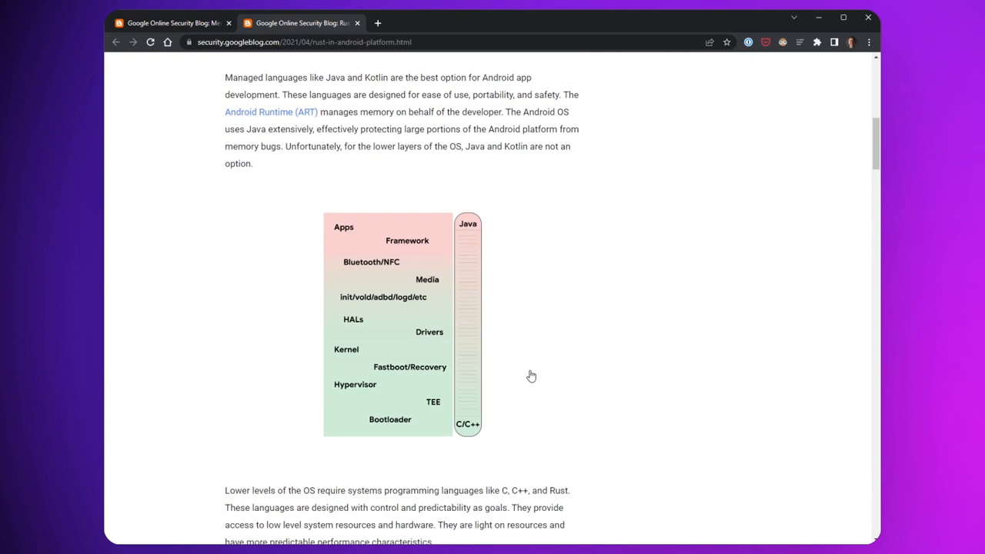
mouse_move(542, 373)
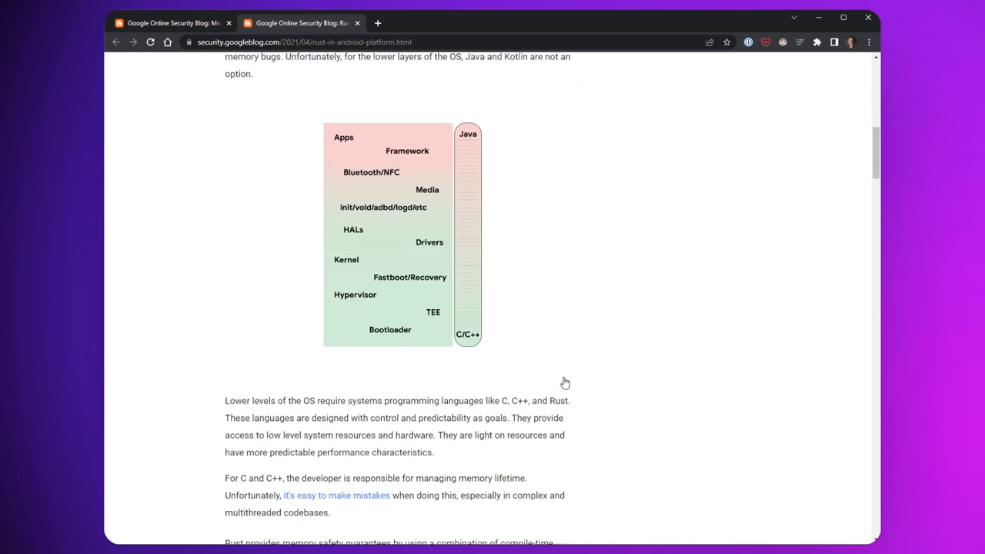
mouse_move(623, 381)
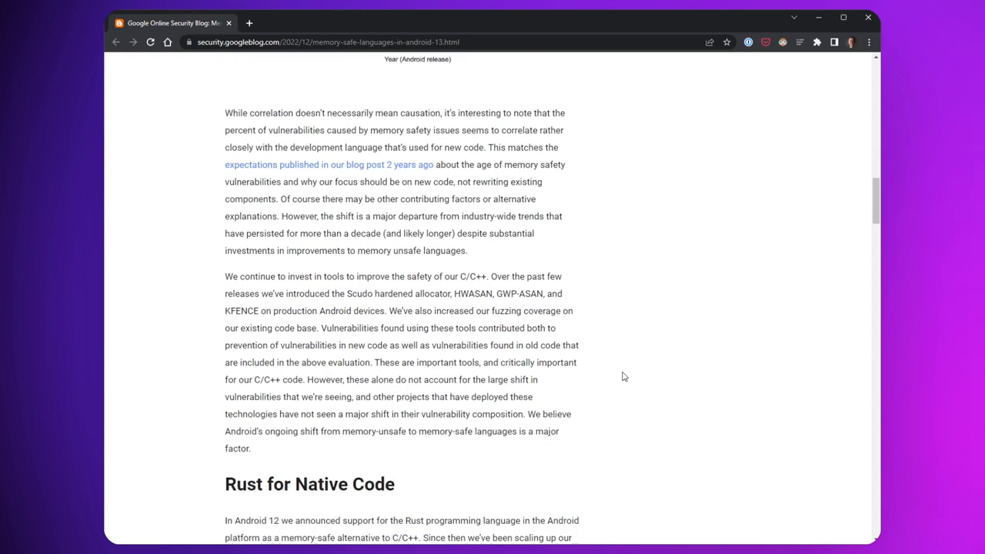
scroll(down, 3)
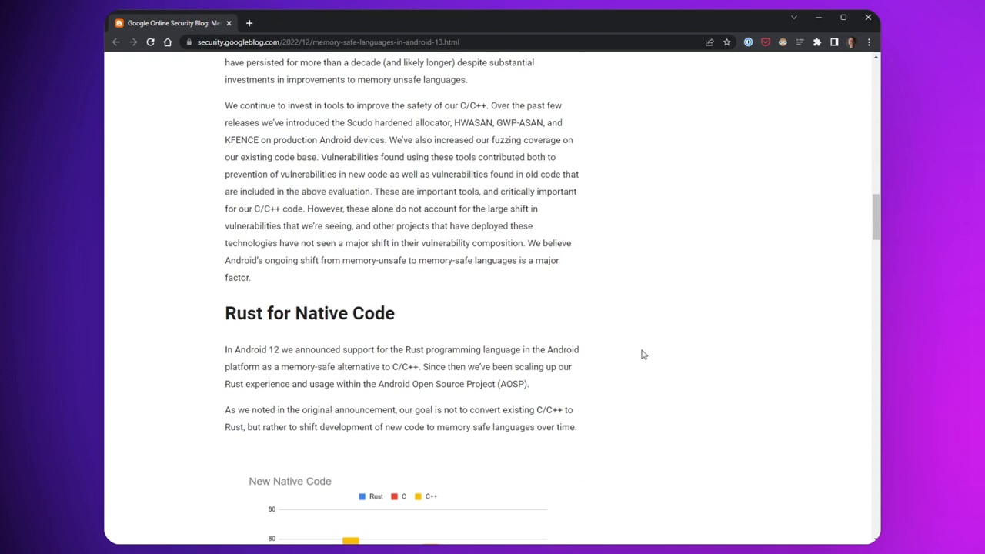
scroll(down, 3)
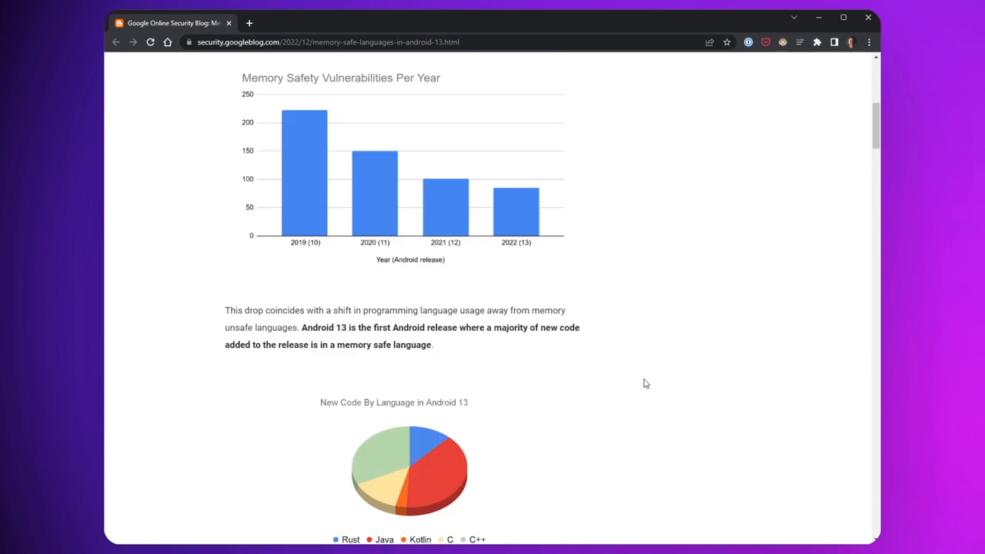
scroll(down, 3)
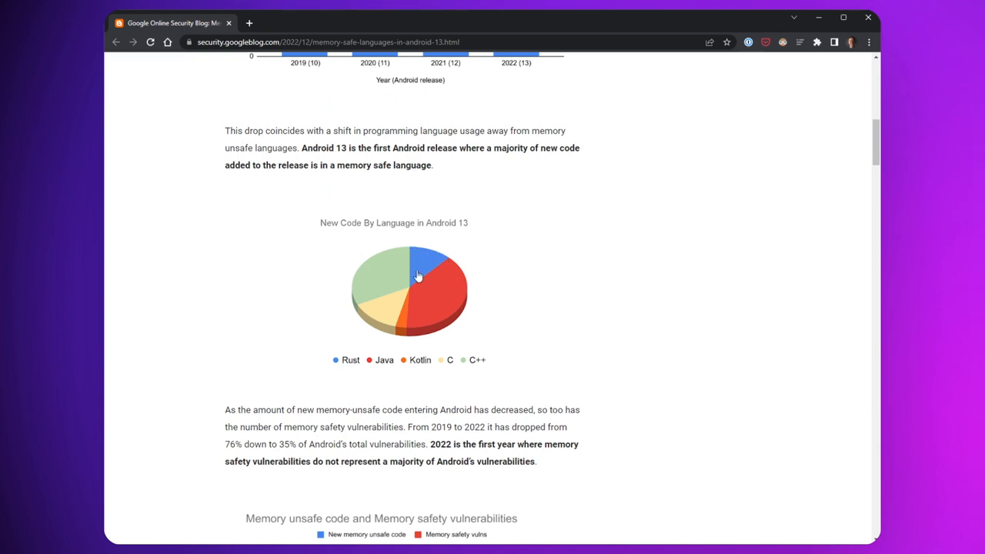
mouse_move(429, 268)
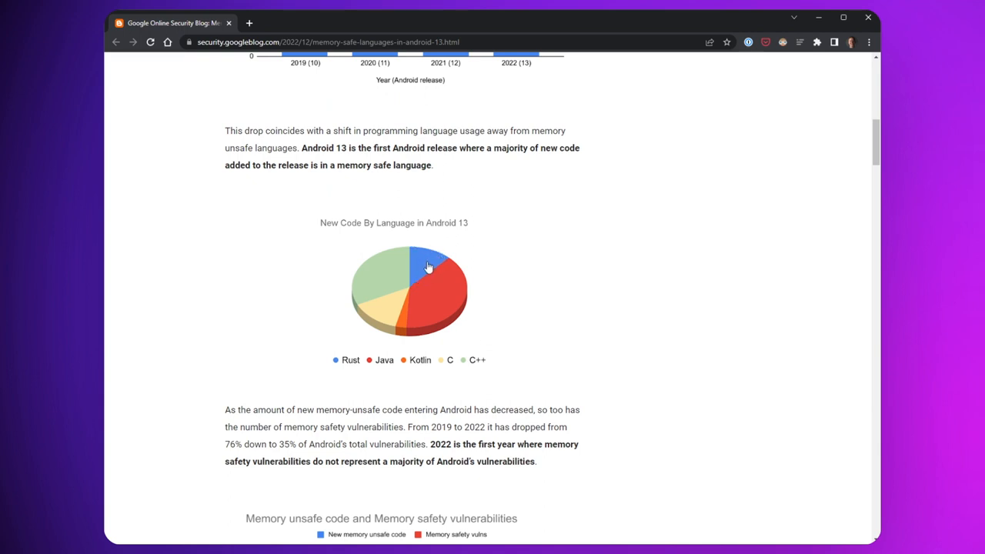
mouse_move(456, 300)
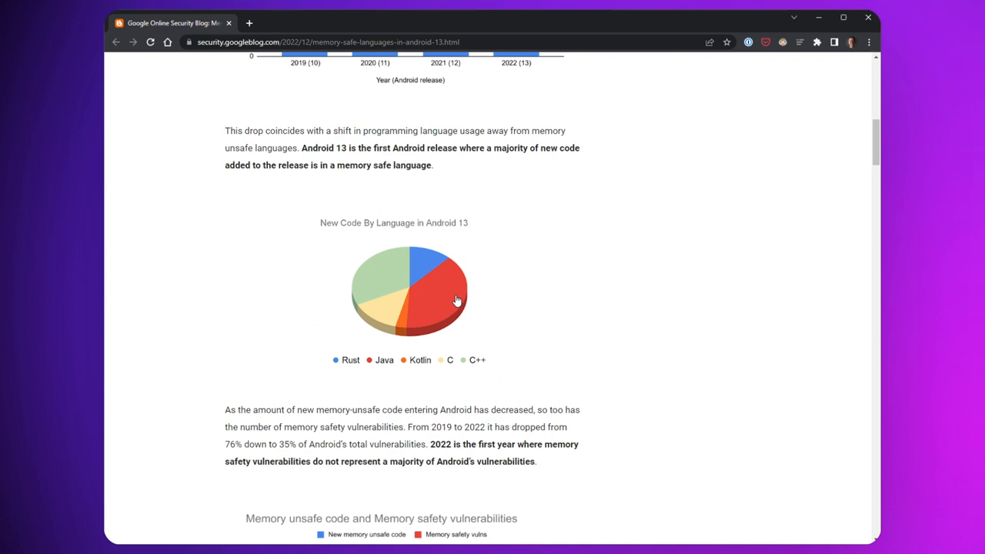
mouse_move(412, 252)
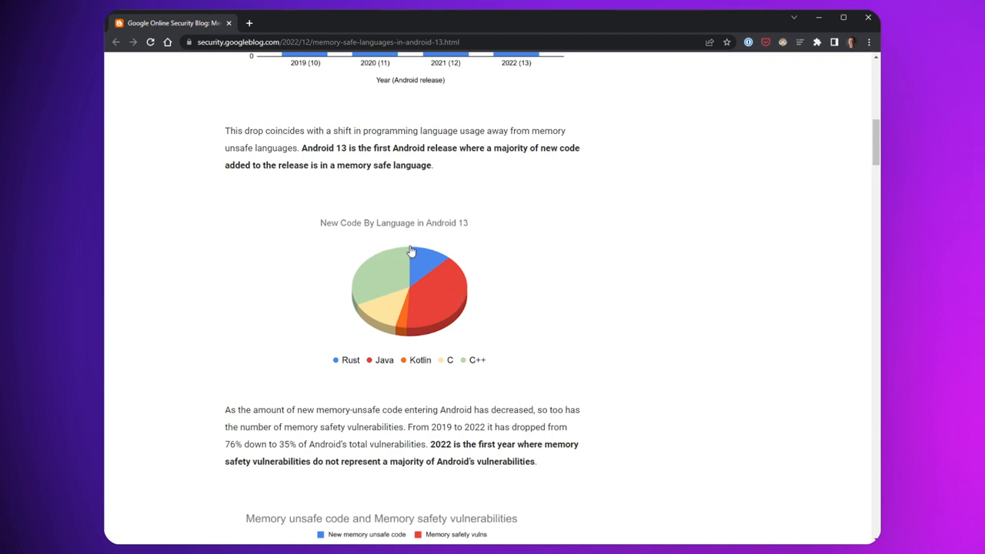
mouse_move(382, 321)
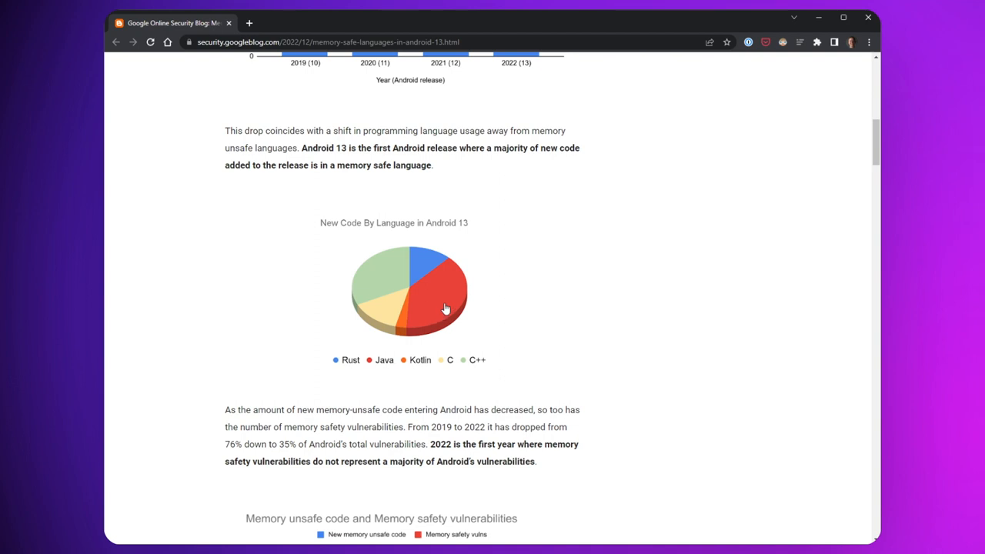
mouse_move(435, 322)
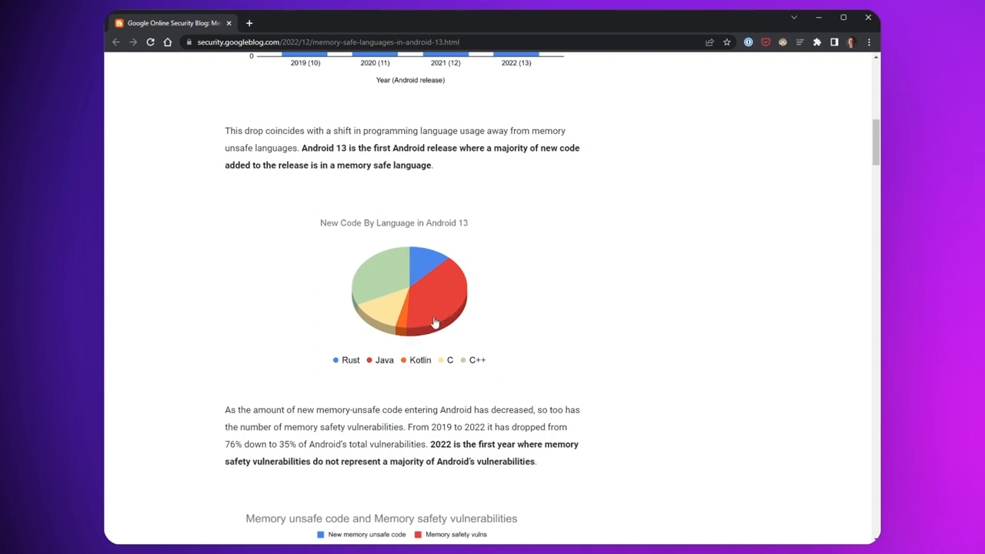
mouse_move(663, 370)
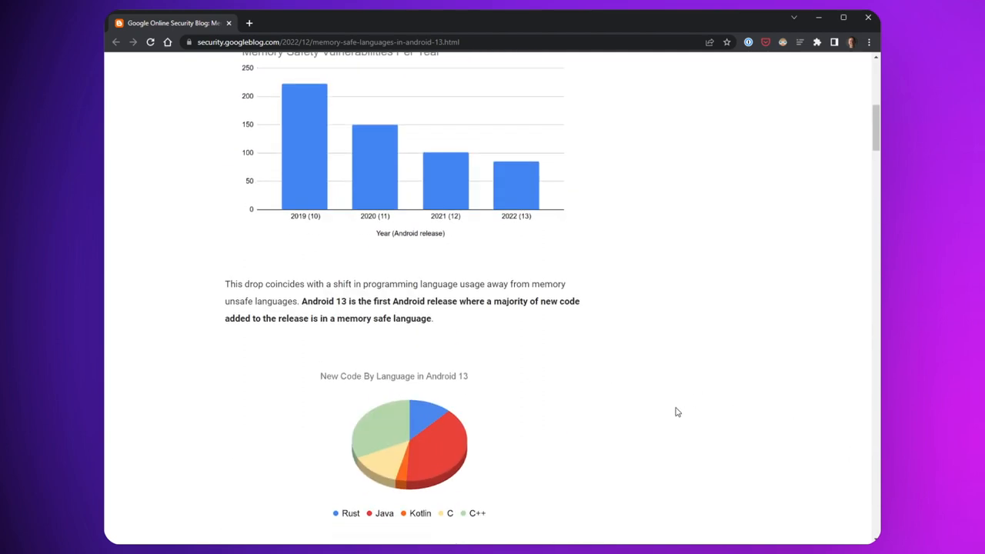
scroll(down, 3)
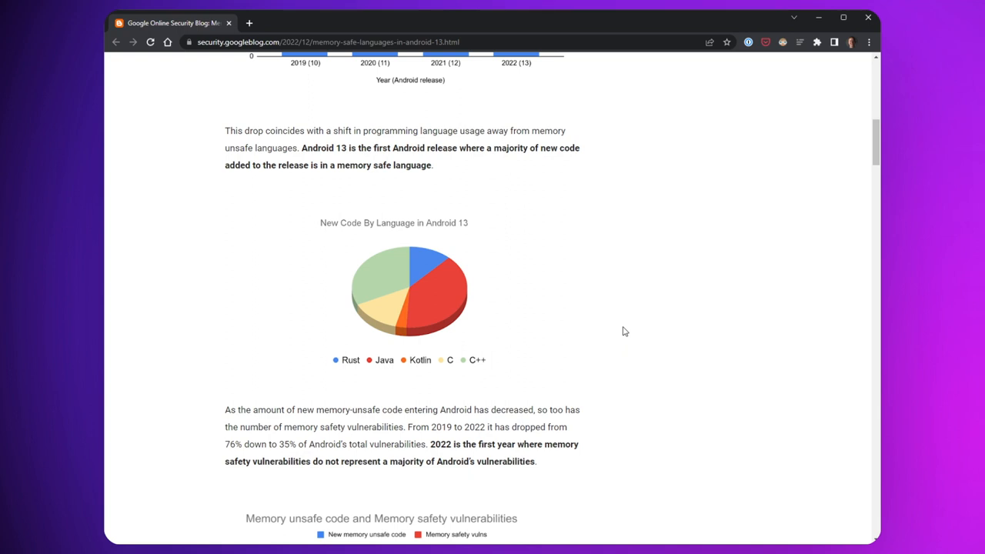
mouse_move(696, 385)
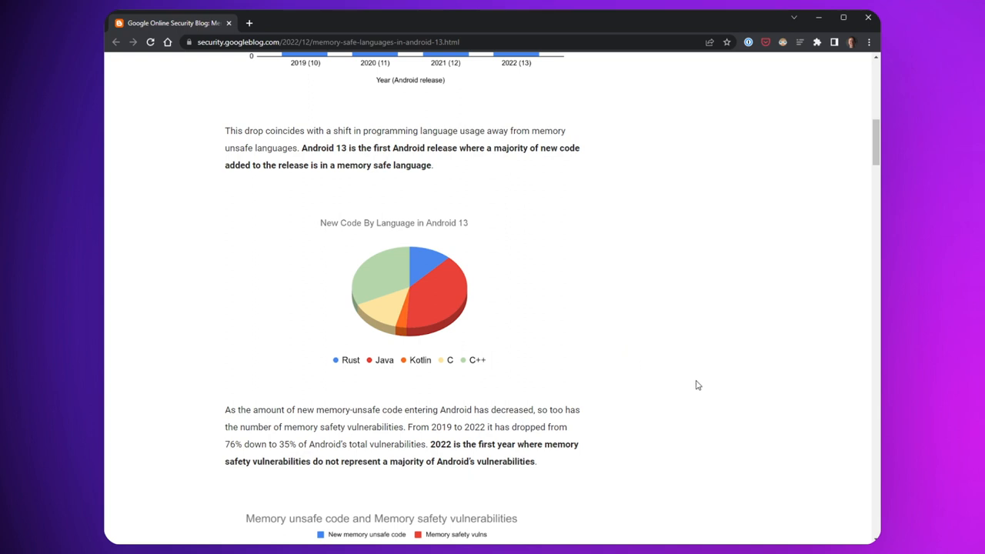
mouse_move(692, 402)
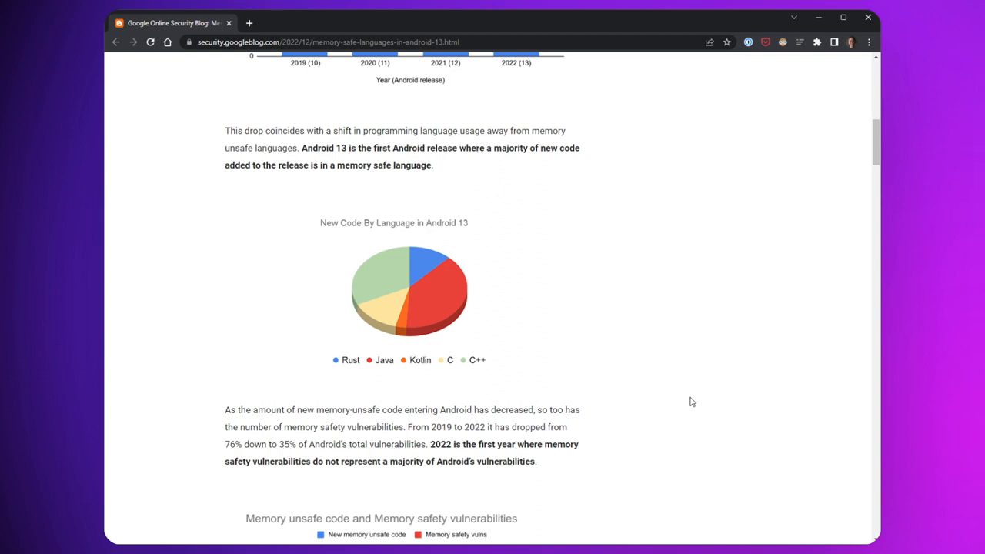
mouse_move(627, 376)
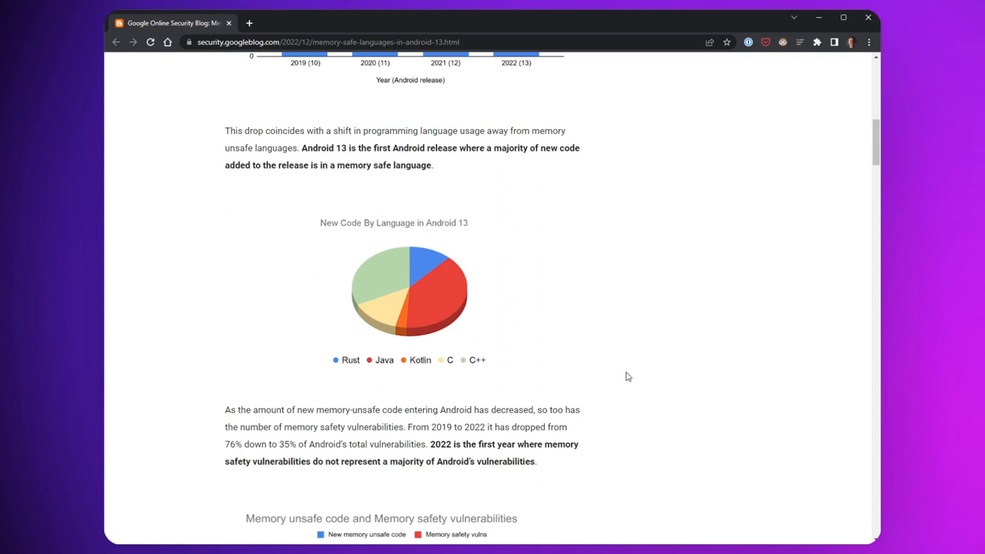
mouse_move(398, 314)
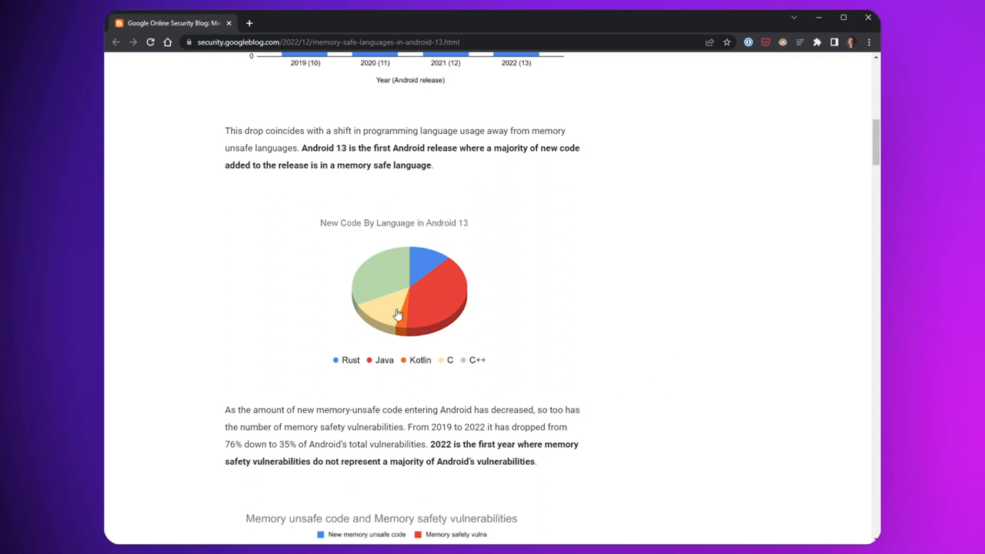
mouse_move(577, 287)
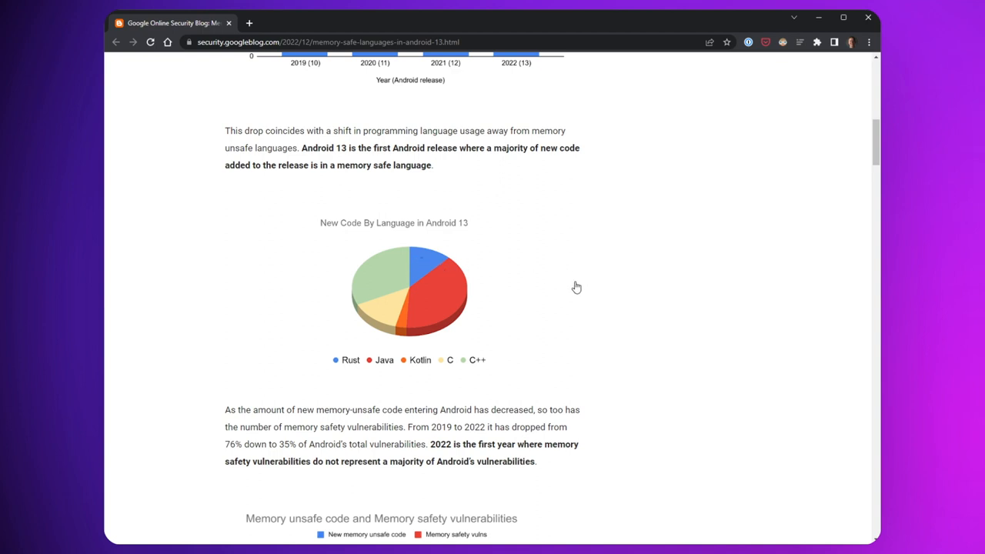
mouse_move(575, 309)
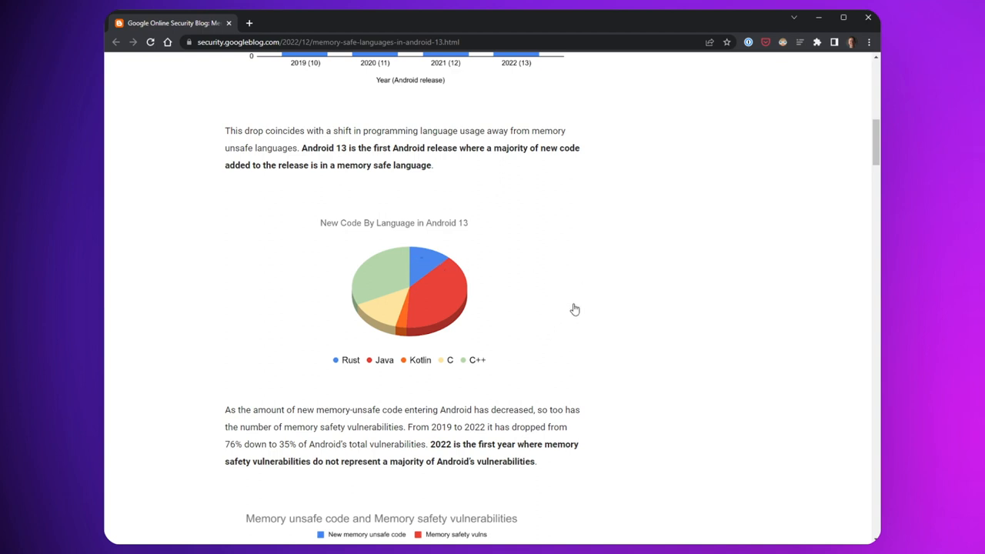
mouse_move(686, 284)
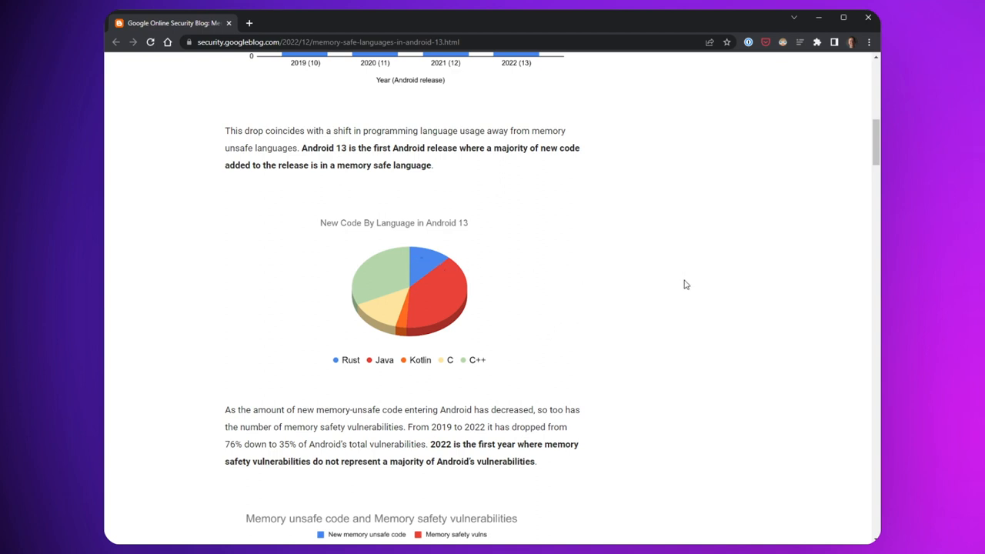
mouse_move(696, 331)
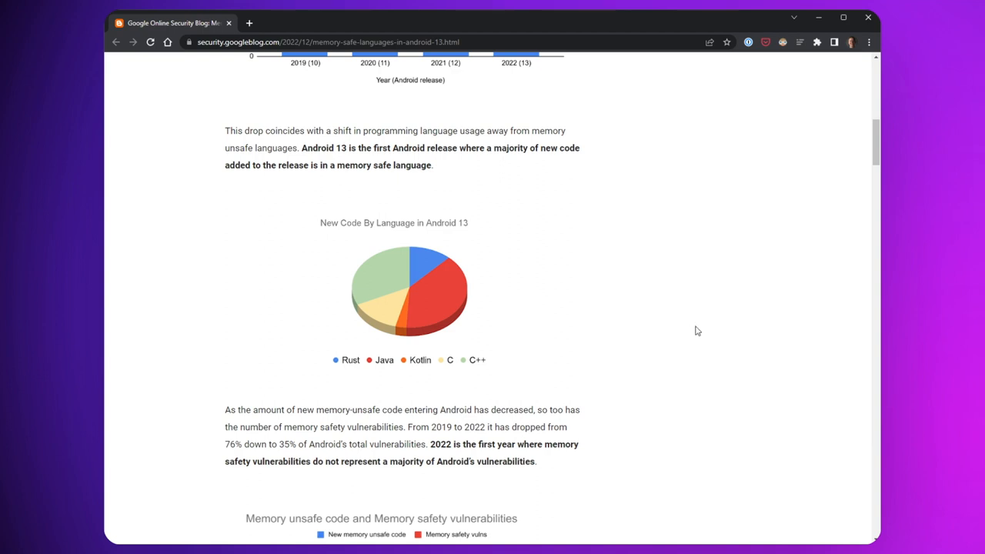
scroll(down, 3)
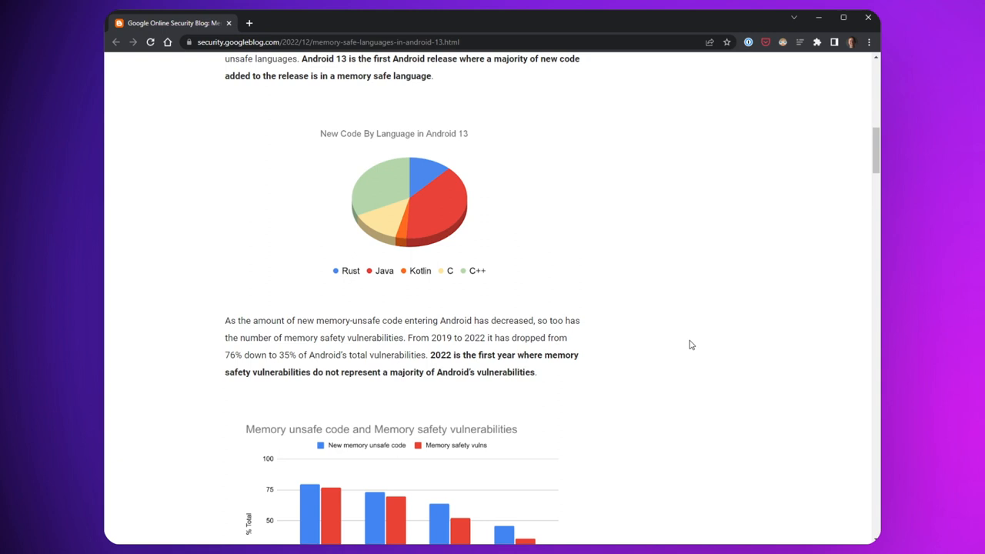
scroll(down, 3)
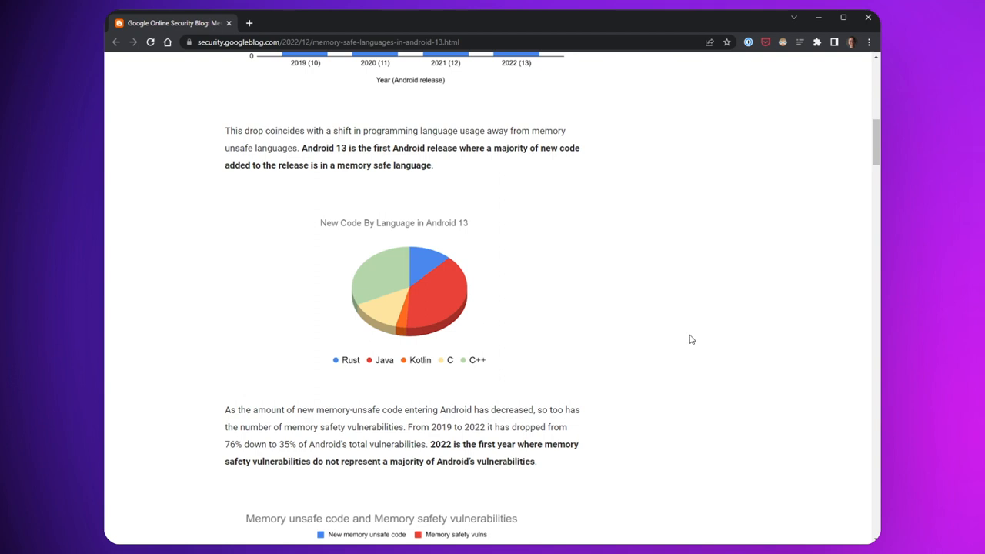
scroll(down, 3)
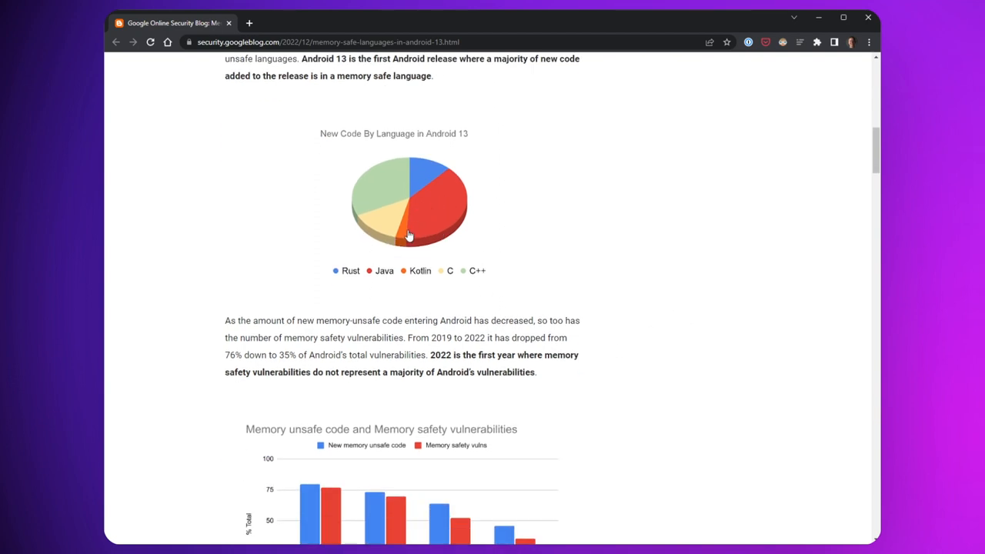
mouse_move(540, 204)
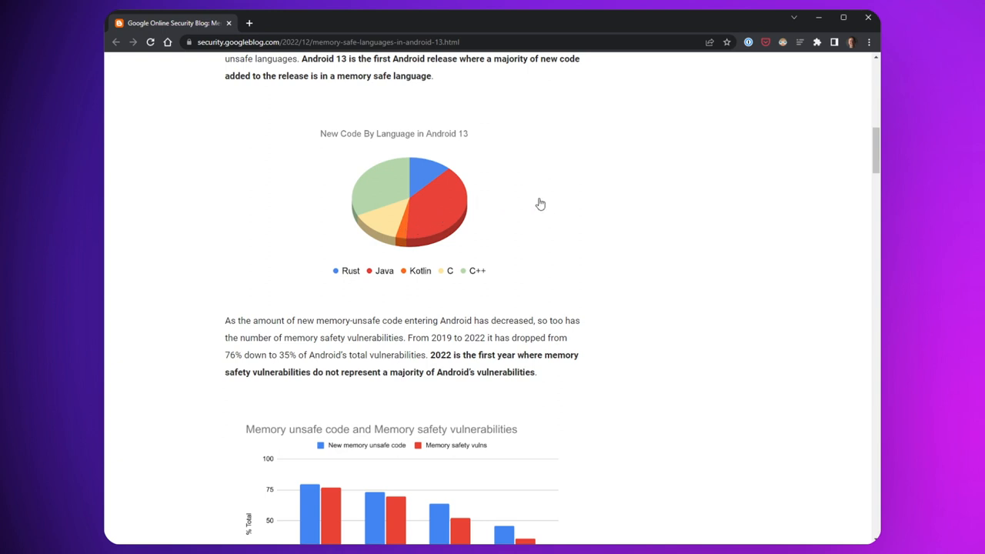
mouse_move(556, 246)
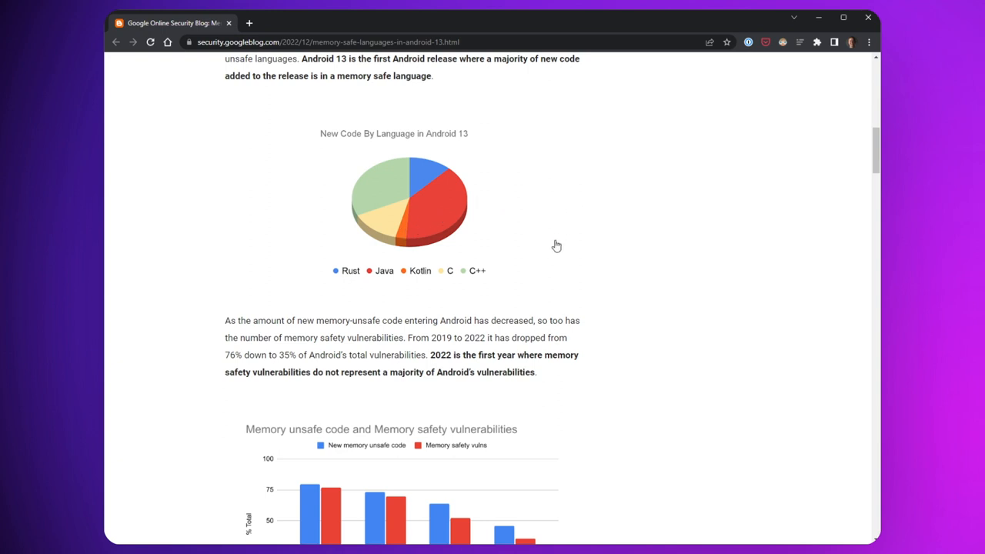
mouse_move(576, 281)
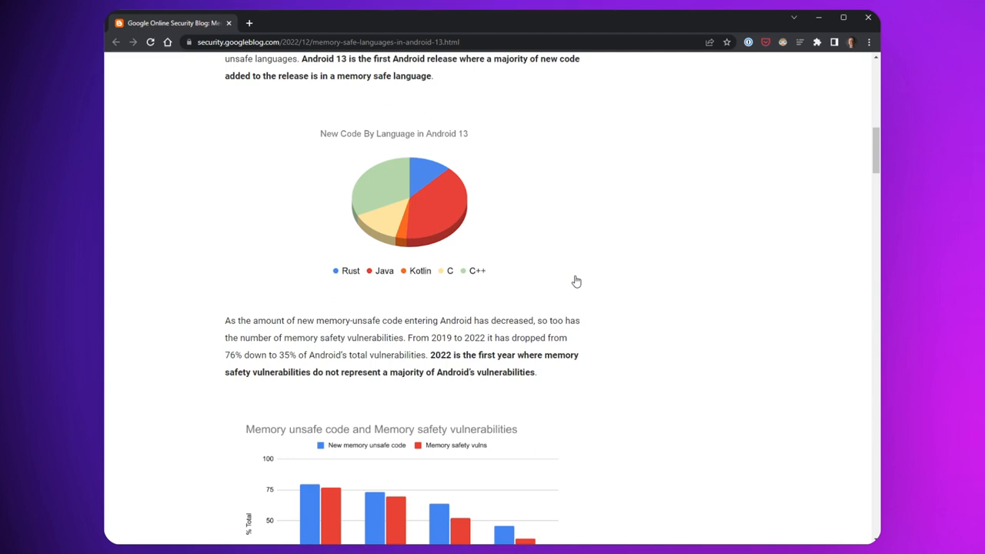
mouse_move(628, 318)
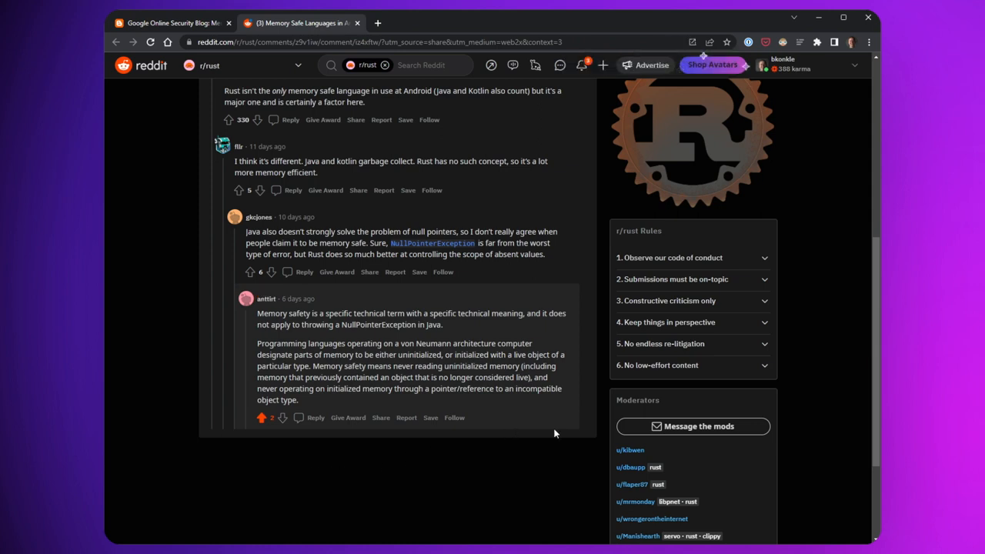
mouse_move(435, 521)
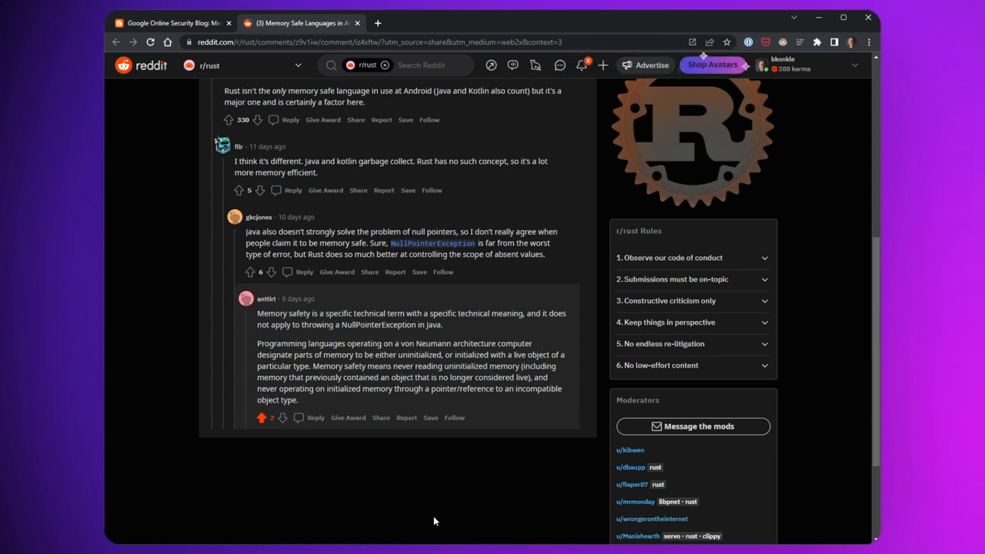
mouse_move(485, 447)
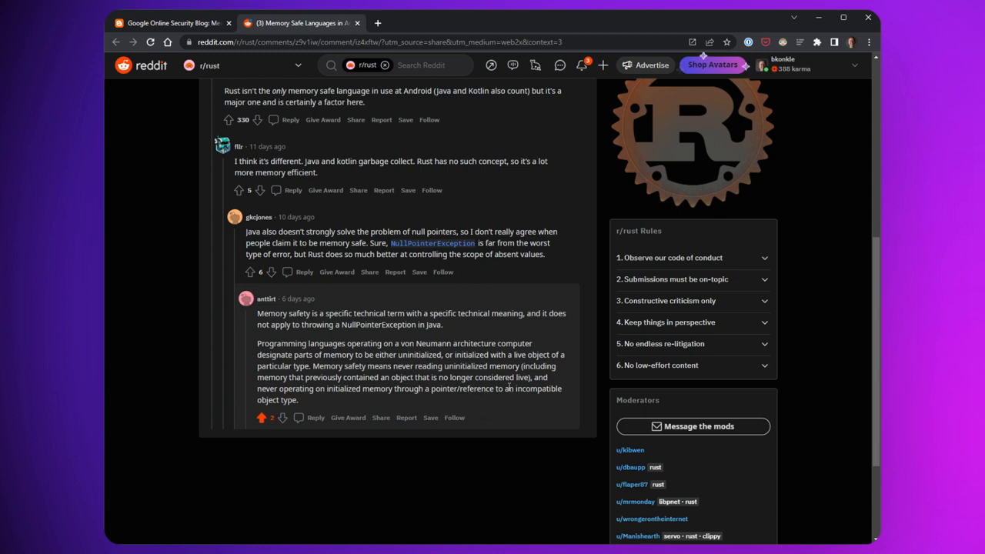
mouse_move(639, 462)
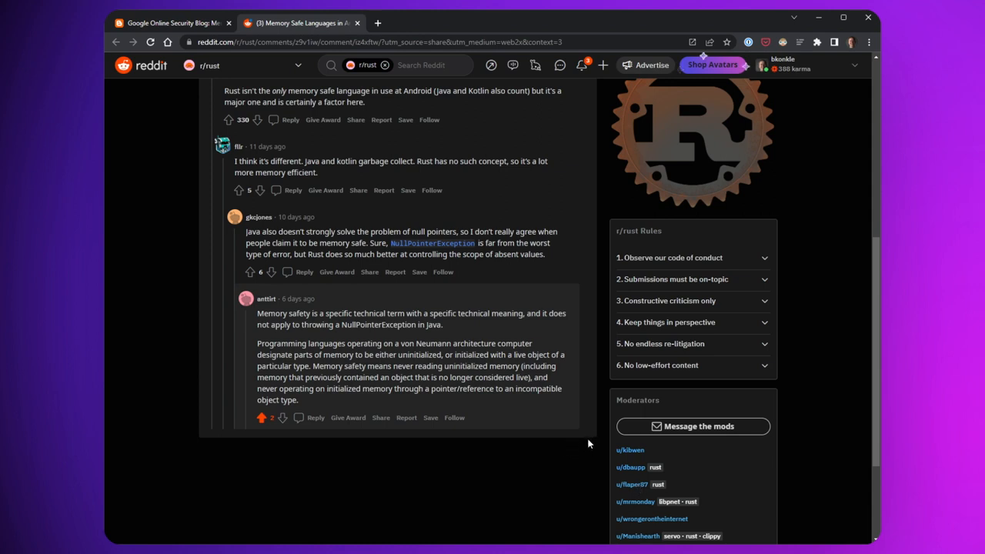
mouse_move(521, 475)
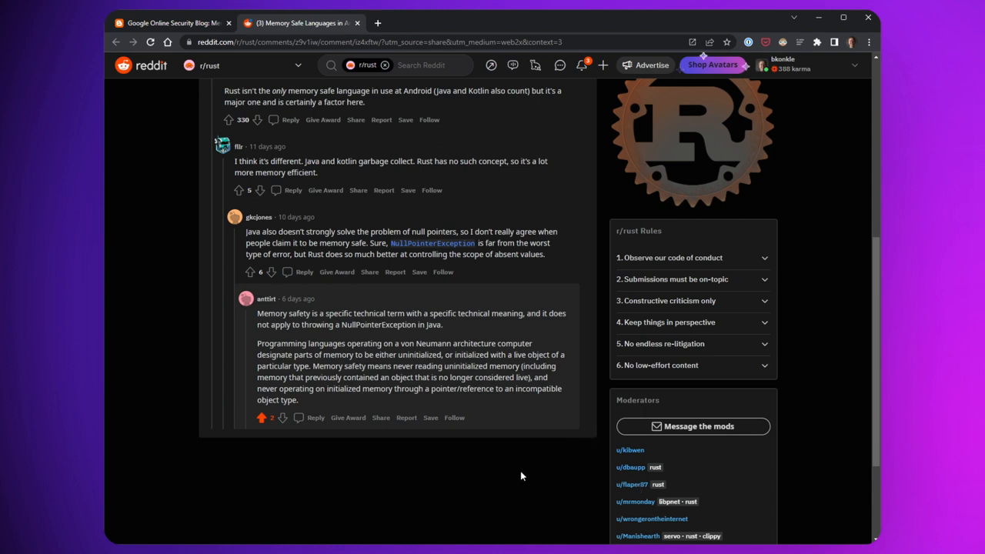
mouse_move(596, 430)
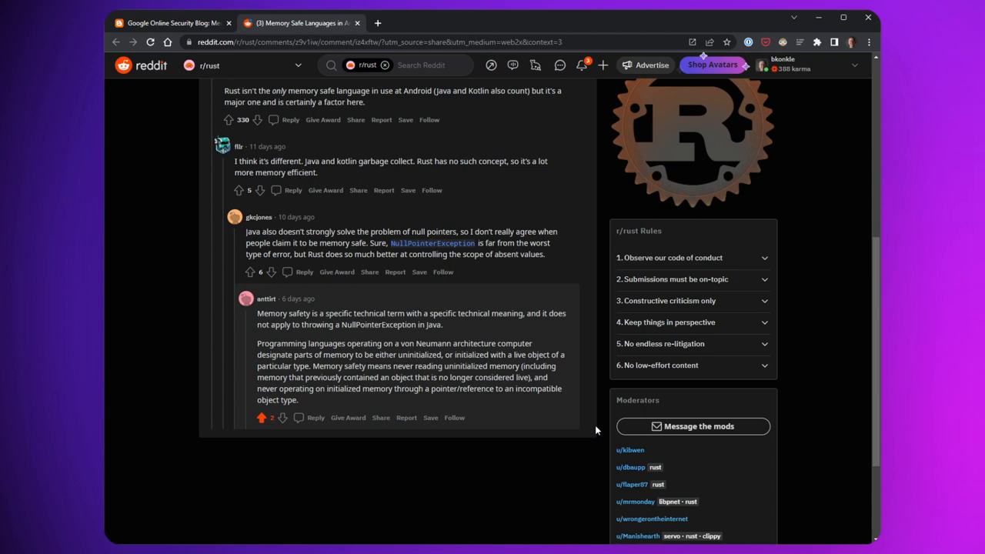
mouse_move(479, 459)
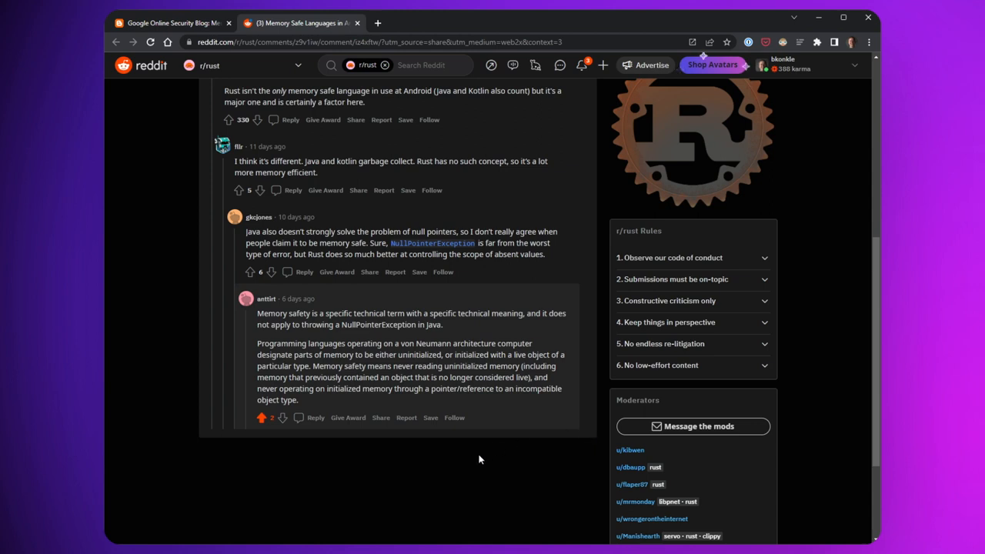
mouse_move(522, 450)
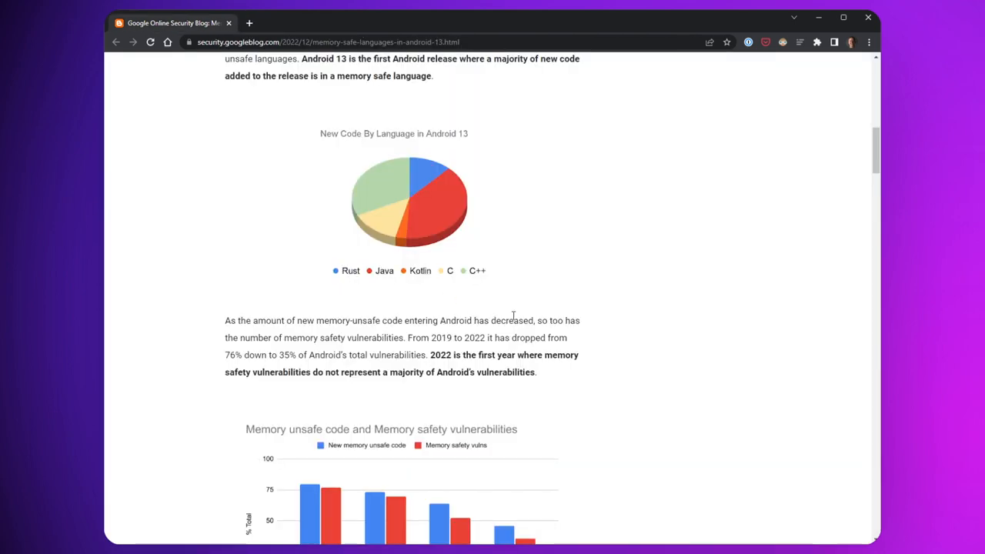
Scroll the Android 13 post to the chart showing memory safety vulnerabilities as disproportionately severe
scroll(down, 3)
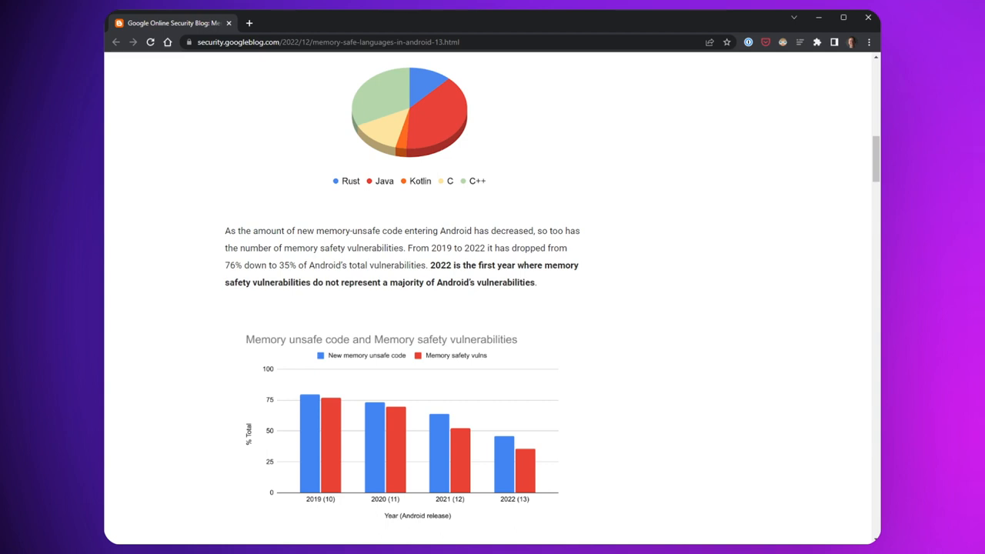
mouse_move(629, 318)
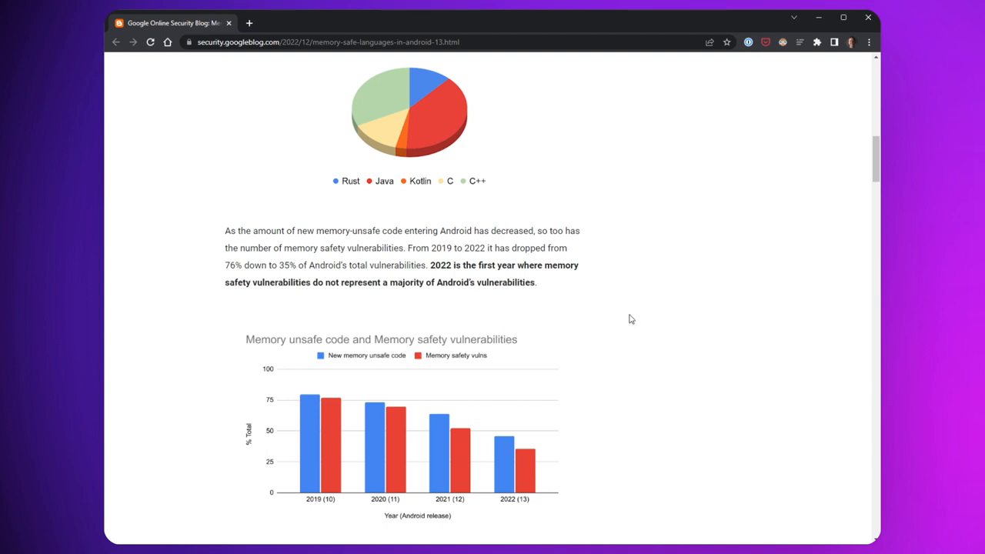
scroll(down, 3)
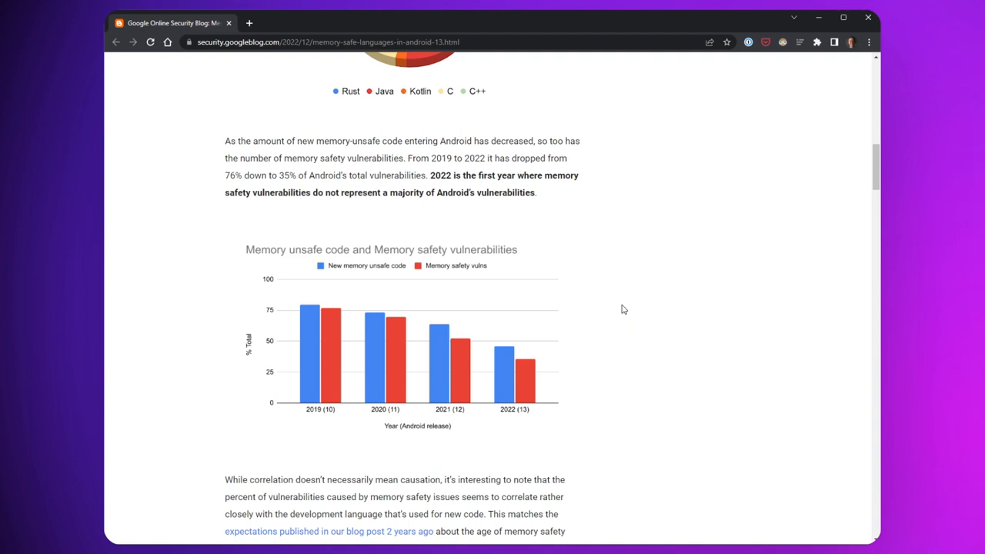
mouse_move(680, 338)
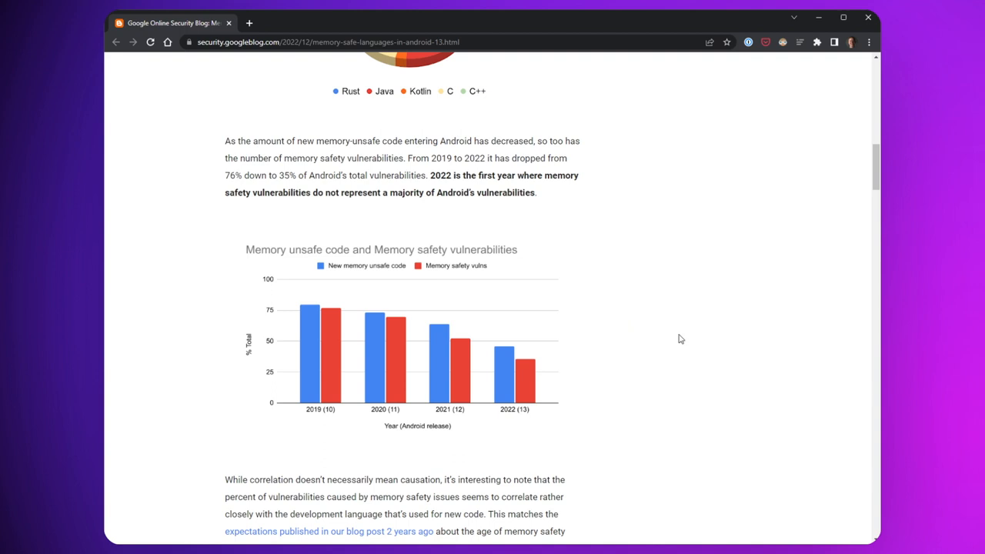
scroll(down, 3)
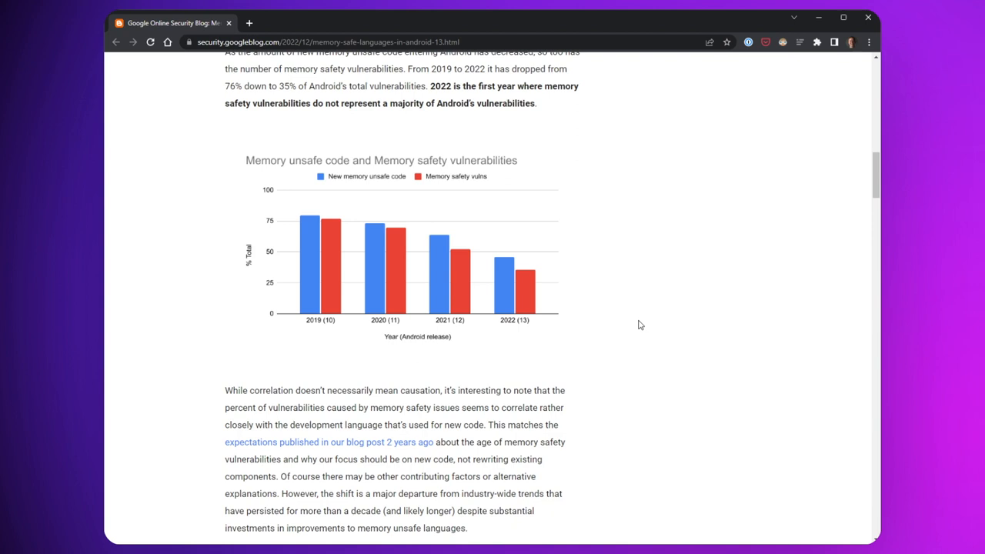
scroll(down, 3)
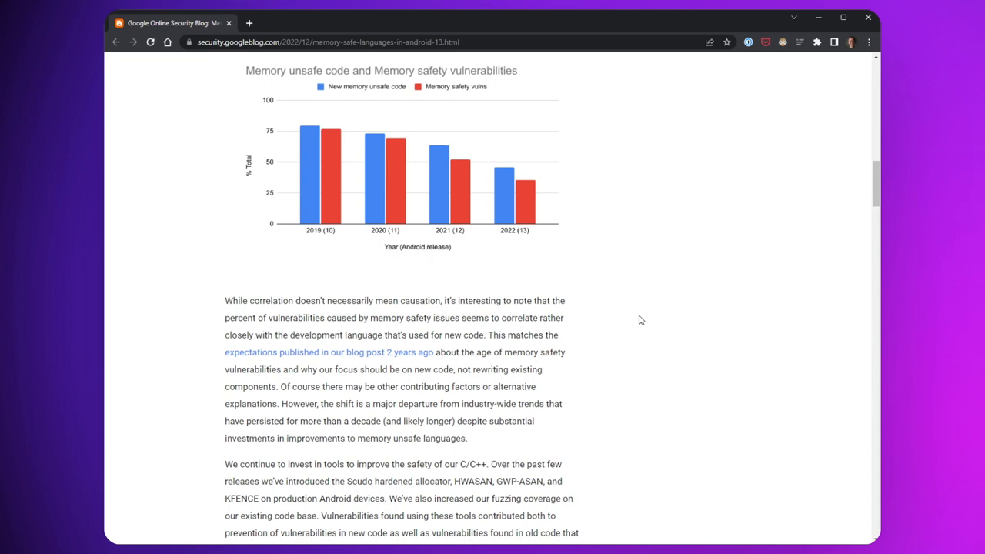
scroll(down, 3)
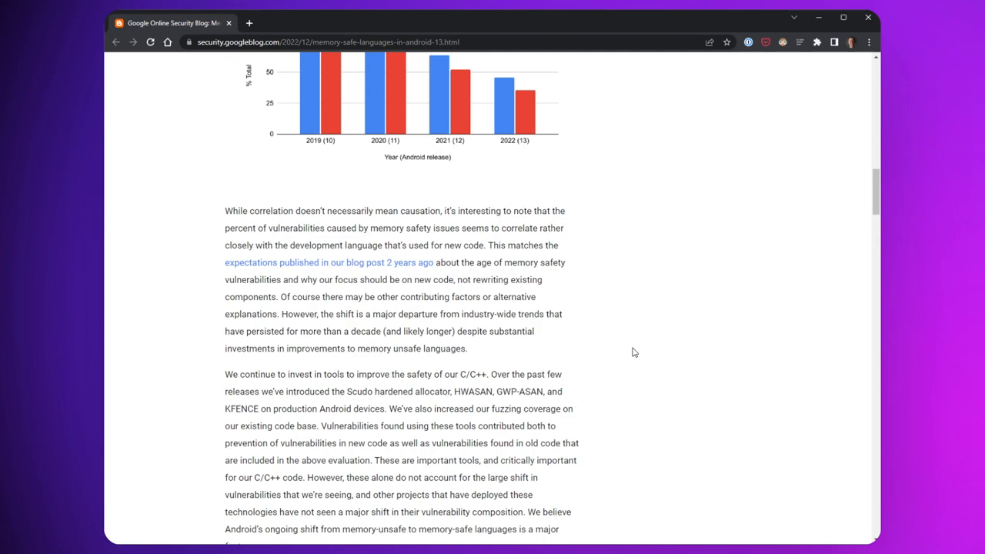
scroll(down, 3)
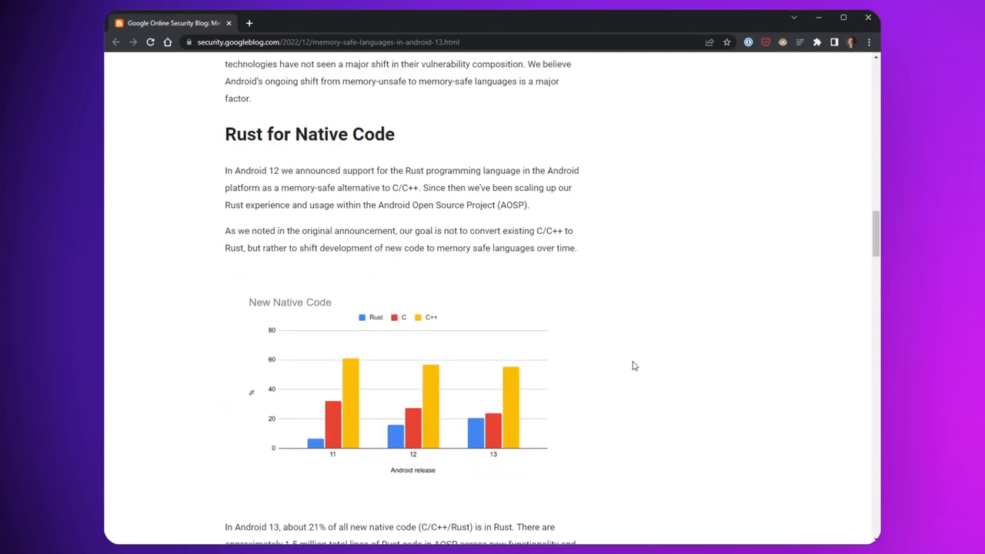
scroll(up, 3)
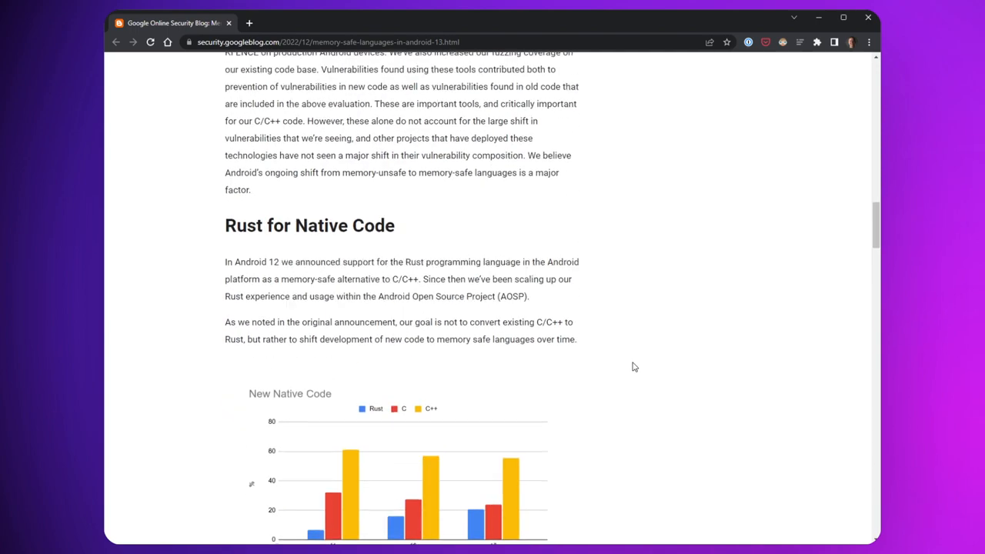
scroll(up, 3)
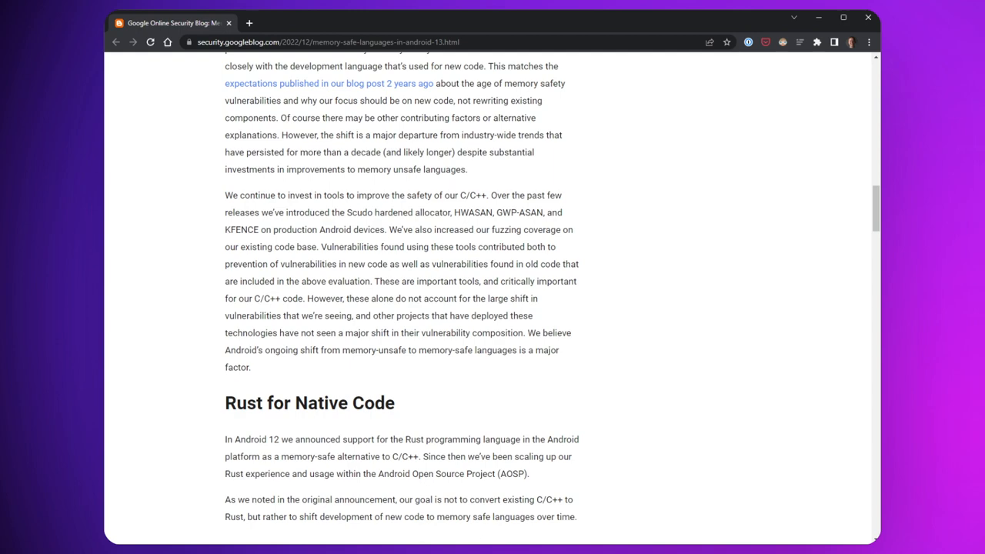
mouse_move(568, 418)
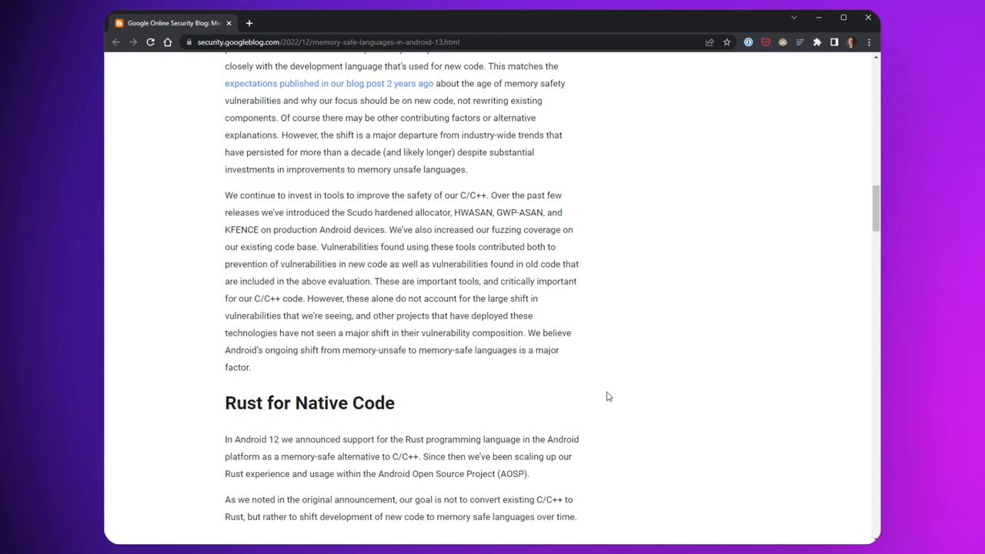
scroll(down, 3)
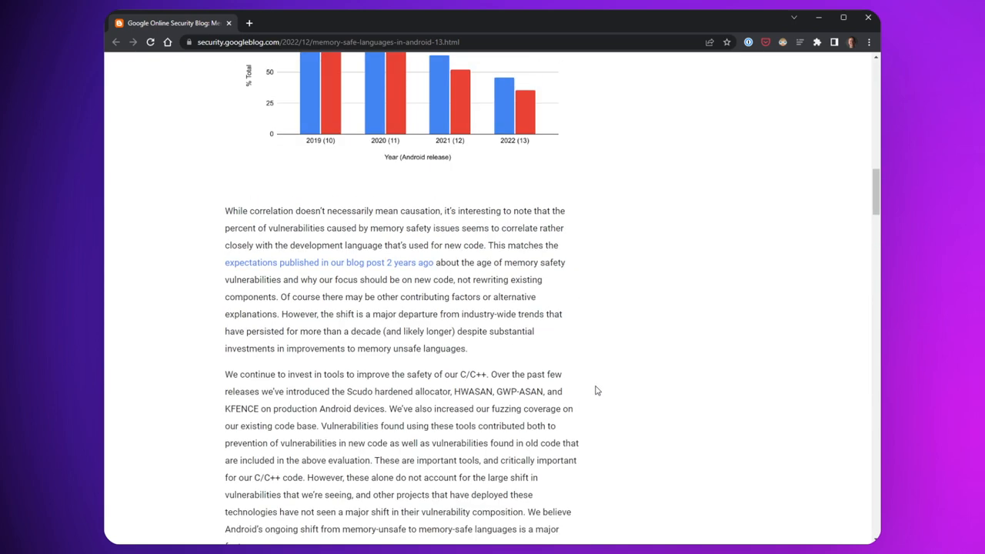
scroll(up, 3)
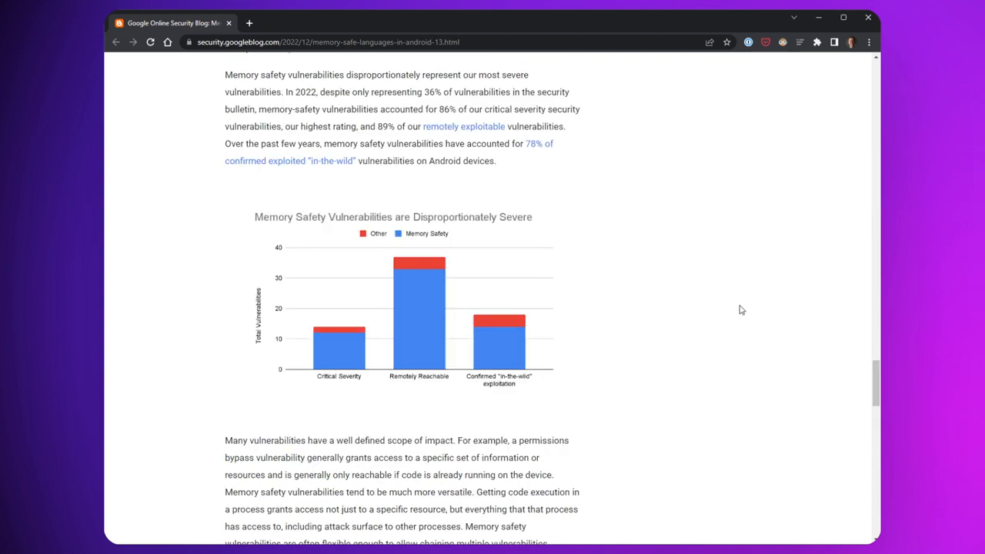
mouse_move(722, 328)
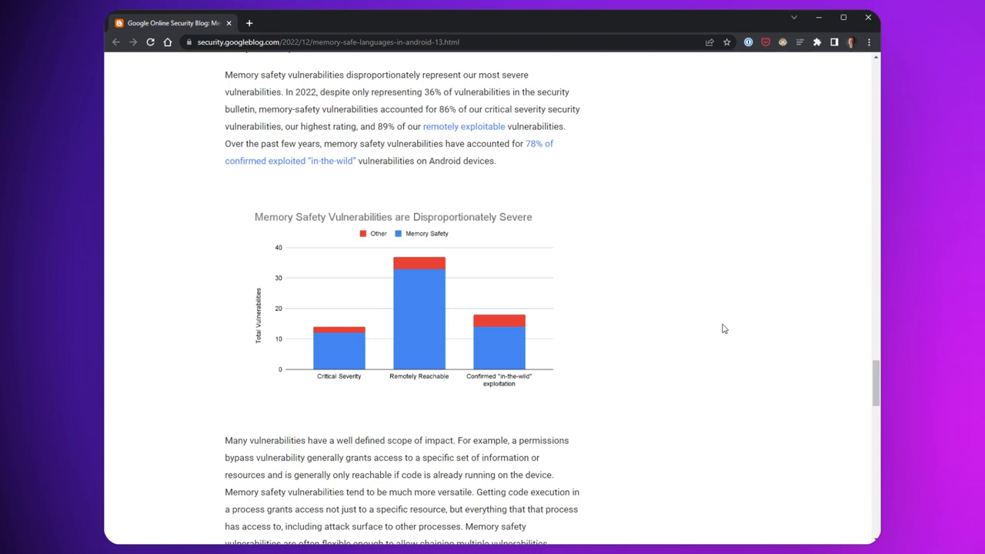
Scroll past the Critical-Severity chart to the Rust for Native Code section's new-native-code chart
scroll(down, 3)
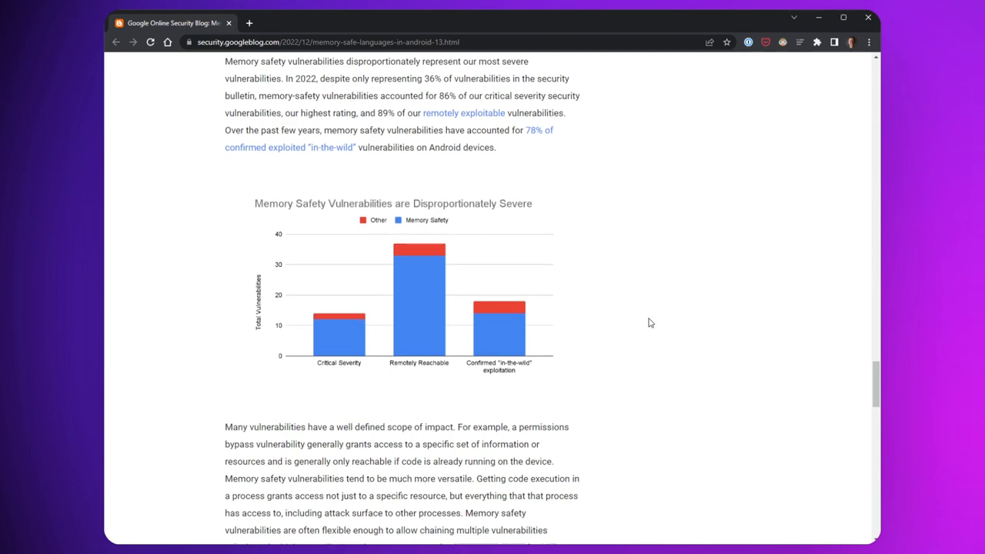
scroll(down, 3)
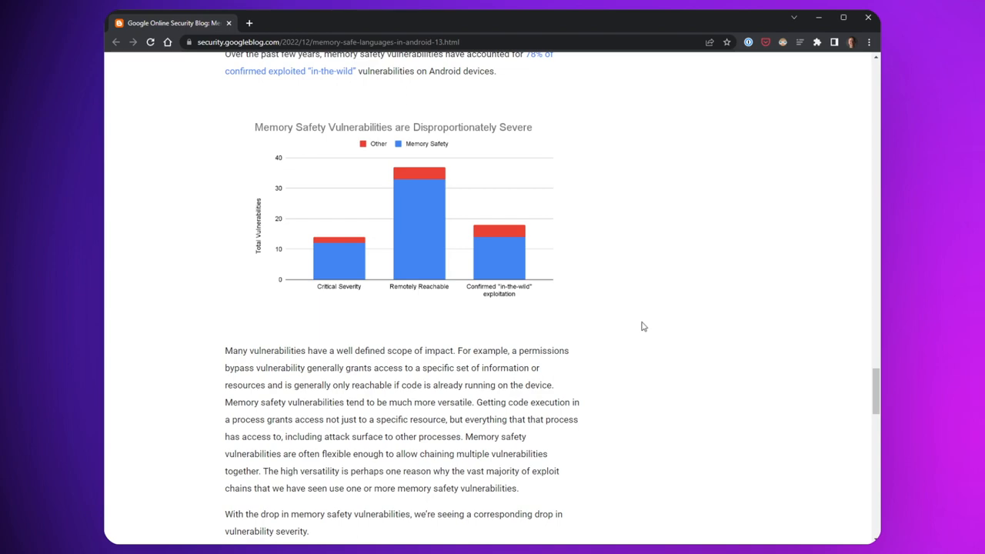
scroll(down, 3)
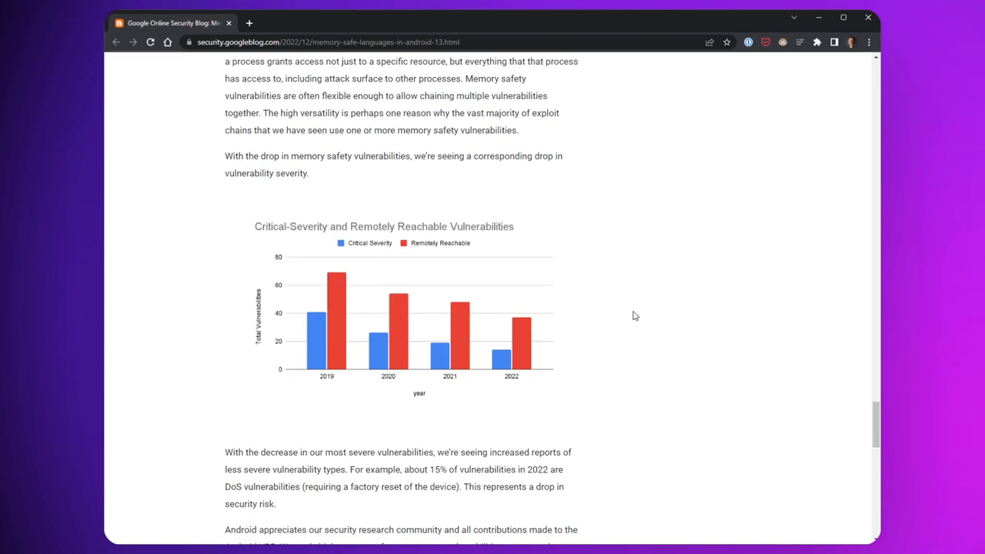
mouse_move(625, 318)
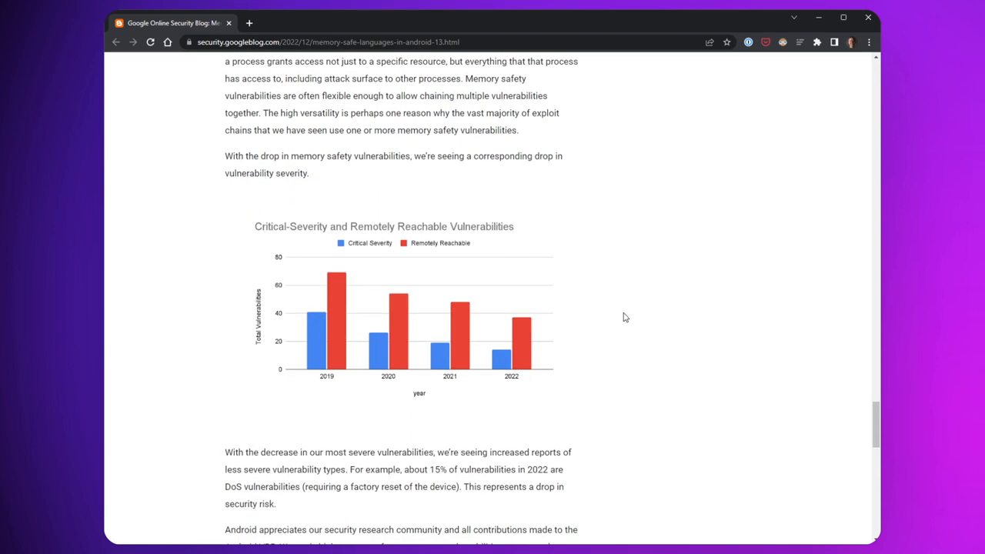
mouse_move(491, 325)
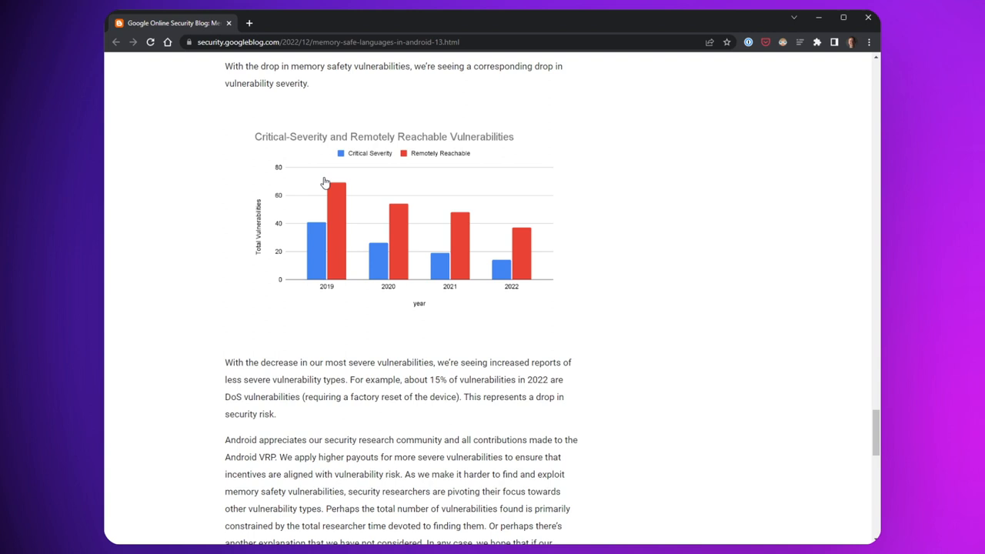
mouse_move(615, 262)
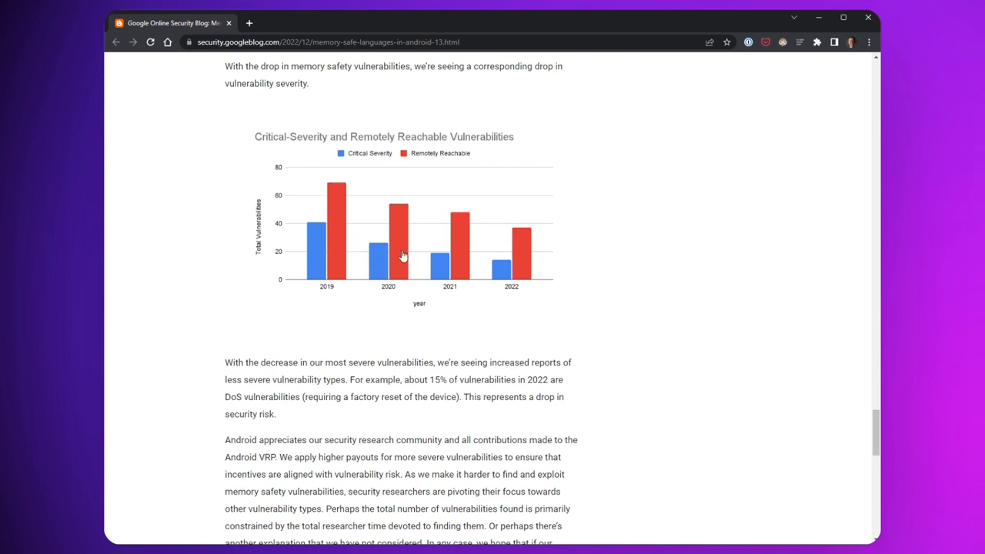
scroll(down, 3)
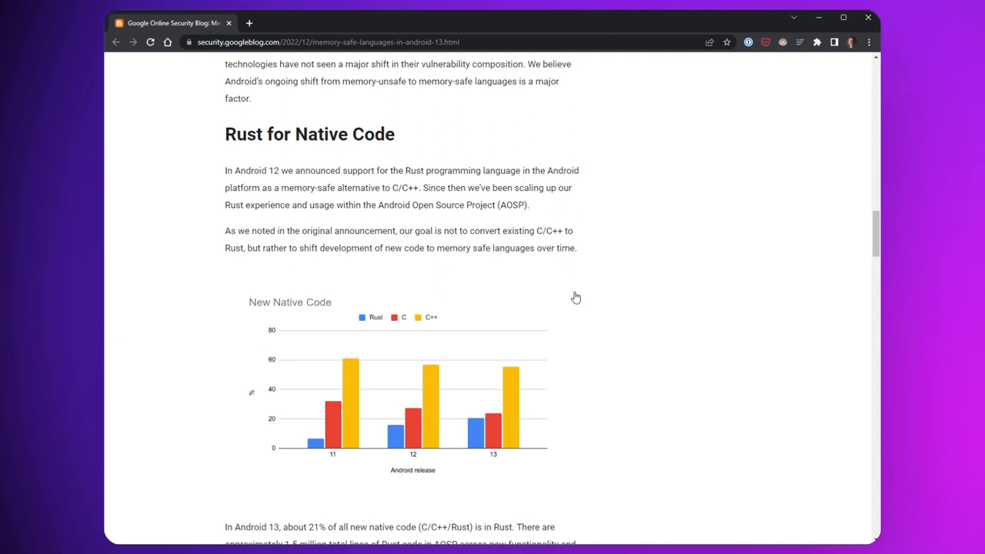
mouse_move(567, 326)
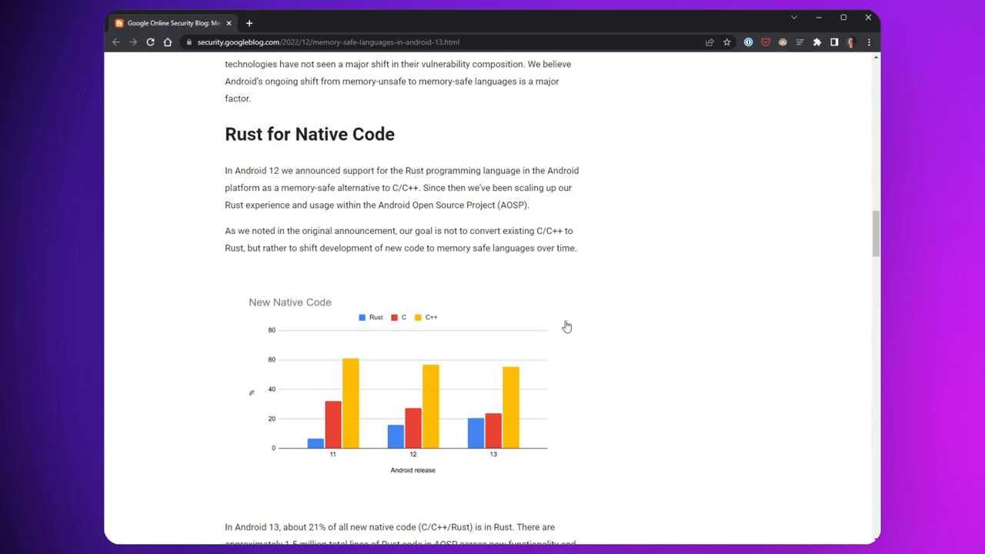
Scroll to the Security impact paragraph stating zero memory safety vulnerabilities, then back up slightly
scroll(down, 3)
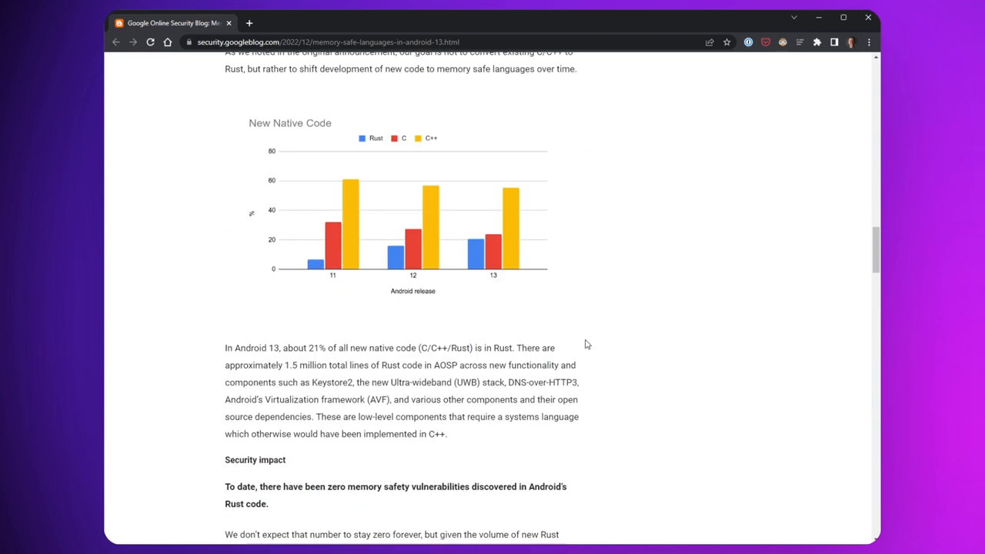
mouse_move(573, 322)
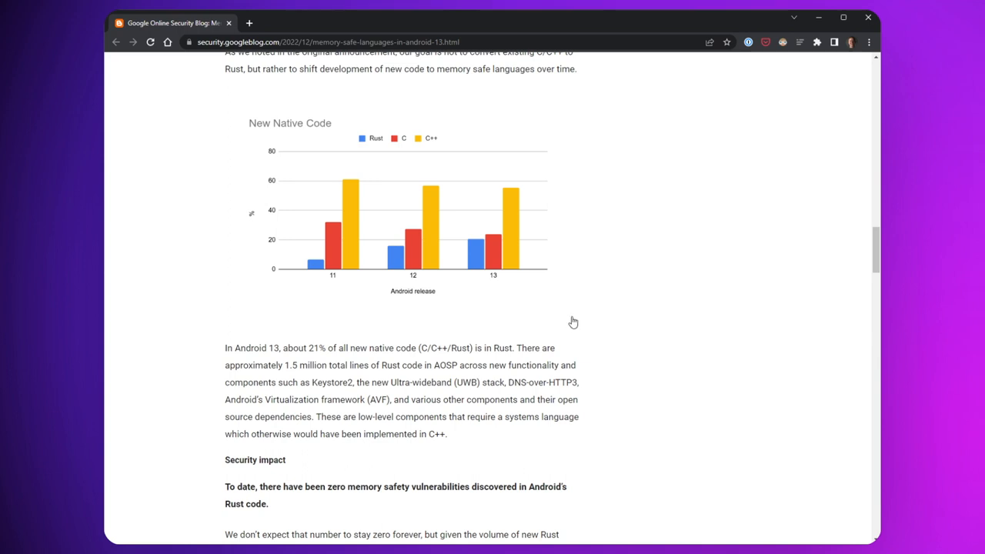
mouse_move(591, 342)
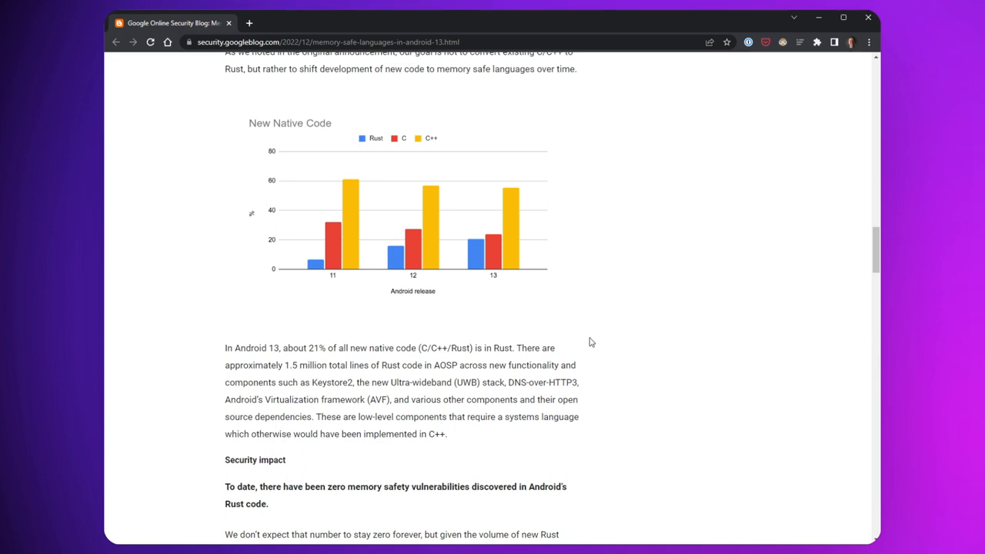
scroll(down, 3)
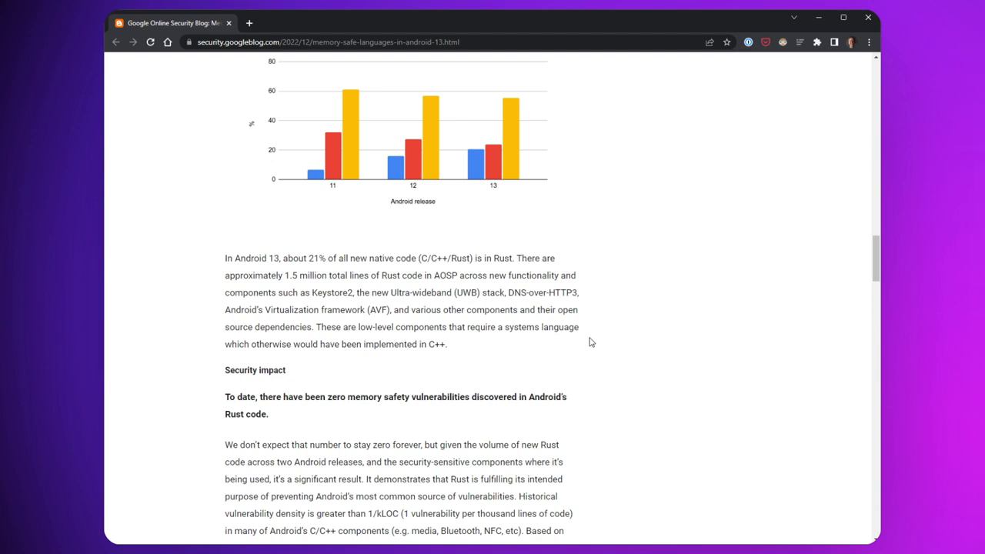
mouse_move(613, 331)
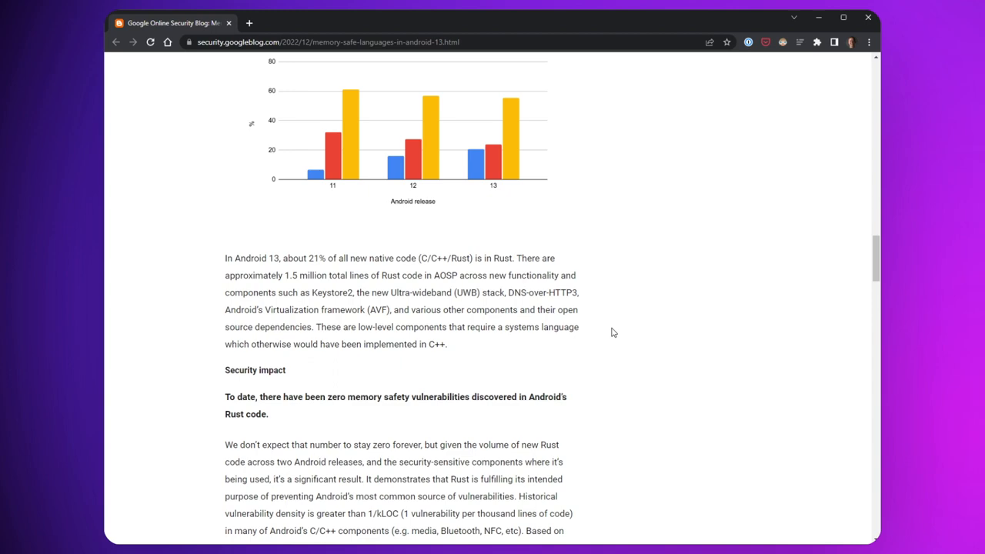
scroll(up, 3)
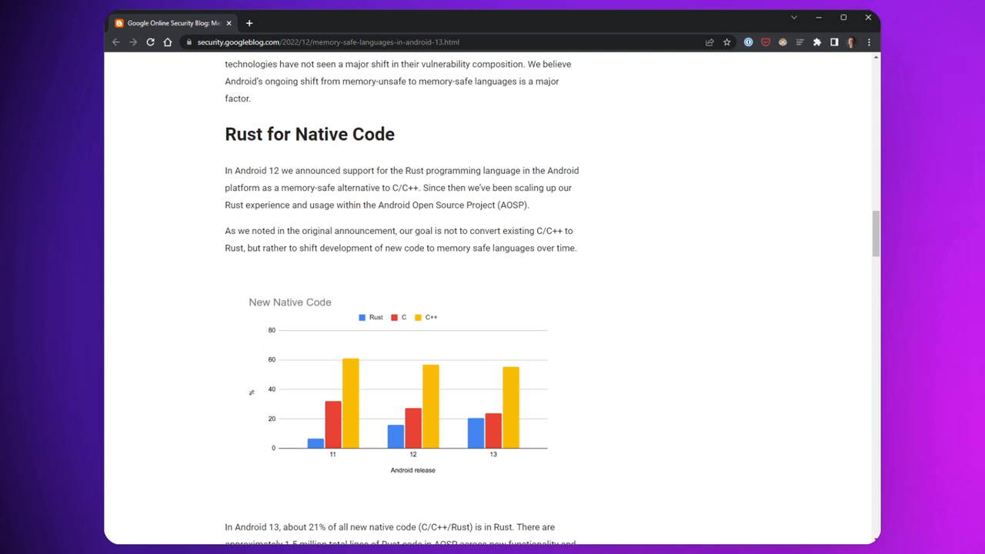
mouse_move(613, 331)
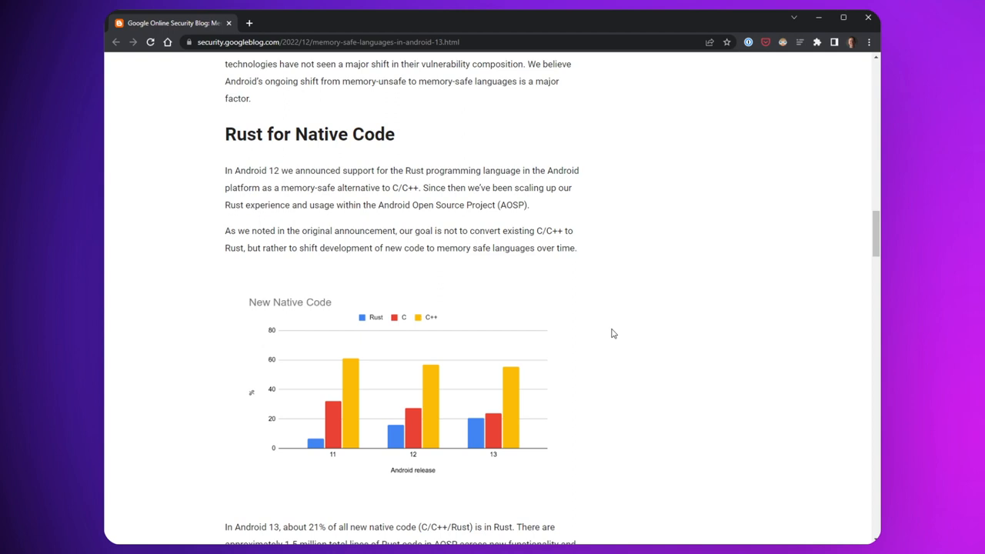
mouse_move(623, 340)
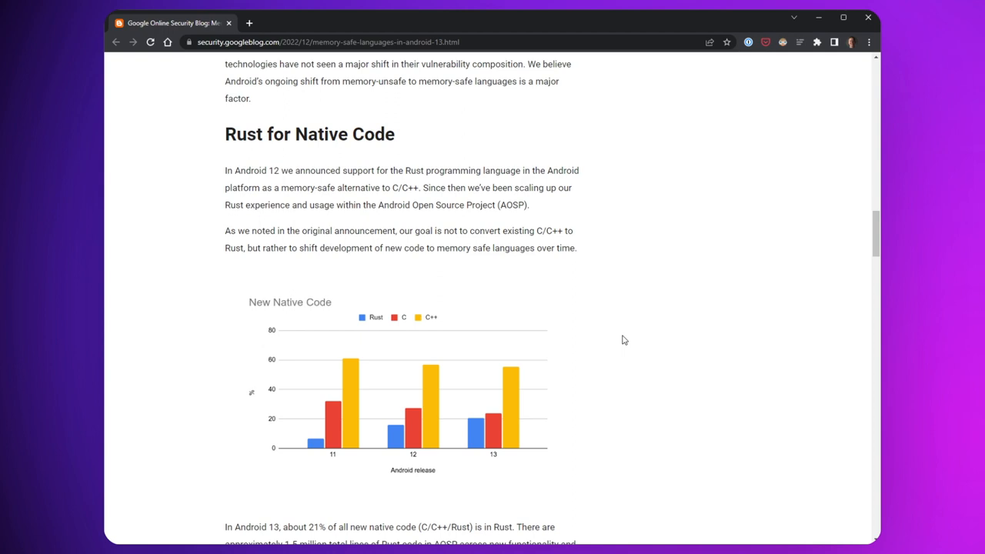
Scroll through the Security impact passage of the Android 13 post
scroll(down, 3)
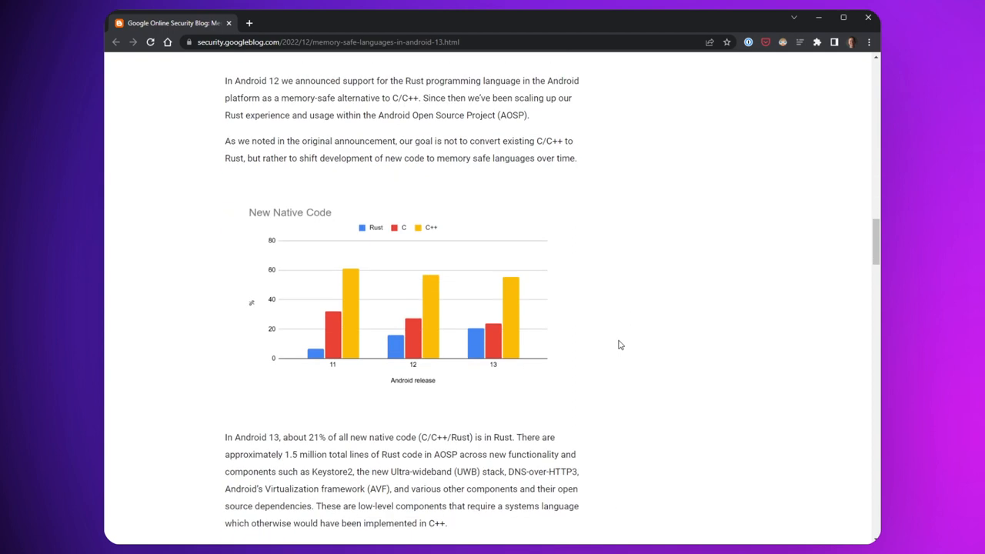
scroll(up, 3)
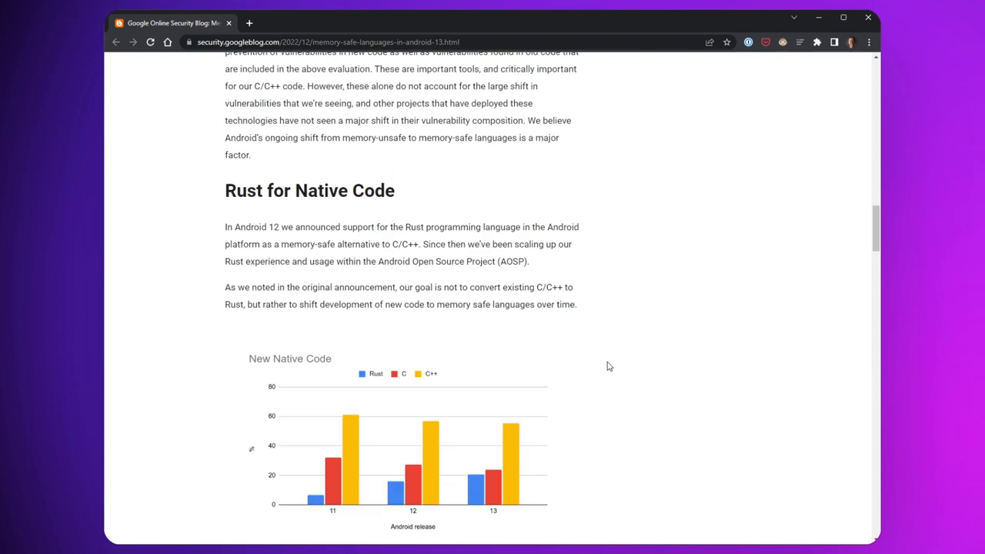
scroll(down, 3)
text(21)
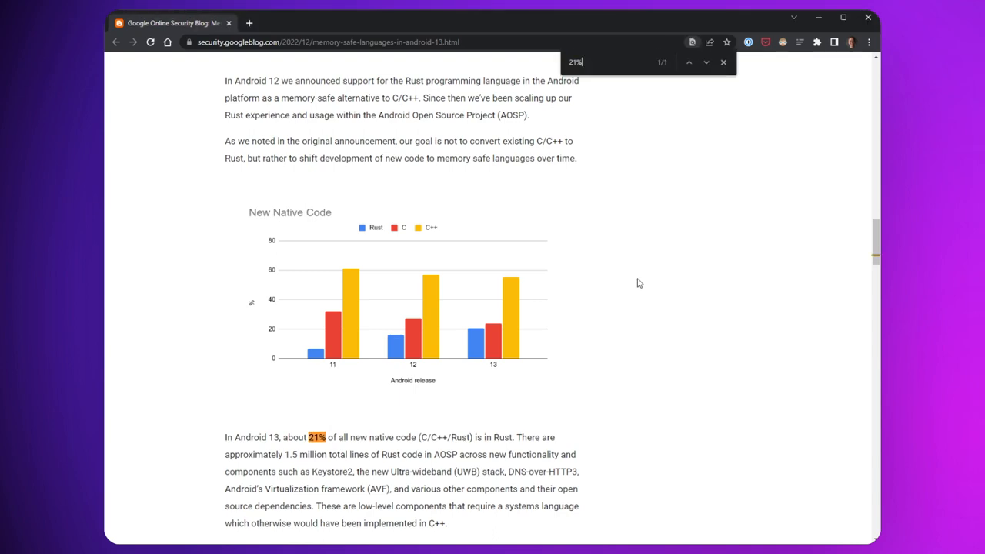
scroll(down, 3)
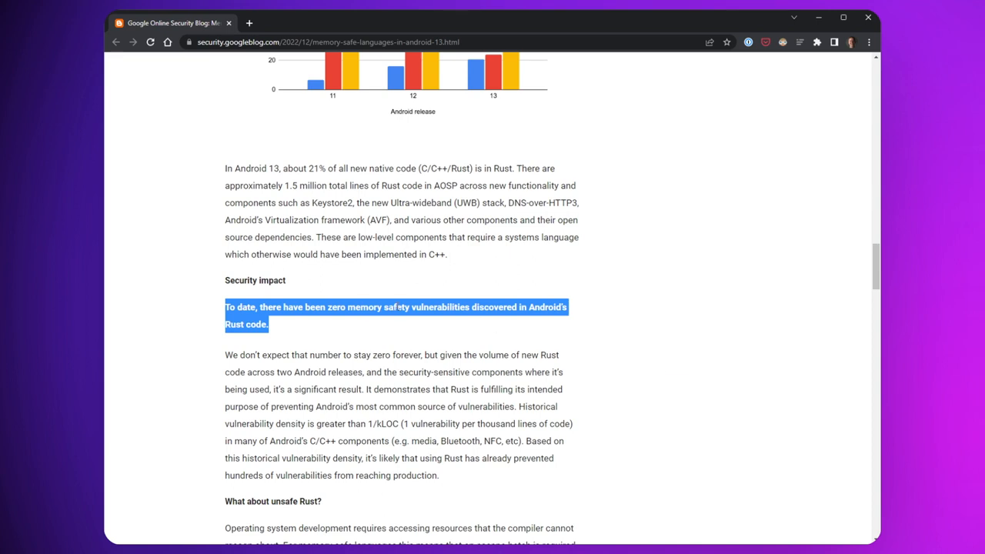
scroll(down, 3)
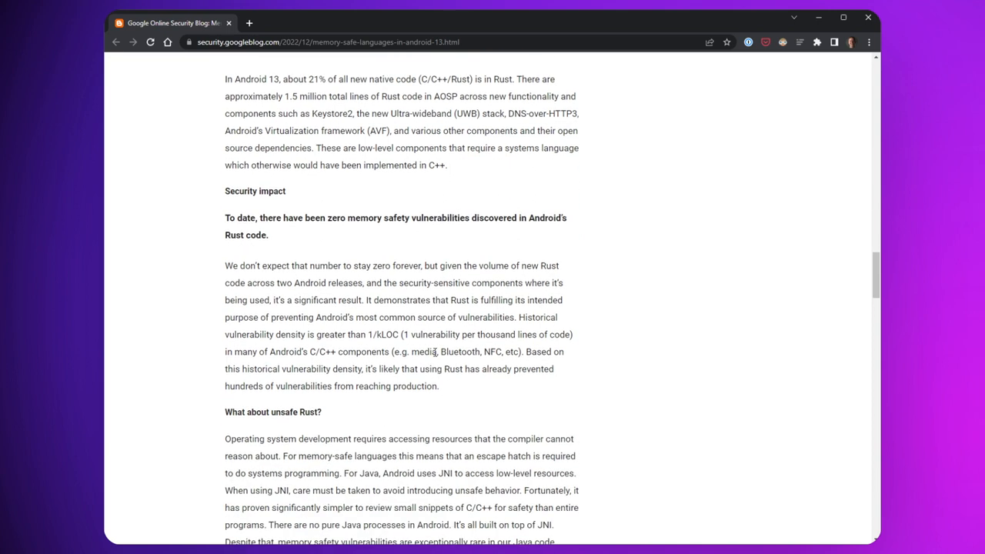
mouse_move(434, 355)
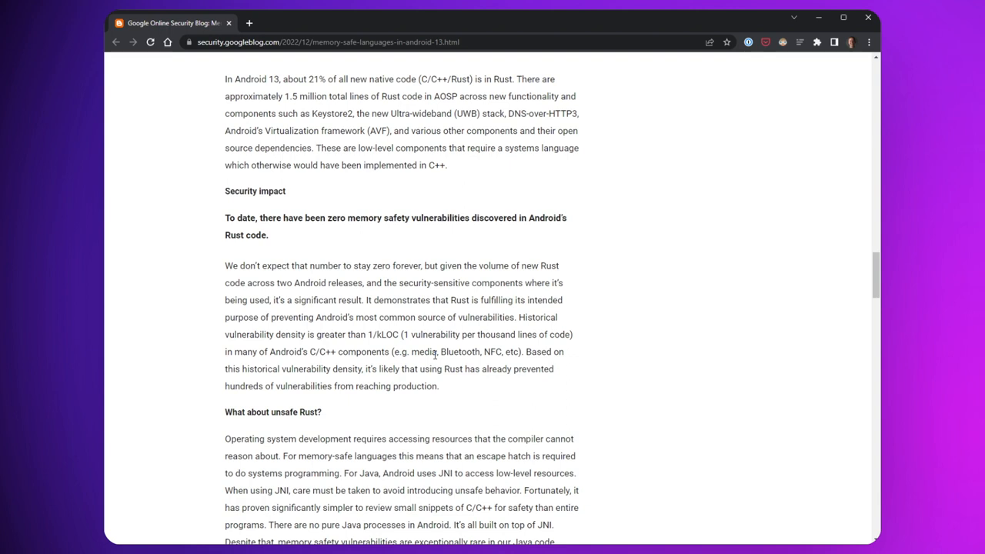
mouse_move(430, 311)
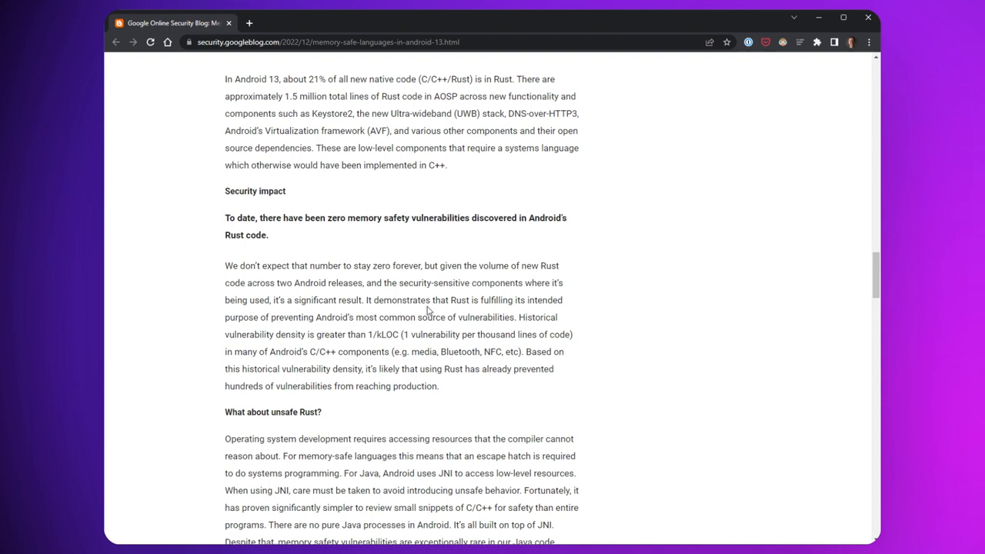
mouse_move(332, 280)
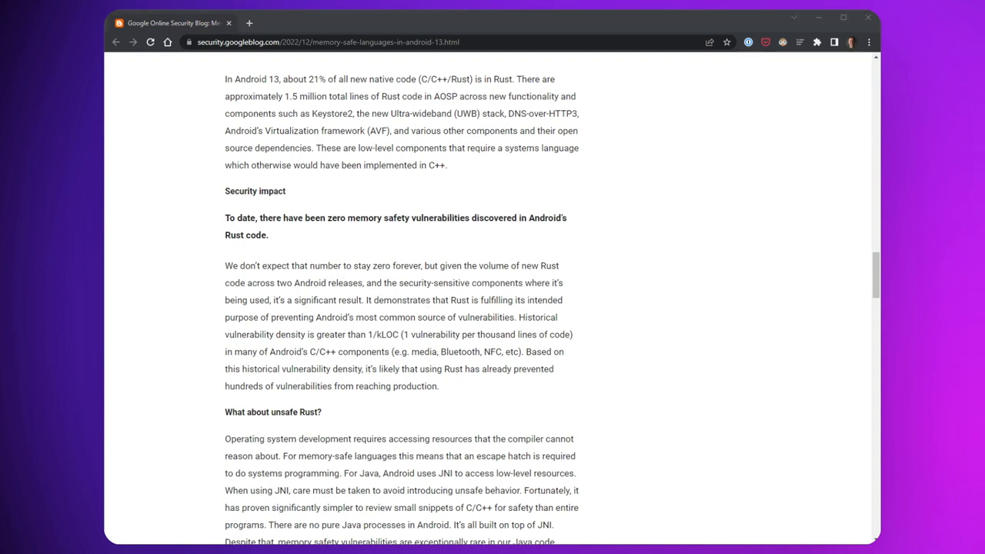
mouse_move(697, 421)
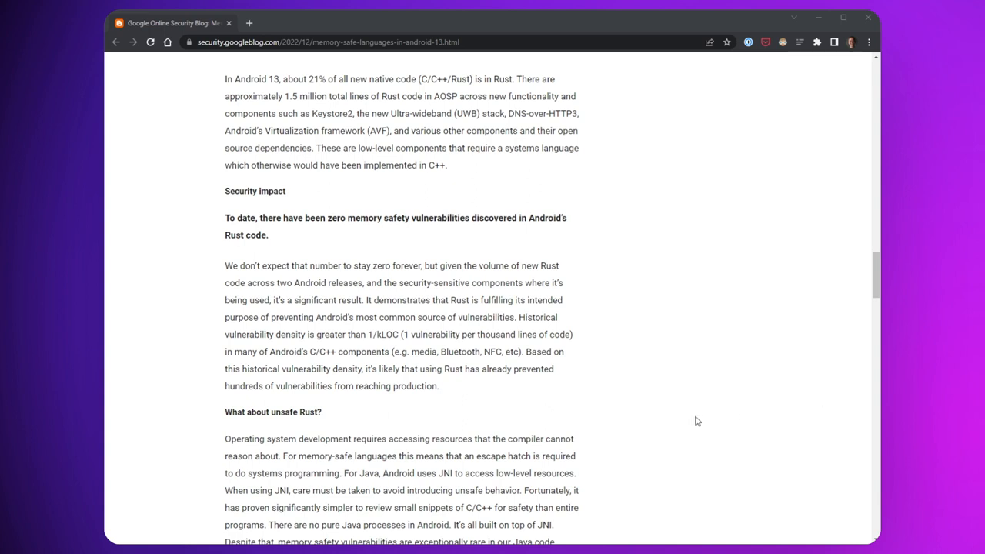
mouse_move(871, 353)
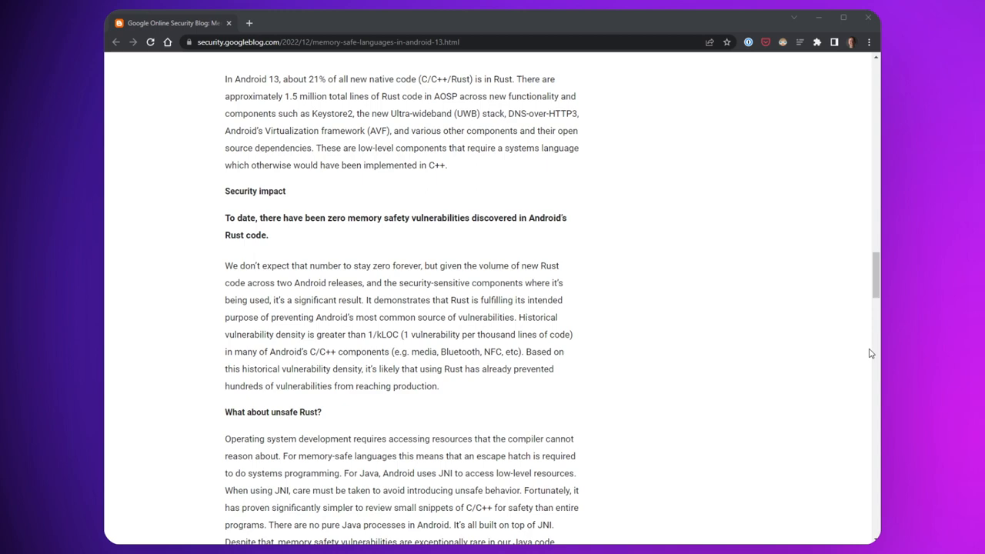
Scroll down to the closing 'What's next?' section of the post
scroll(down, 3)
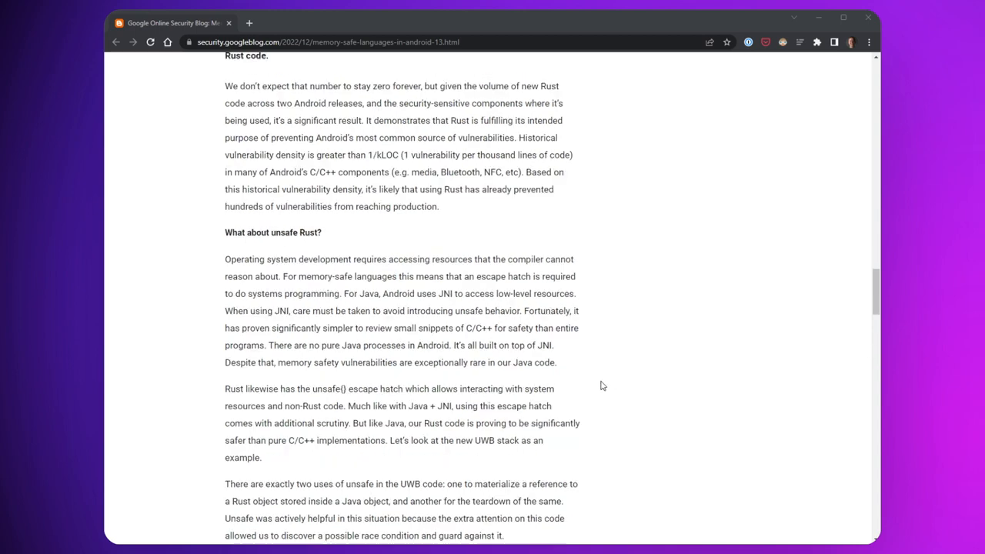
scroll(down, 3)
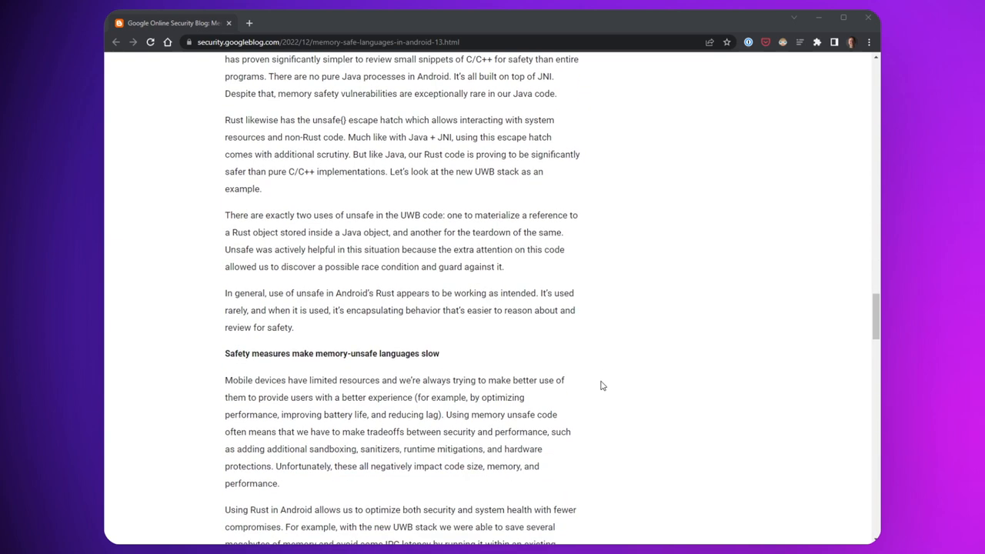
scroll(down, 3)
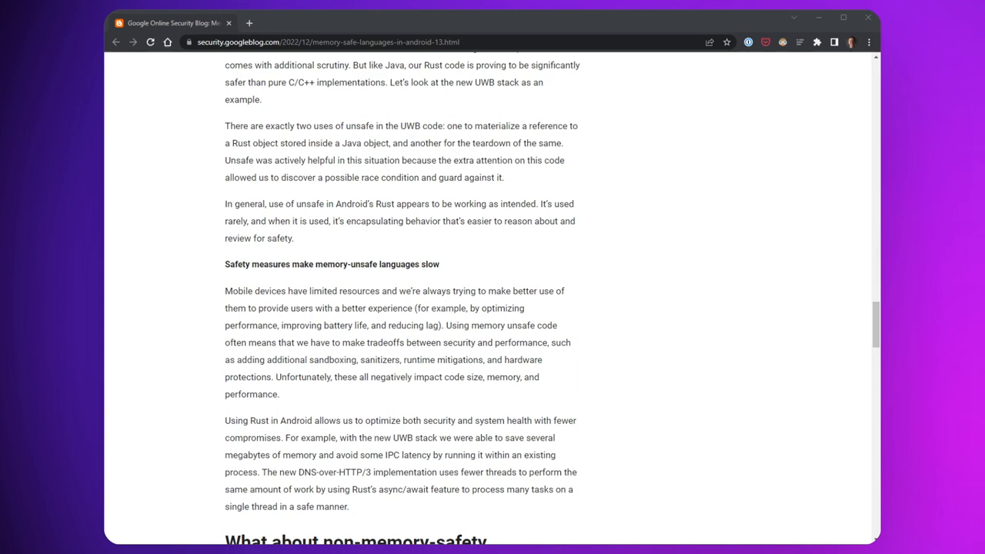
scroll(down, 3)
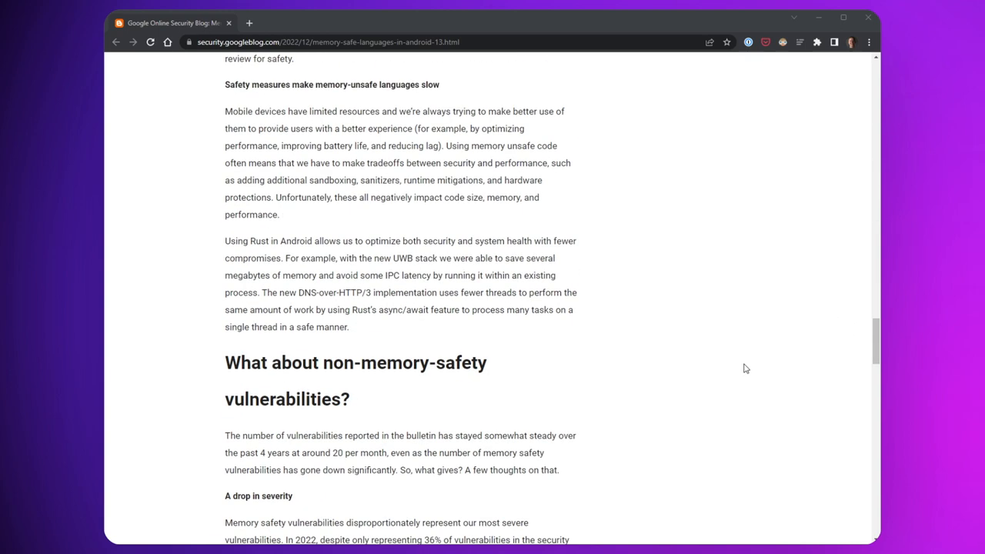
scroll(down, 3)
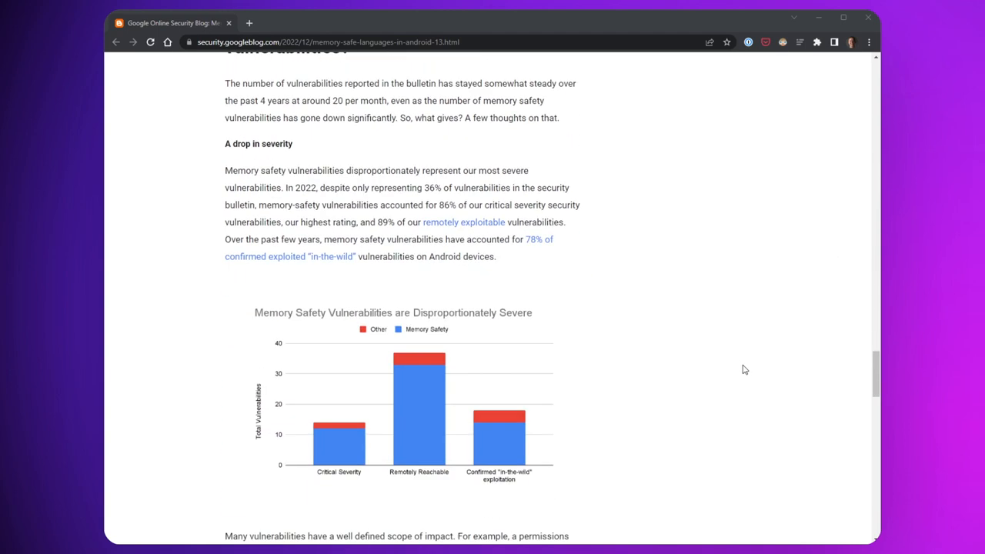
scroll(down, 3)
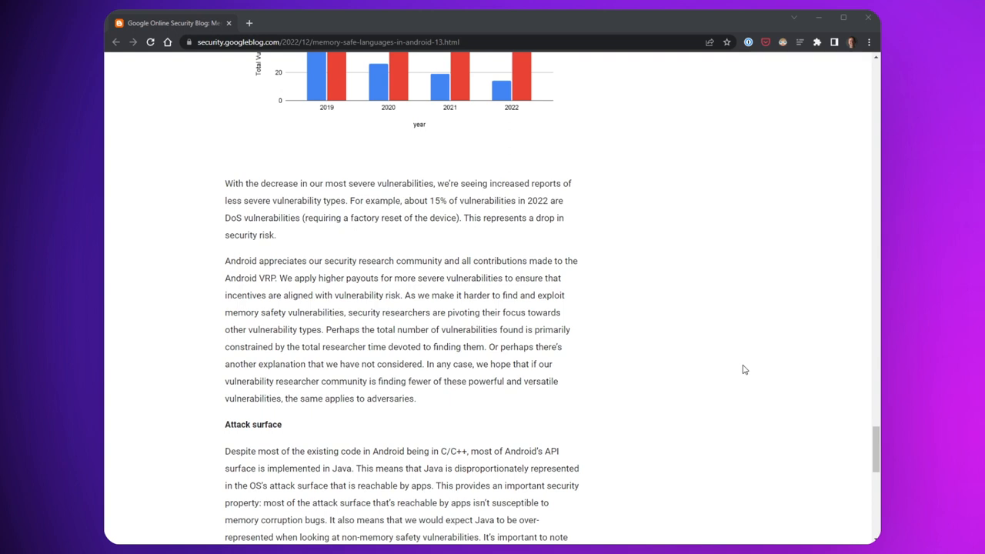
scroll(down, 3)
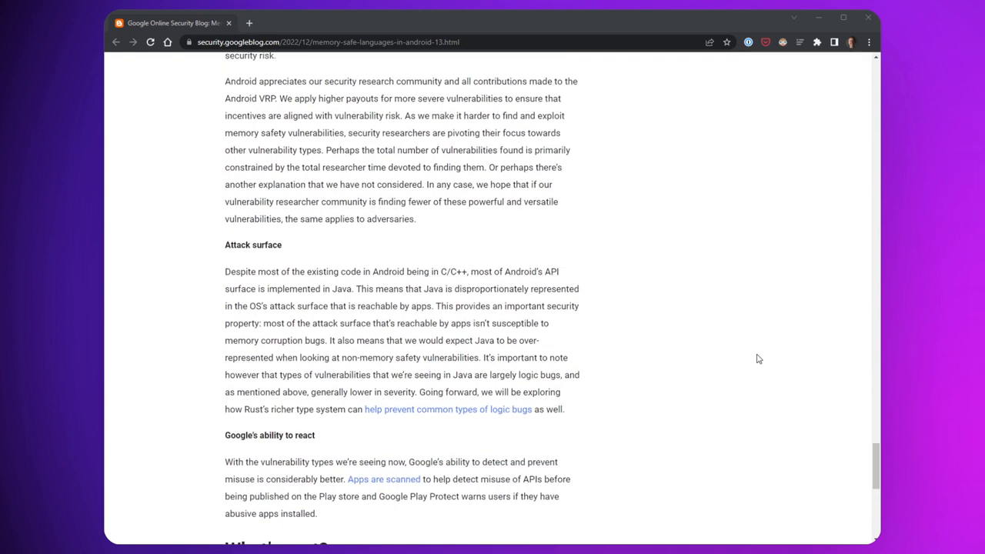
mouse_move(766, 346)
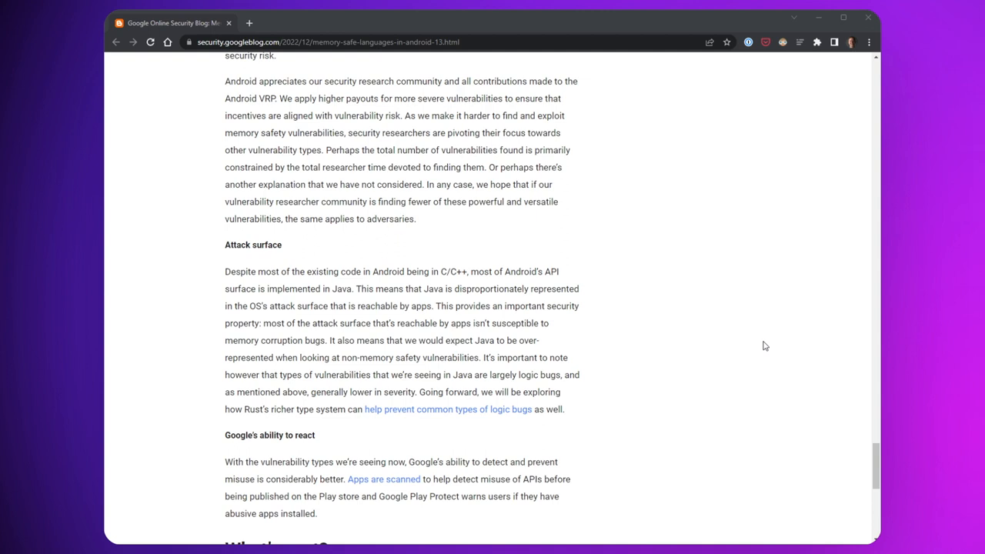
scroll(down, 3)
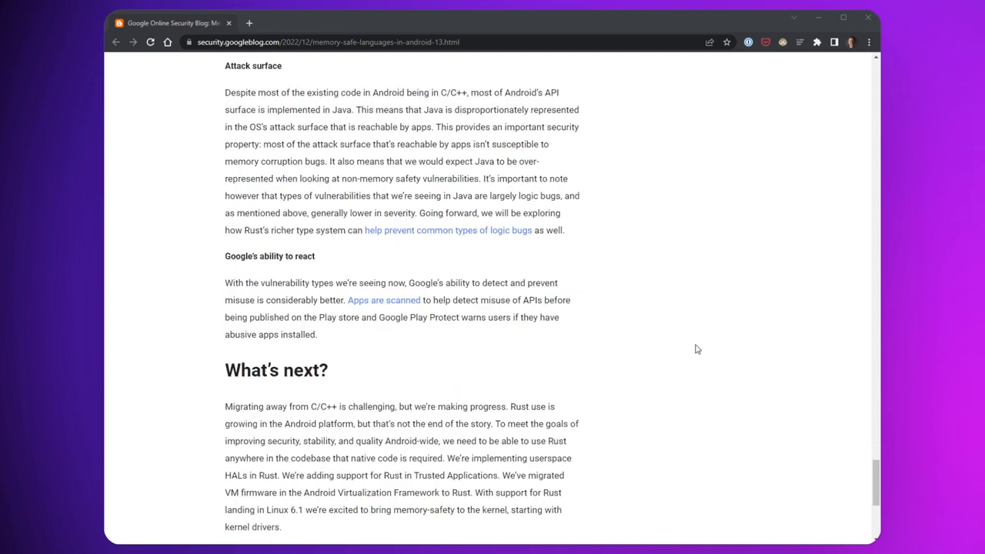
scroll(down, 3)
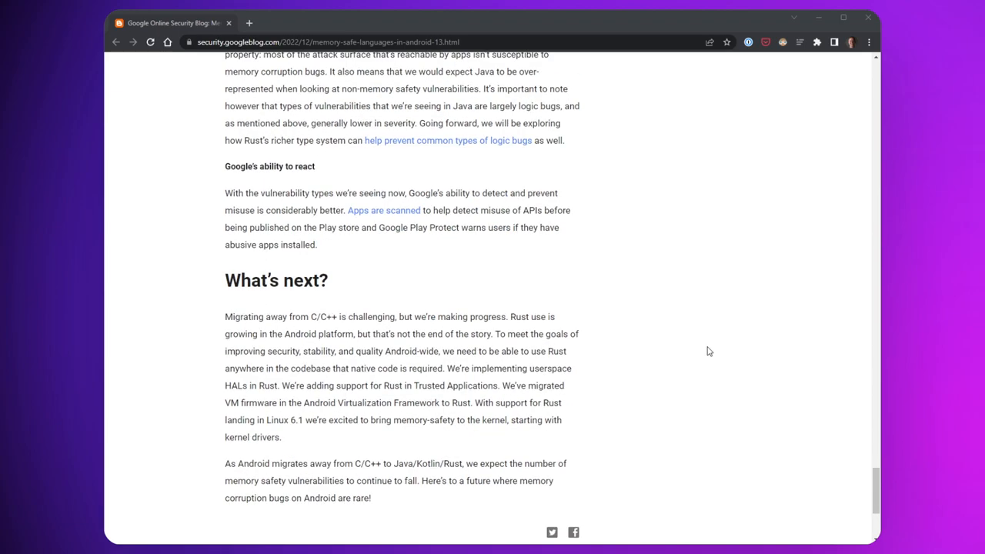
scroll(up, 3)
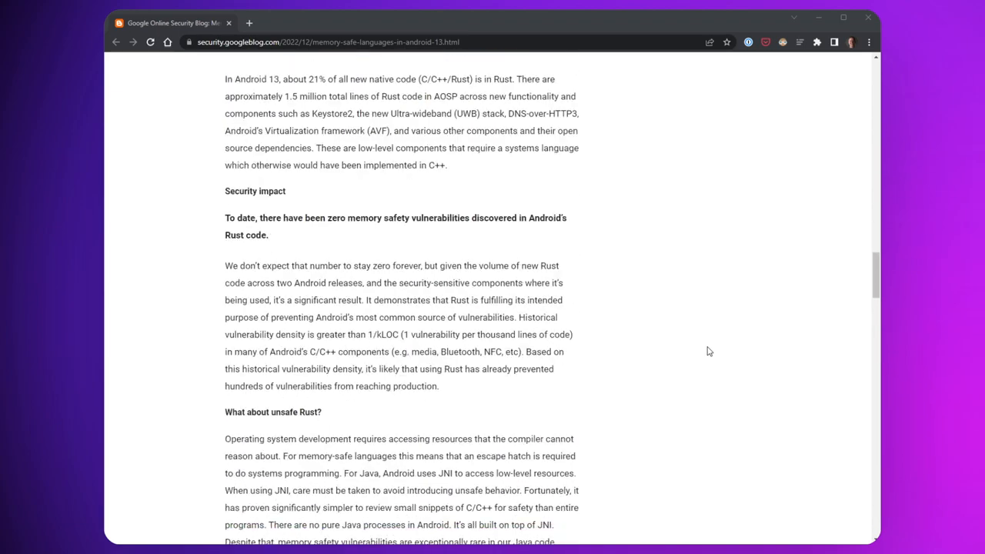
Scroll to the memory-unsafe-languages-slow passage and the non-memory-safety vulnerabilities section
scroll(down, 3)
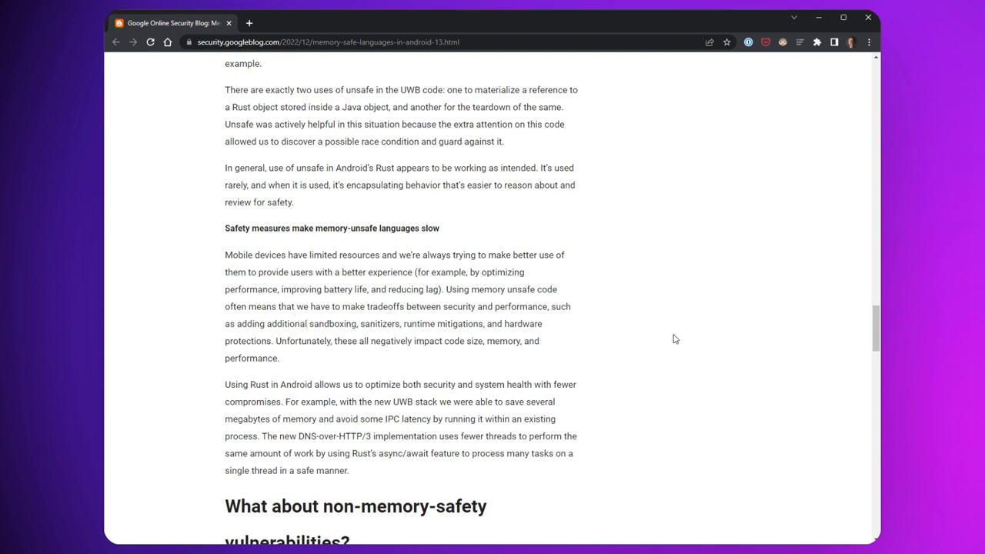
mouse_move(549, 457)
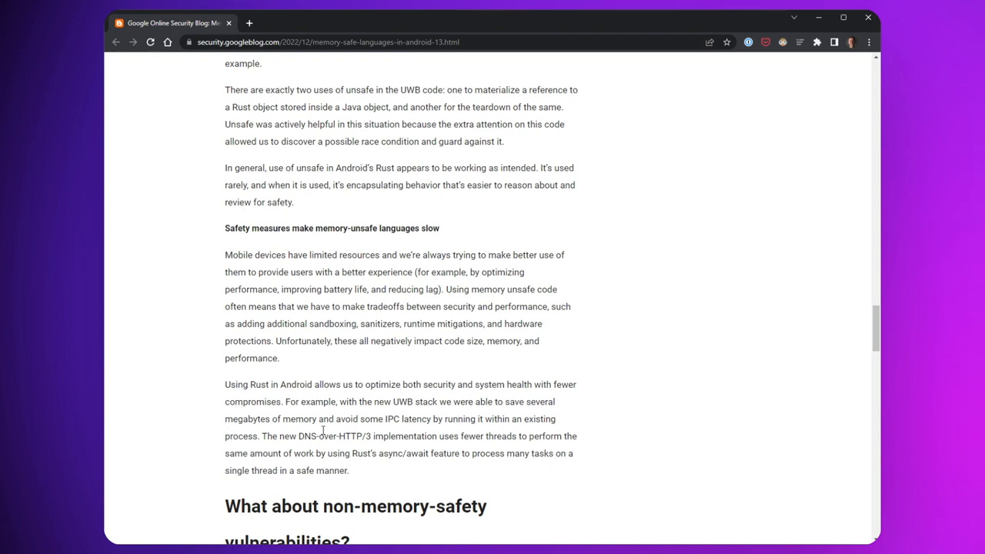
scroll(down, 3)
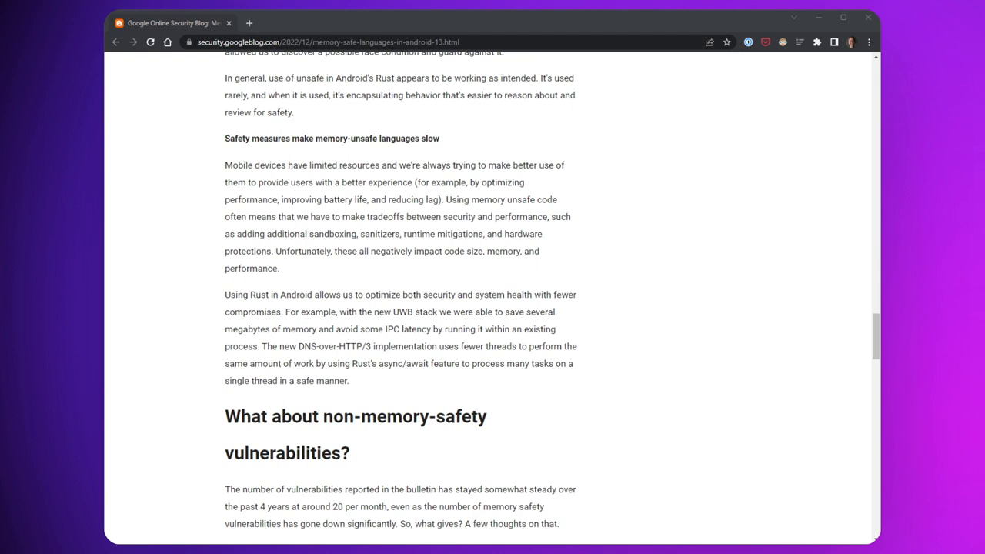
mouse_move(480, 324)
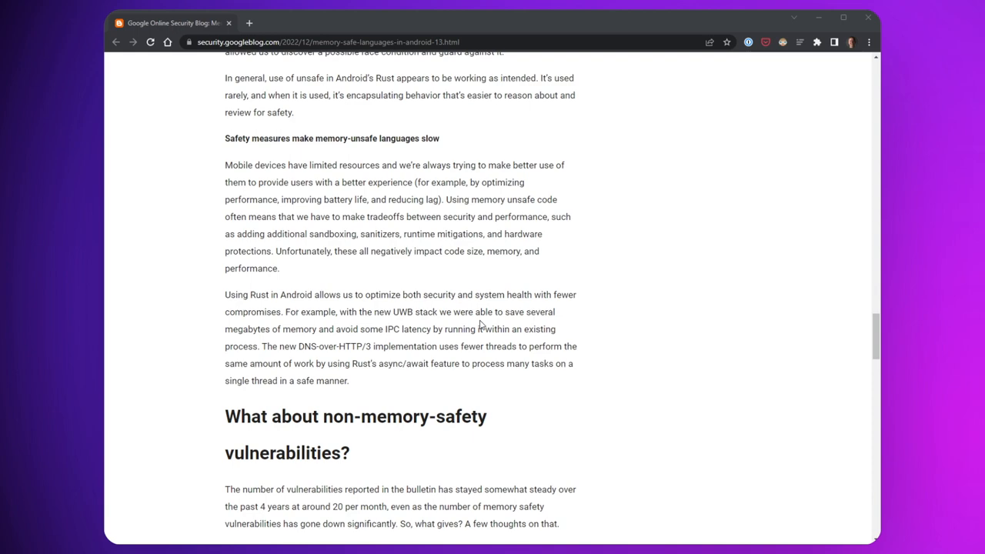
mouse_move(754, 342)
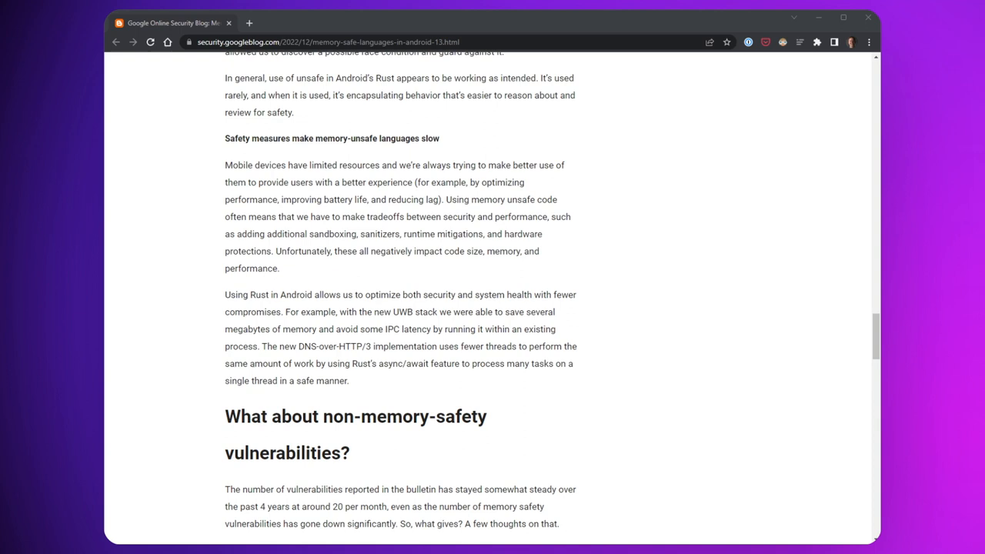
mouse_move(313, 24)
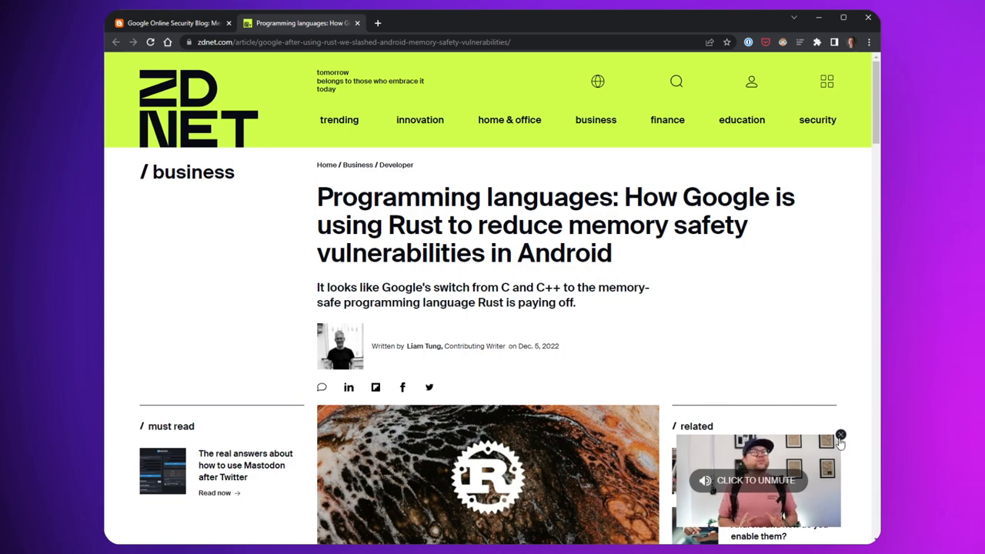
Close the ZDNet video pop-up and highlight the sentences on memory safety vulnerabilities and Rust as default
click(840, 436)
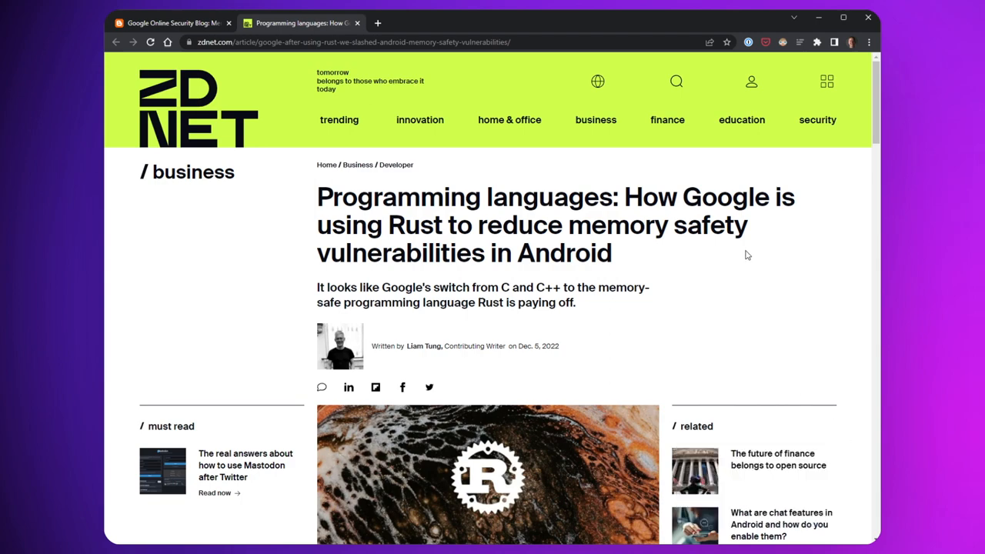
scroll(down, 3)
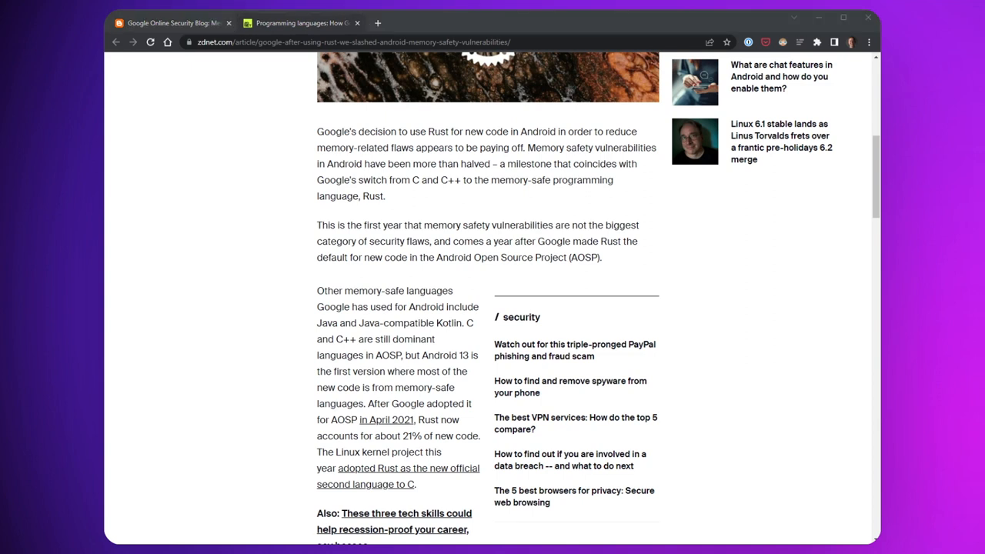
drag(433, 225, 560, 224)
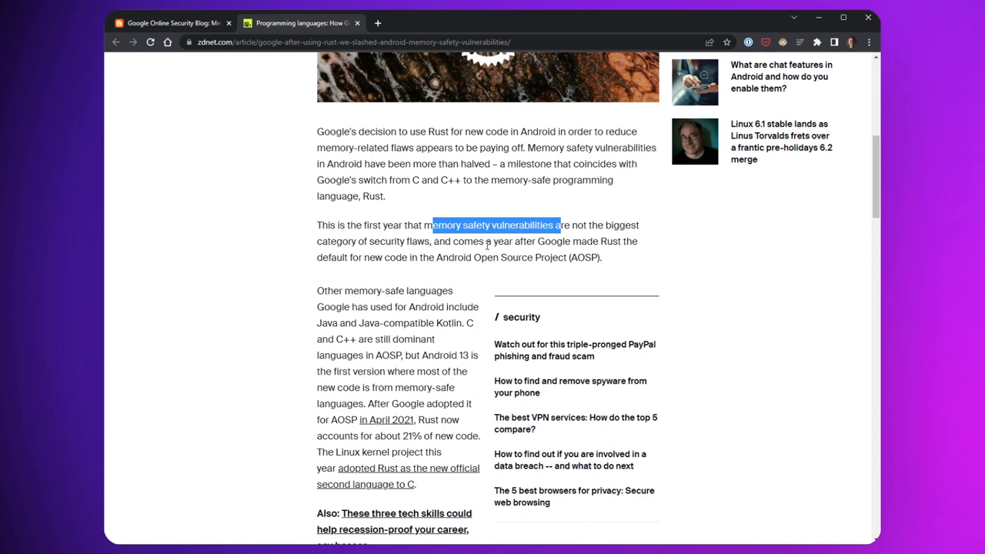
drag(558, 225, 412, 257)
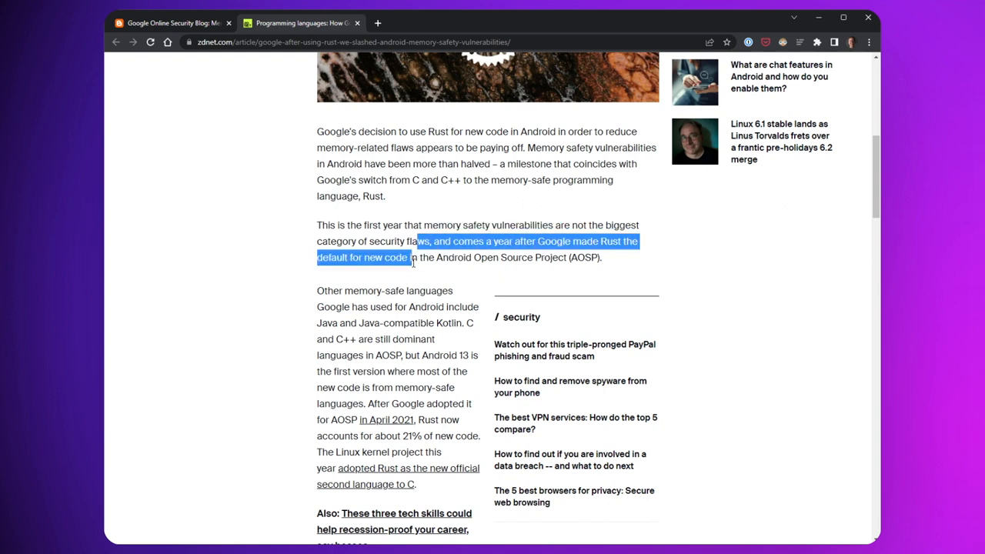
drag(416, 257, 604, 257)
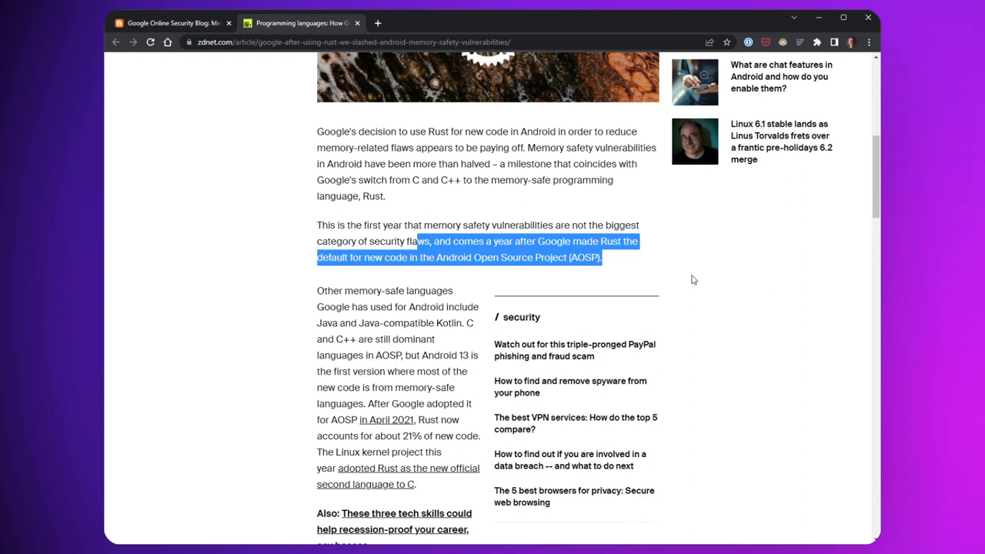
click(626, 257)
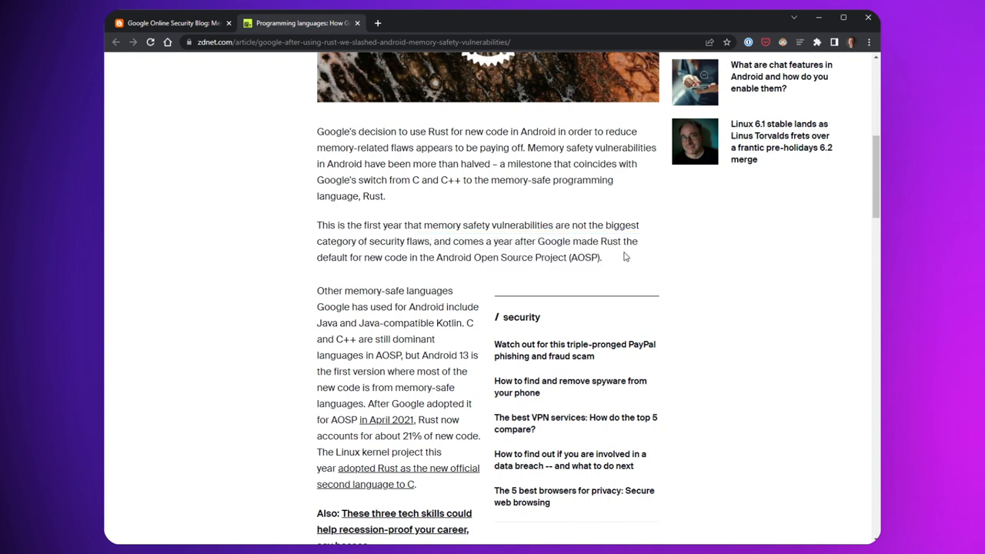
mouse_move(624, 260)
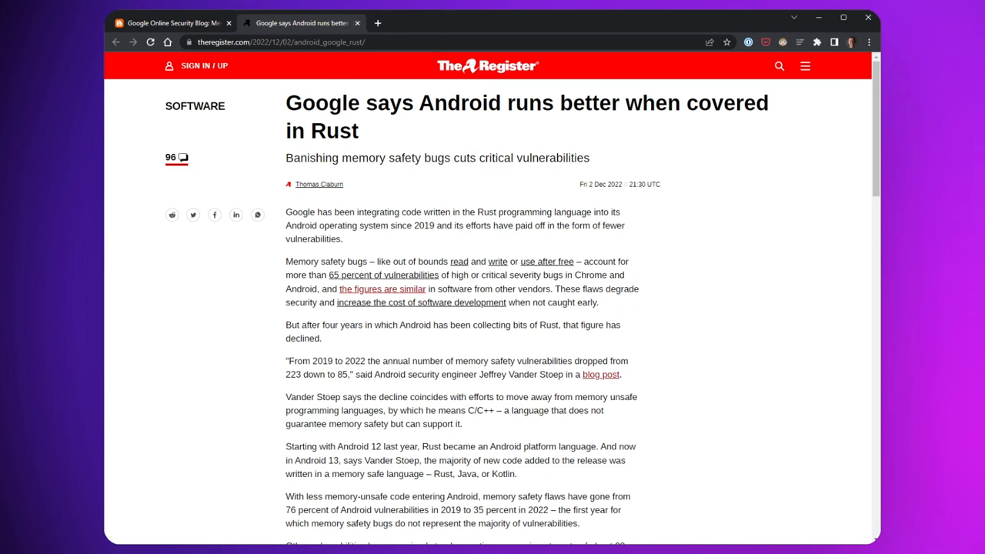
Open the 'type and memory safety can be had' link in a new tab and view it
scroll(down, 3)
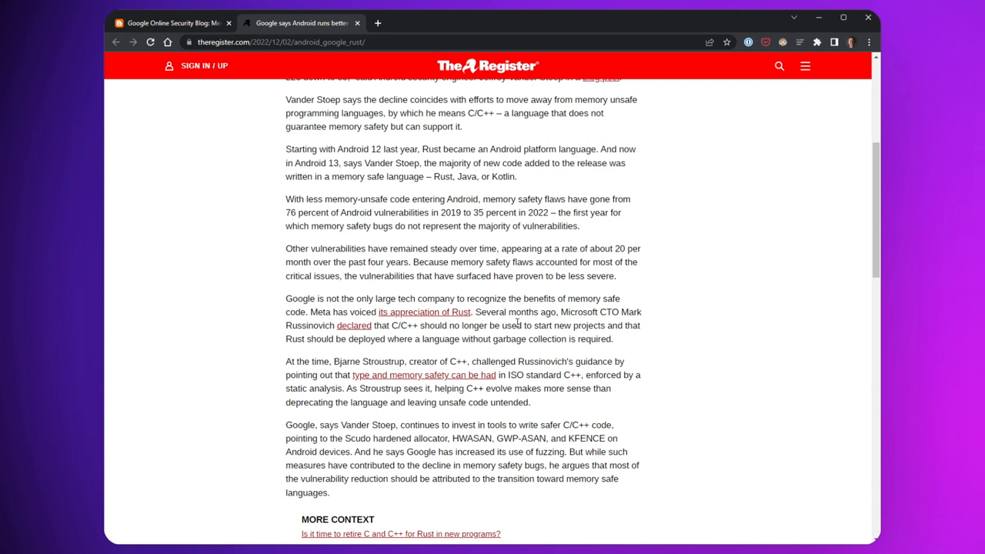
mouse_move(711, 288)
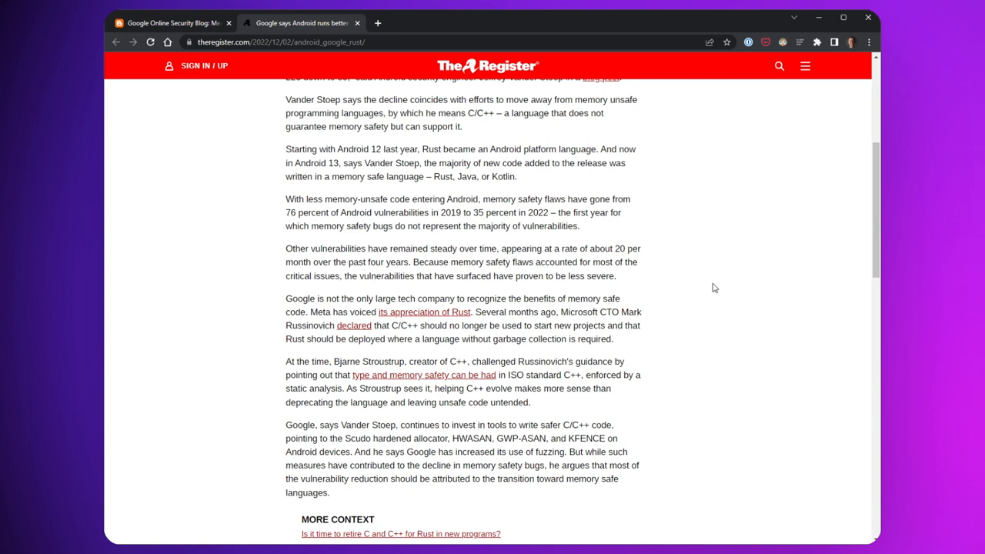
mouse_move(730, 323)
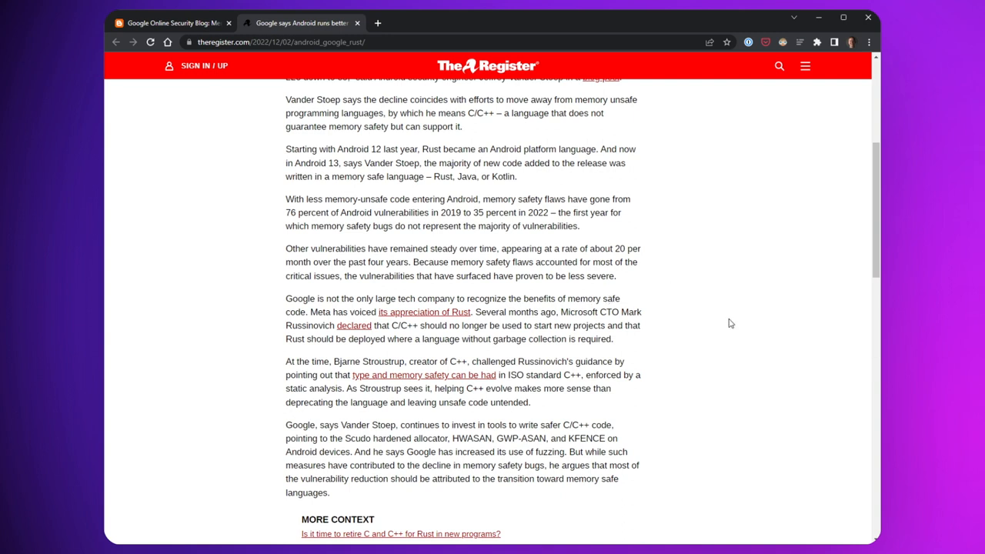
mouse_move(731, 307)
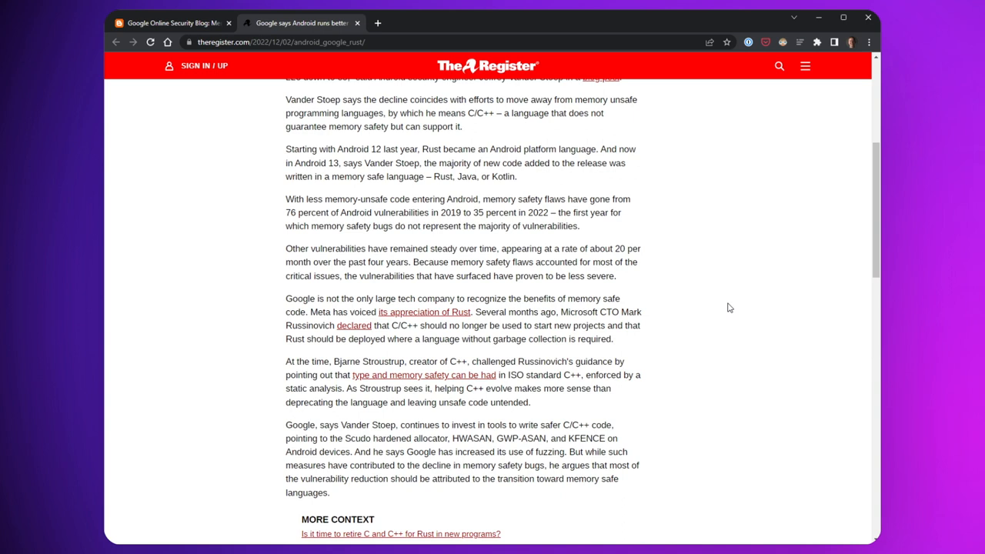
mouse_move(639, 355)
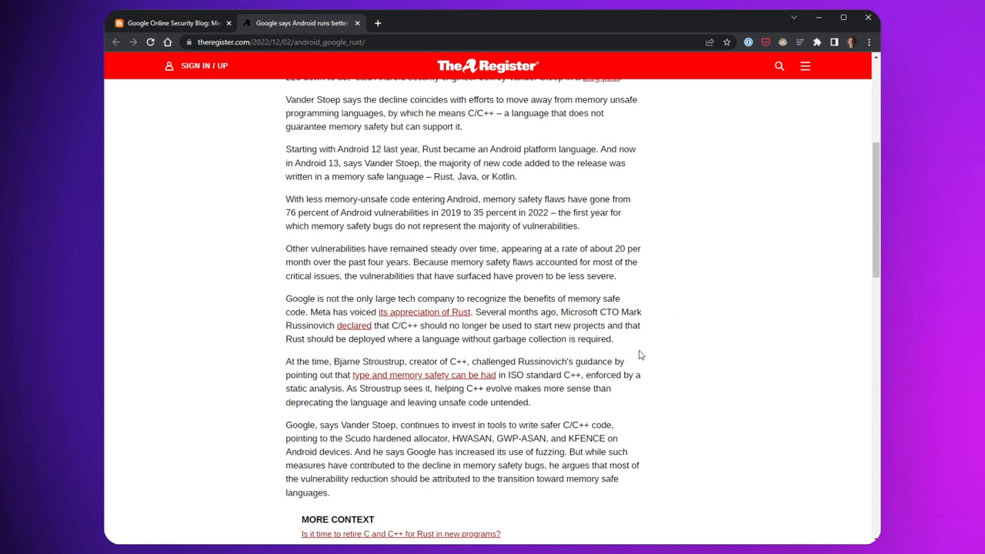
mouse_move(658, 358)
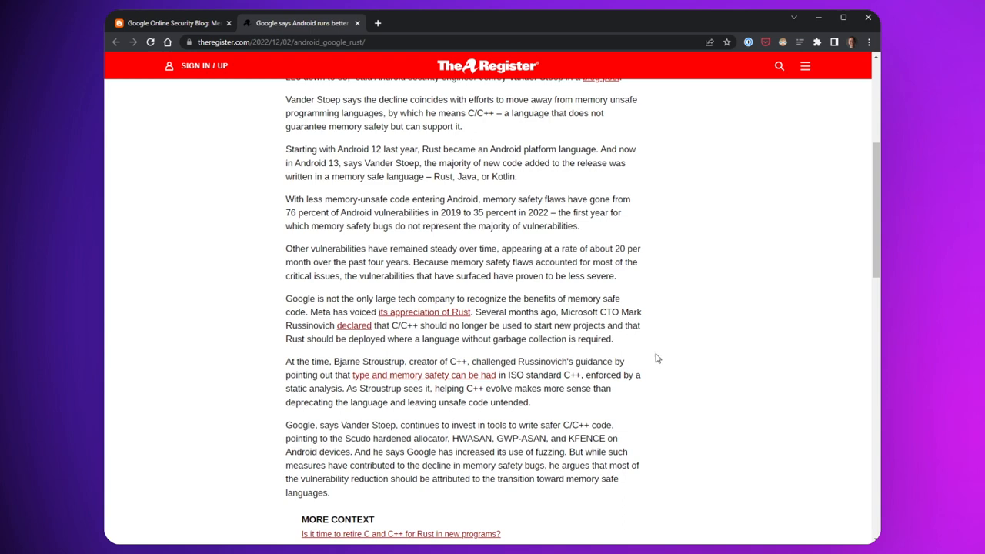
scroll(down, 3)
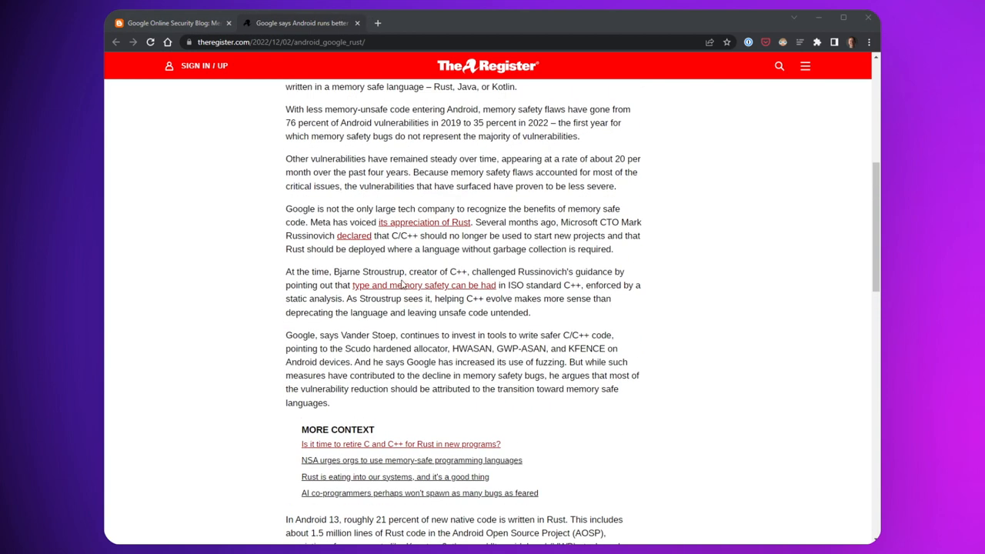
click(424, 285)
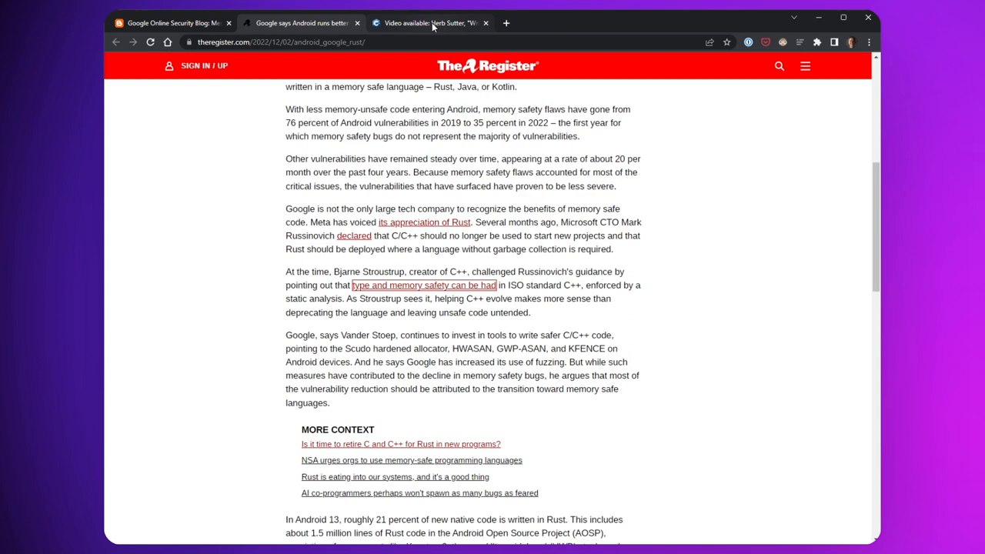
click(426, 22)
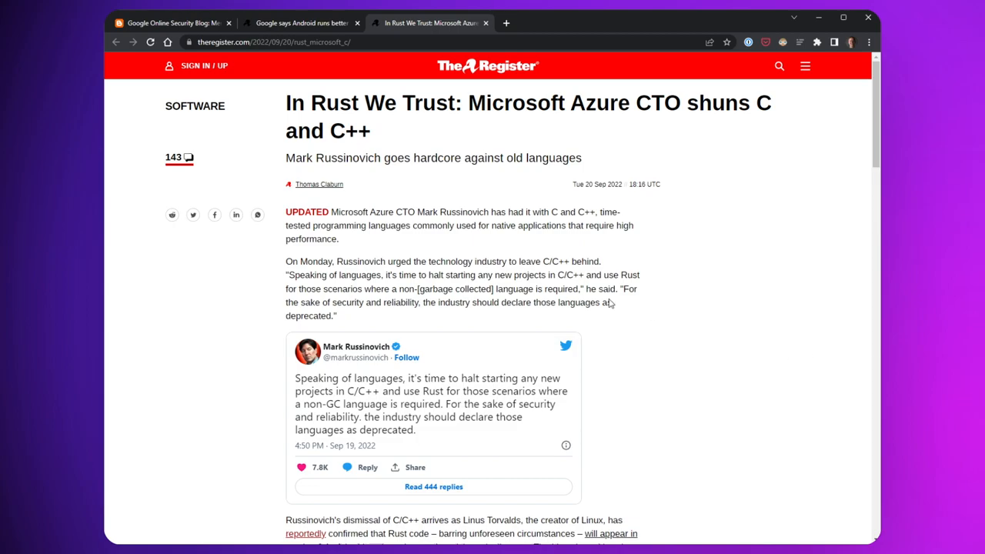
Scroll The Register's 'In Rust We Trust' article down to Stroustrup's 'Updated to add' response
scroll(down, 3)
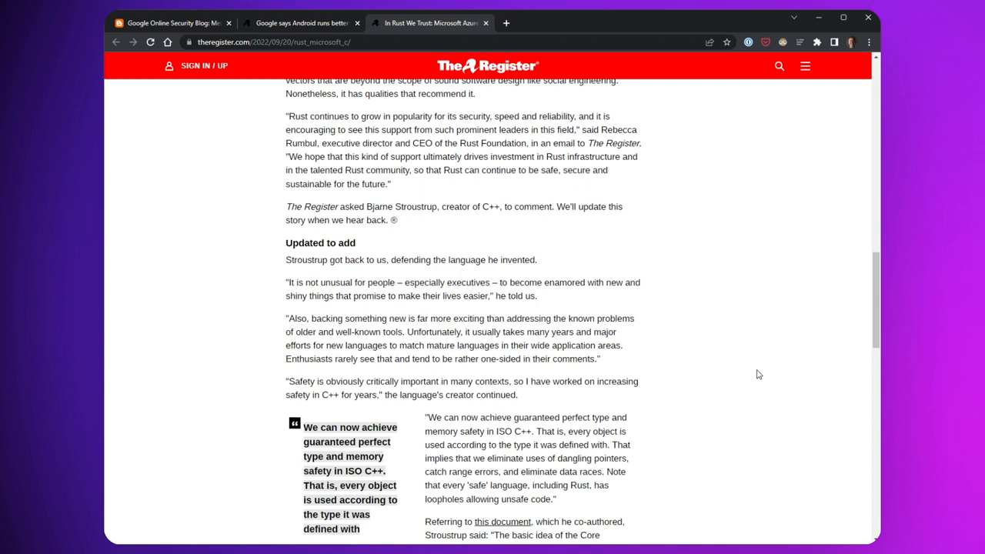
mouse_move(758, 386)
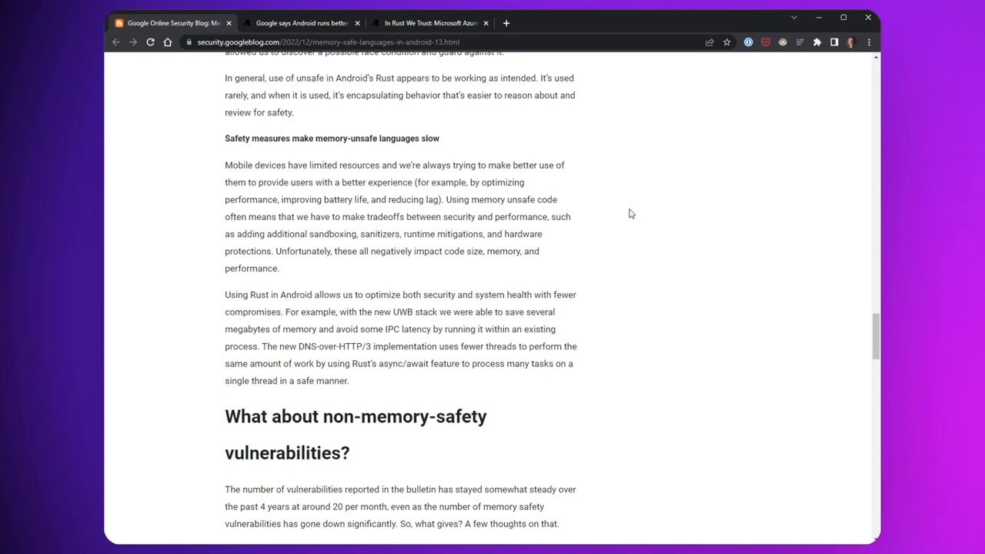
Scroll the Android 13 blog post to its 'What's next?' conclusion and comments
scroll(down, 3)
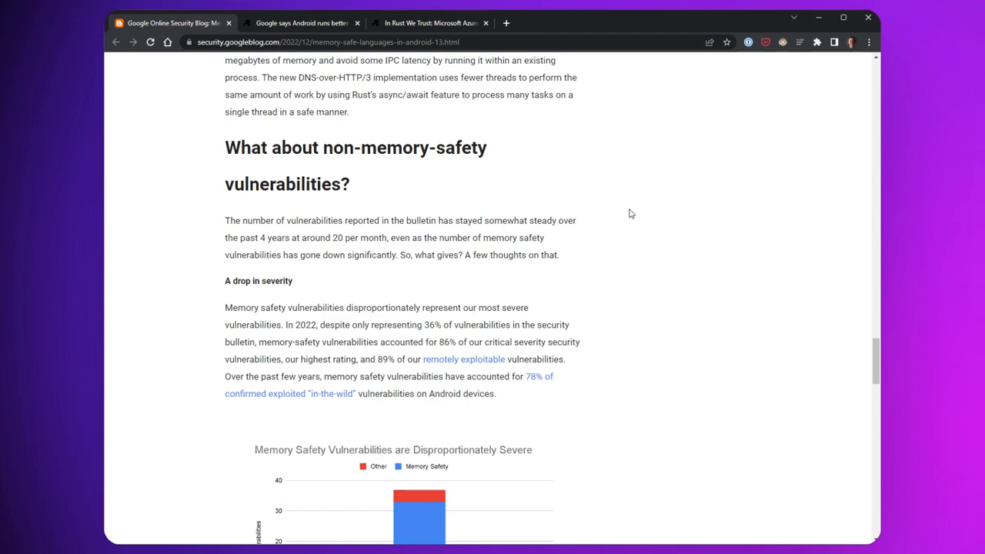
scroll(down, 3)
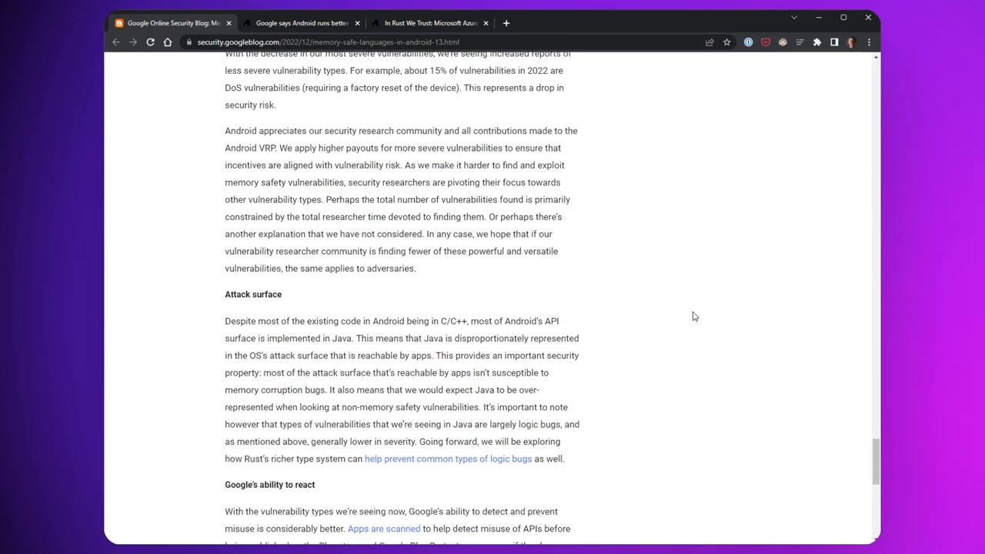
scroll(down, 3)
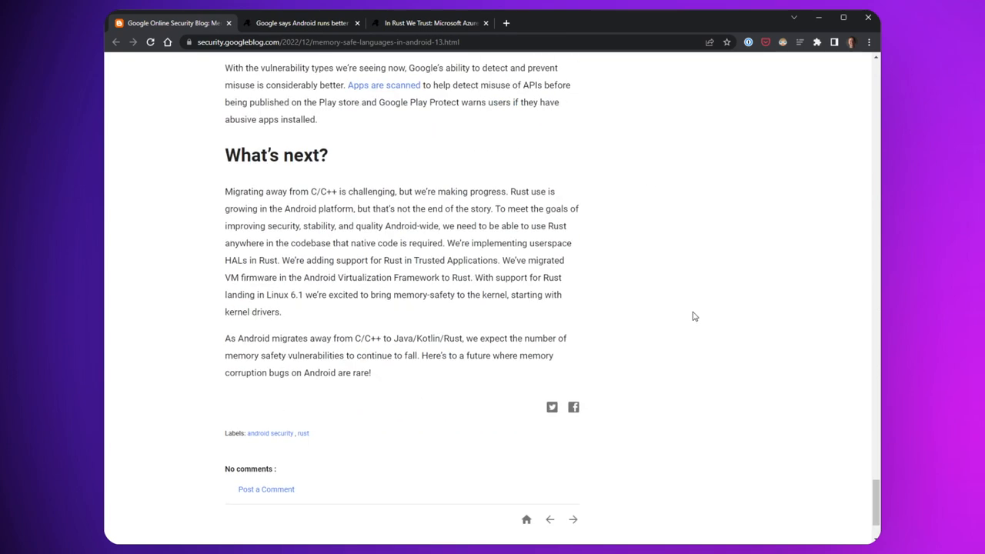